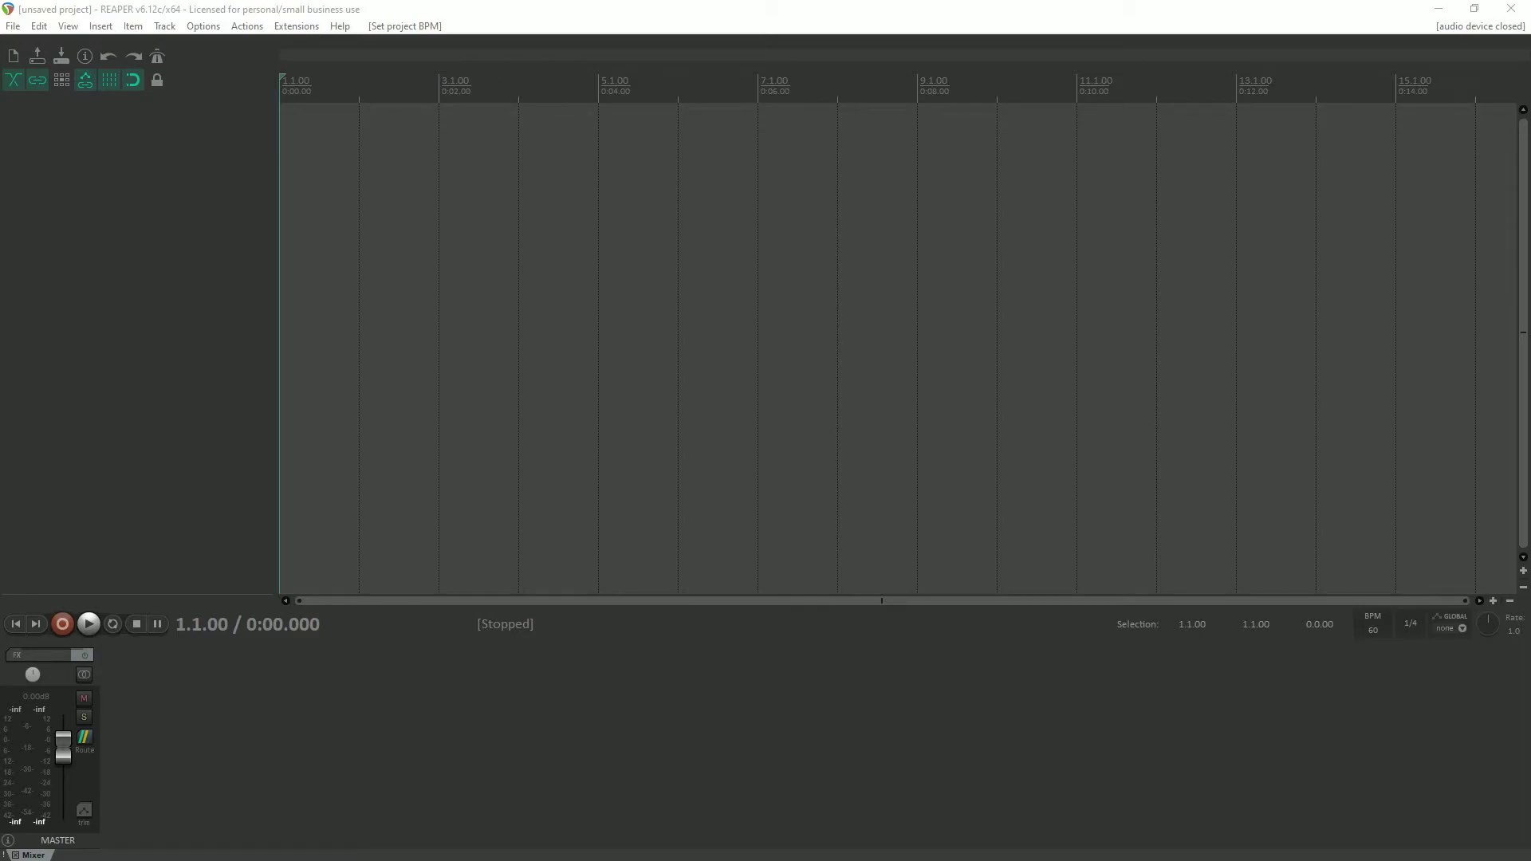
{"action": "mouse_move", "coordinate": [178, 665]}
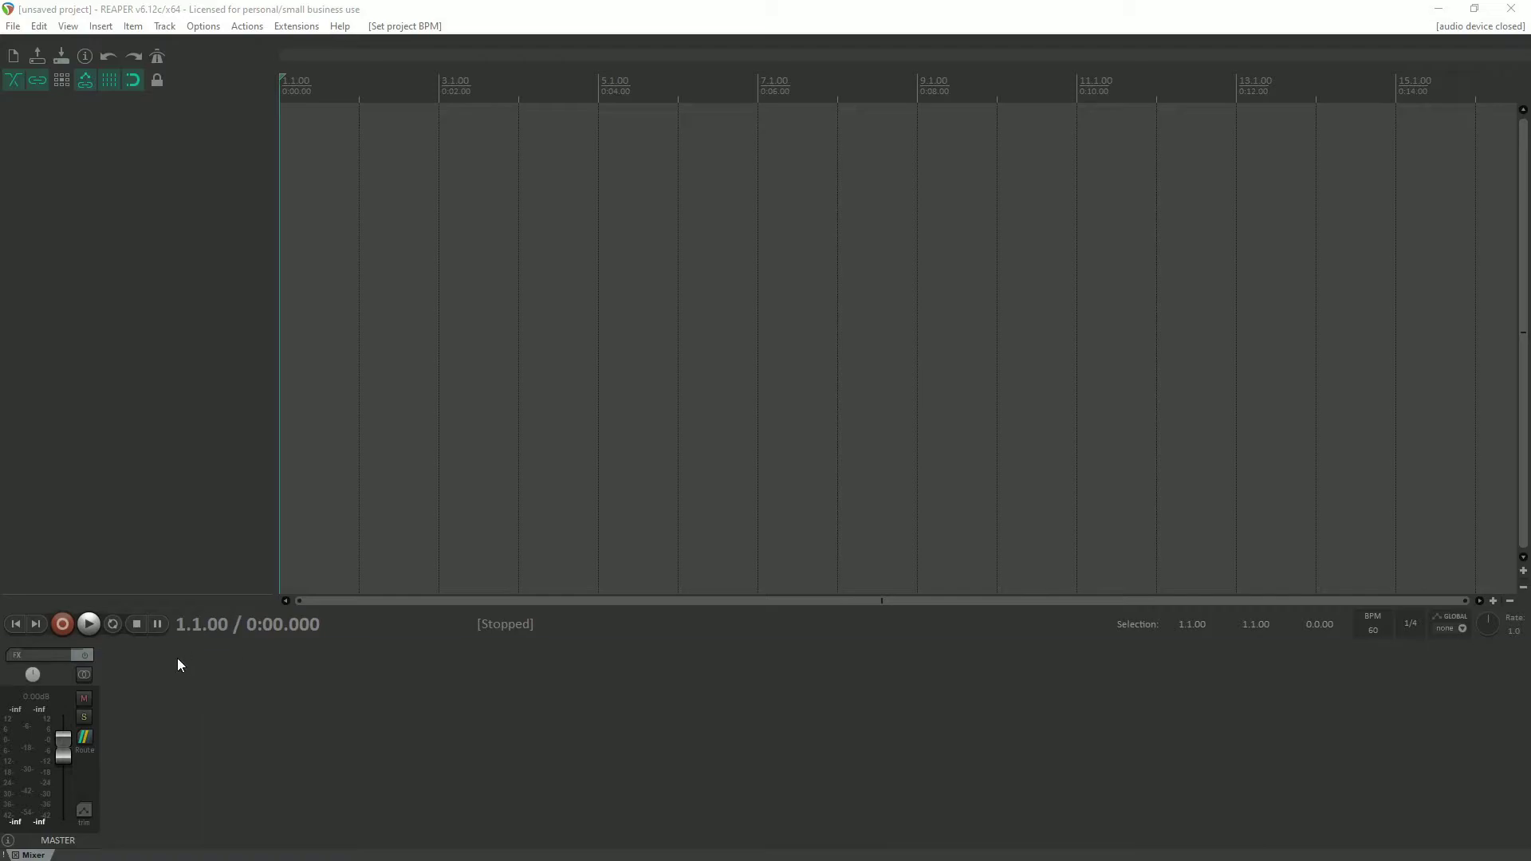
{"action": "mouse_move", "coordinate": [56, 845]}
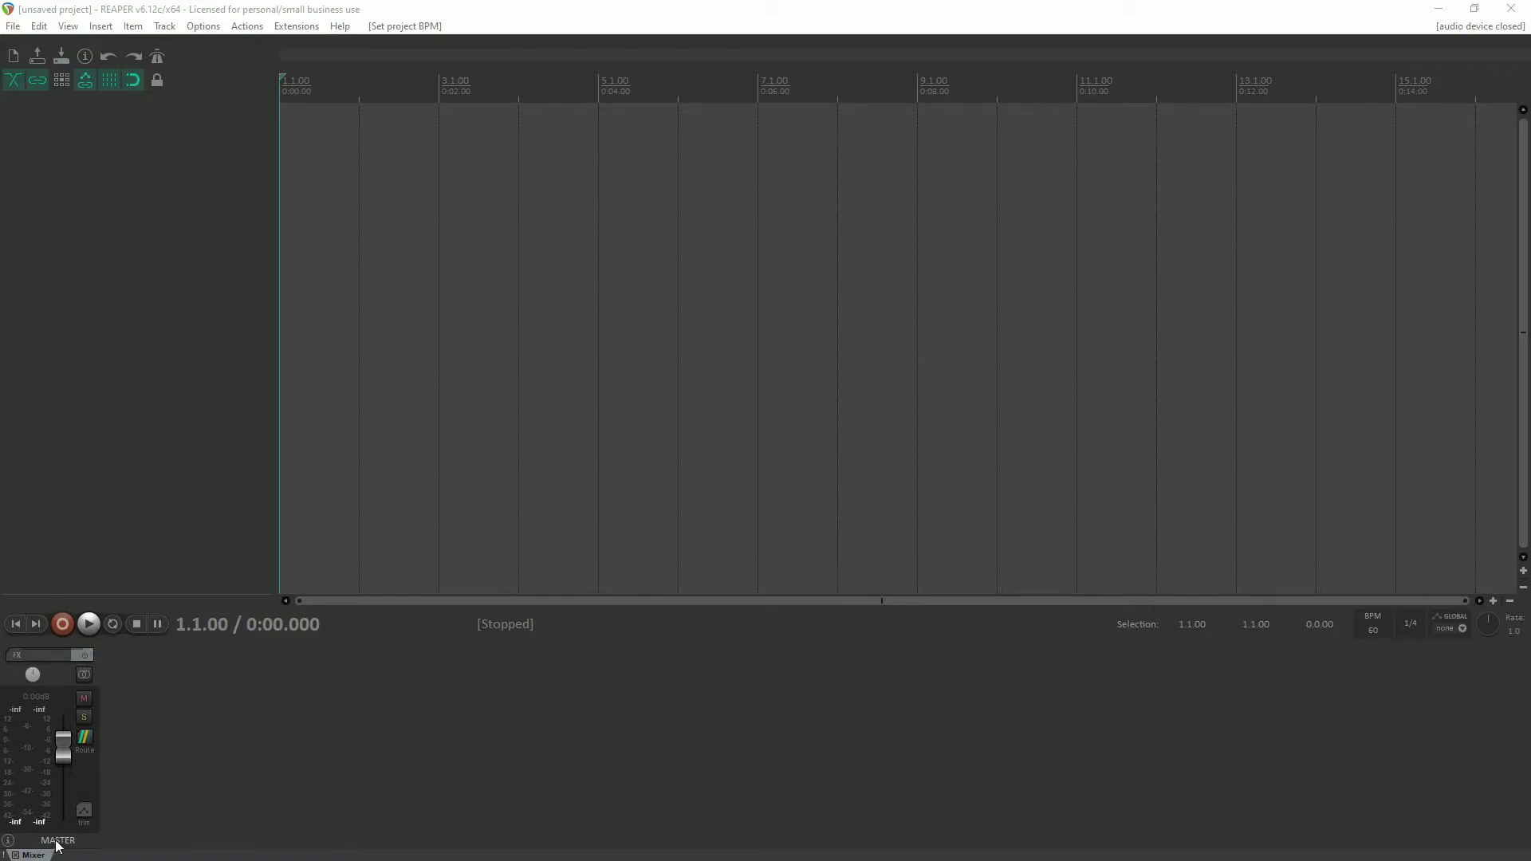
{"action": "mouse_move", "coordinate": [193, 764]}
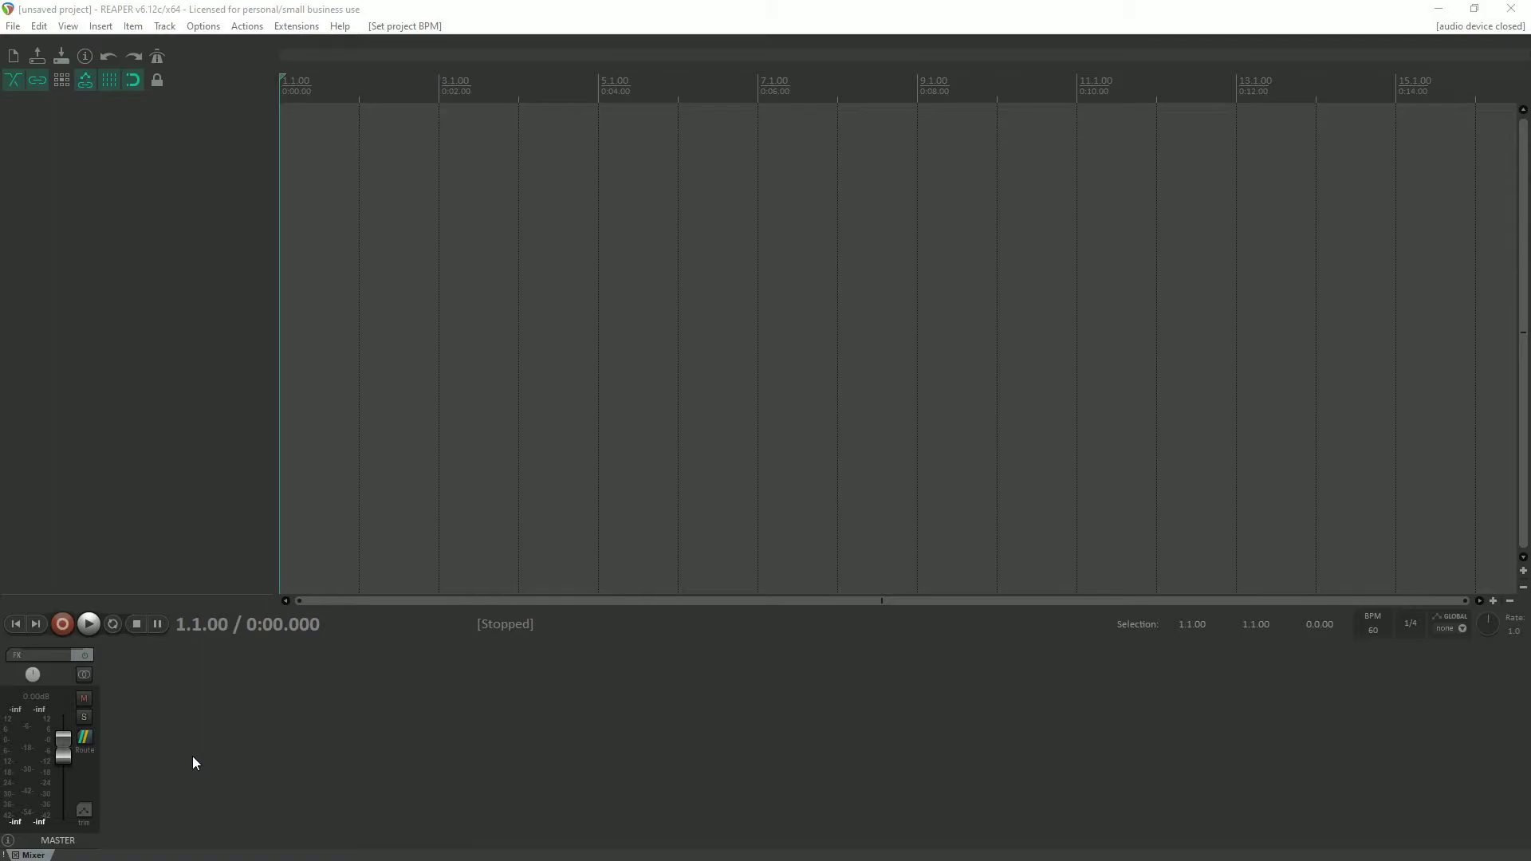
{"action": "mouse_move", "coordinate": [107, 314]}
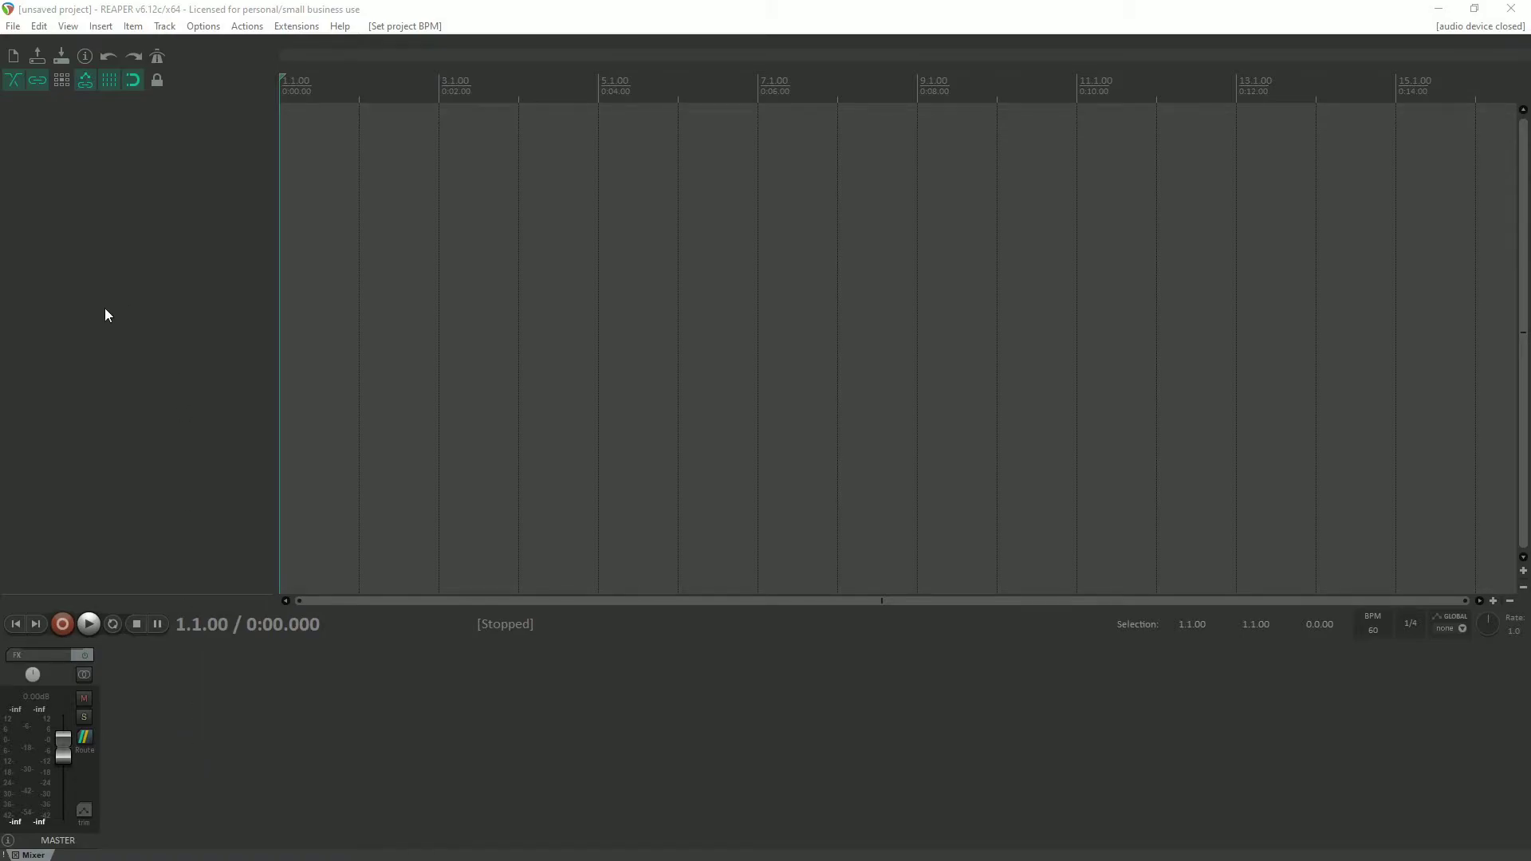
{"action": "mouse_move", "coordinate": [137, 298]}
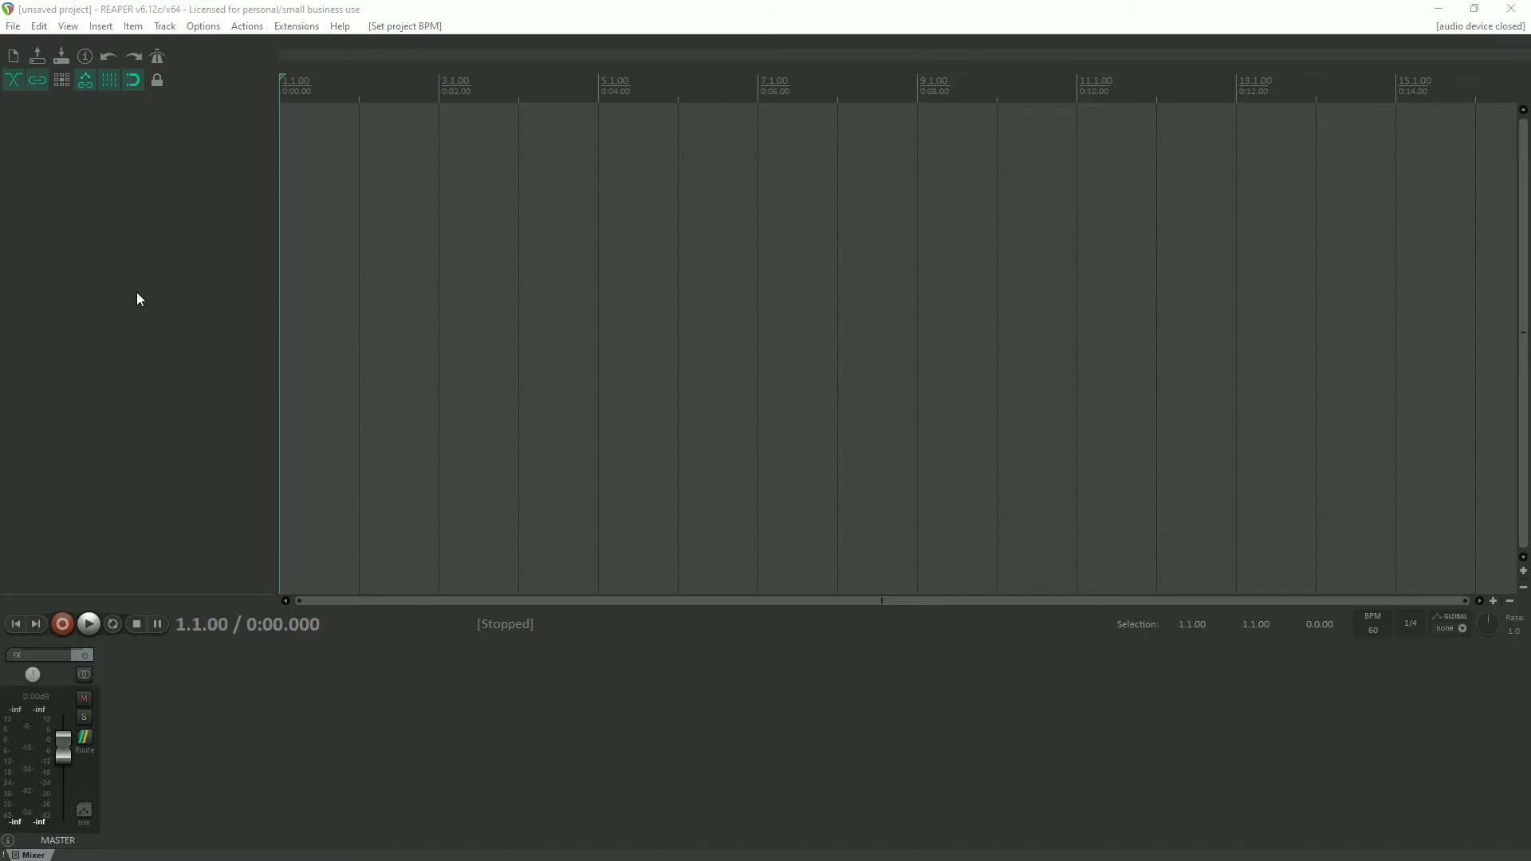
{"action": "mouse_move", "coordinate": [194, 49]}
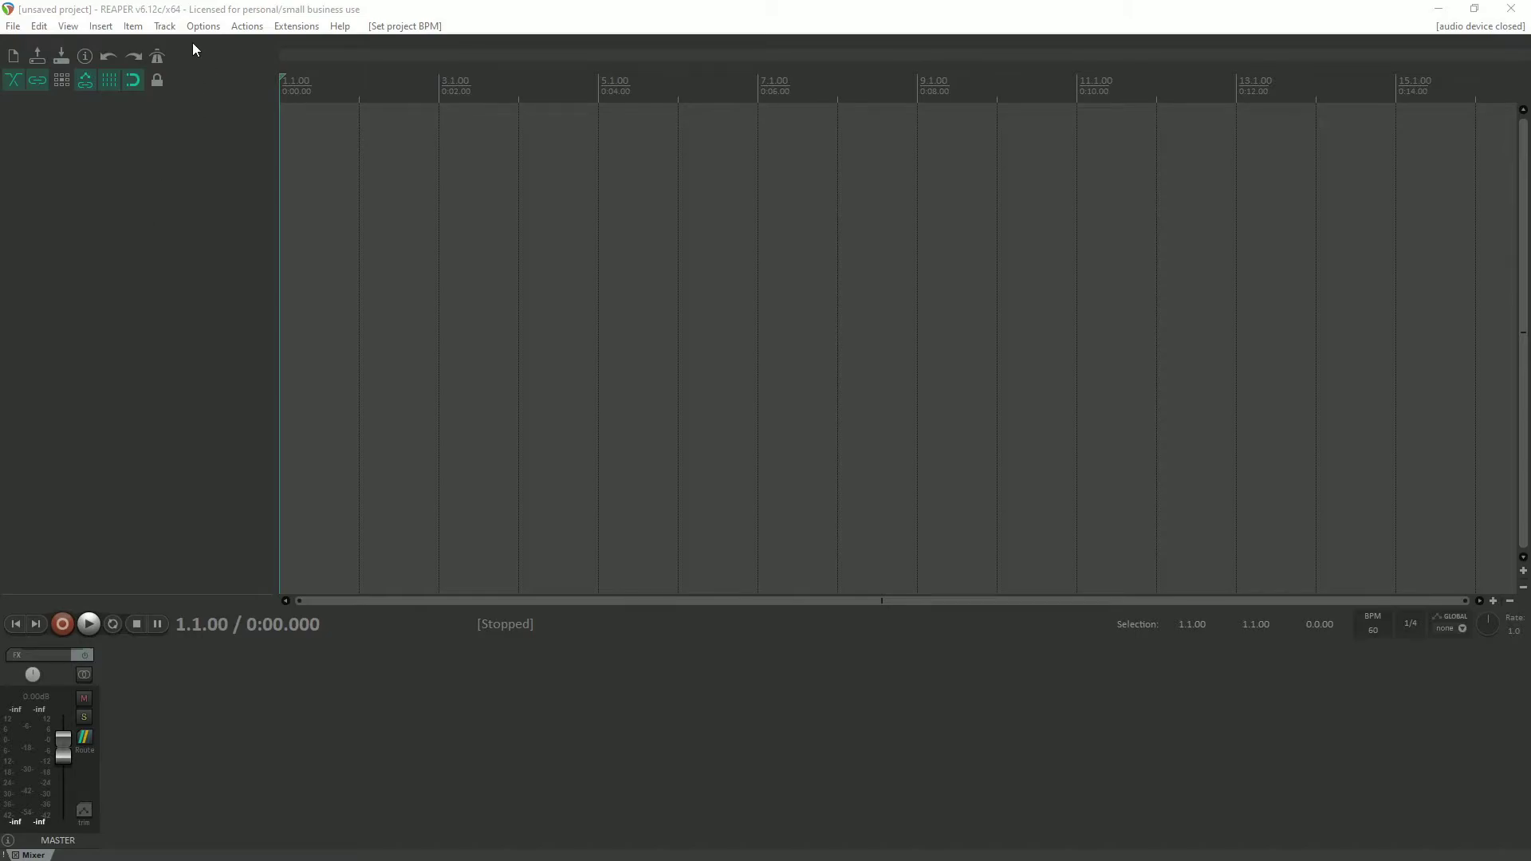
Step: Bring up the Track menu to insert a new track
{"action": "left_click", "coordinate": [163, 26]}
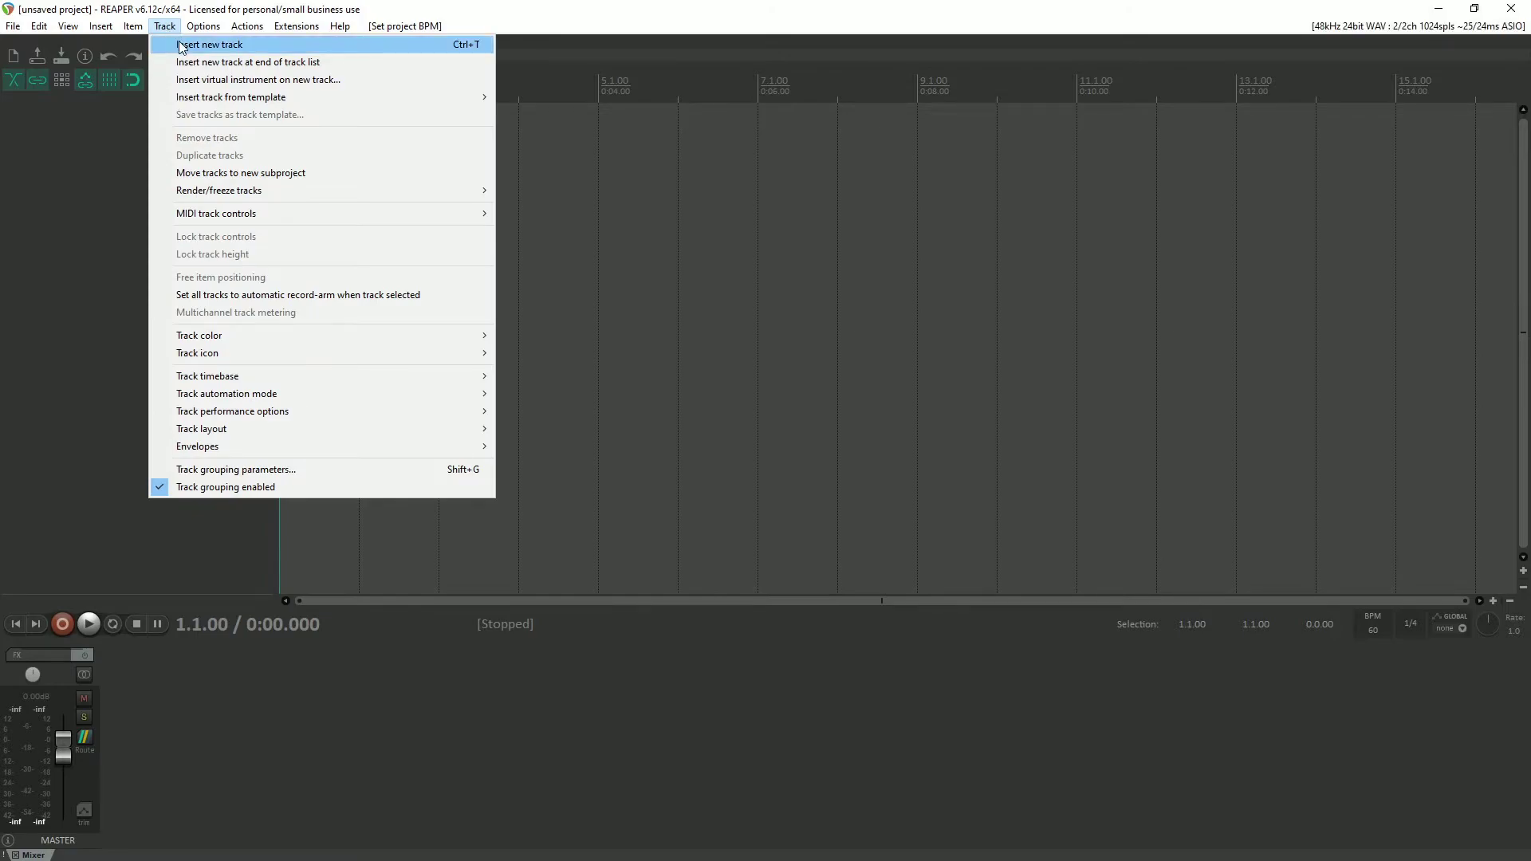
{"action": "mouse_move", "coordinate": [289, 56]}
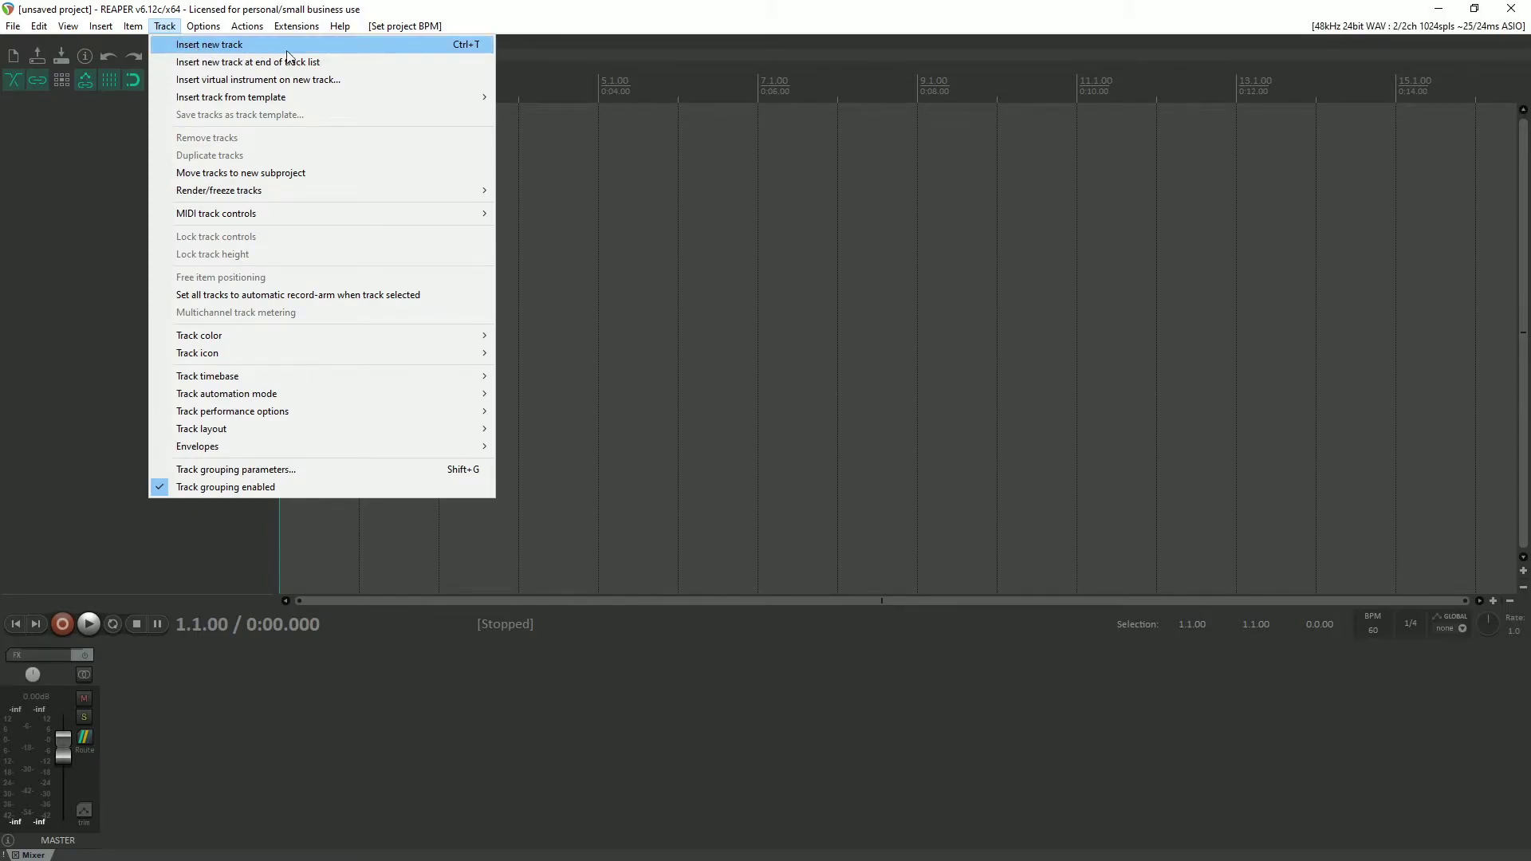
{"action": "mouse_move", "coordinate": [89, 244]}
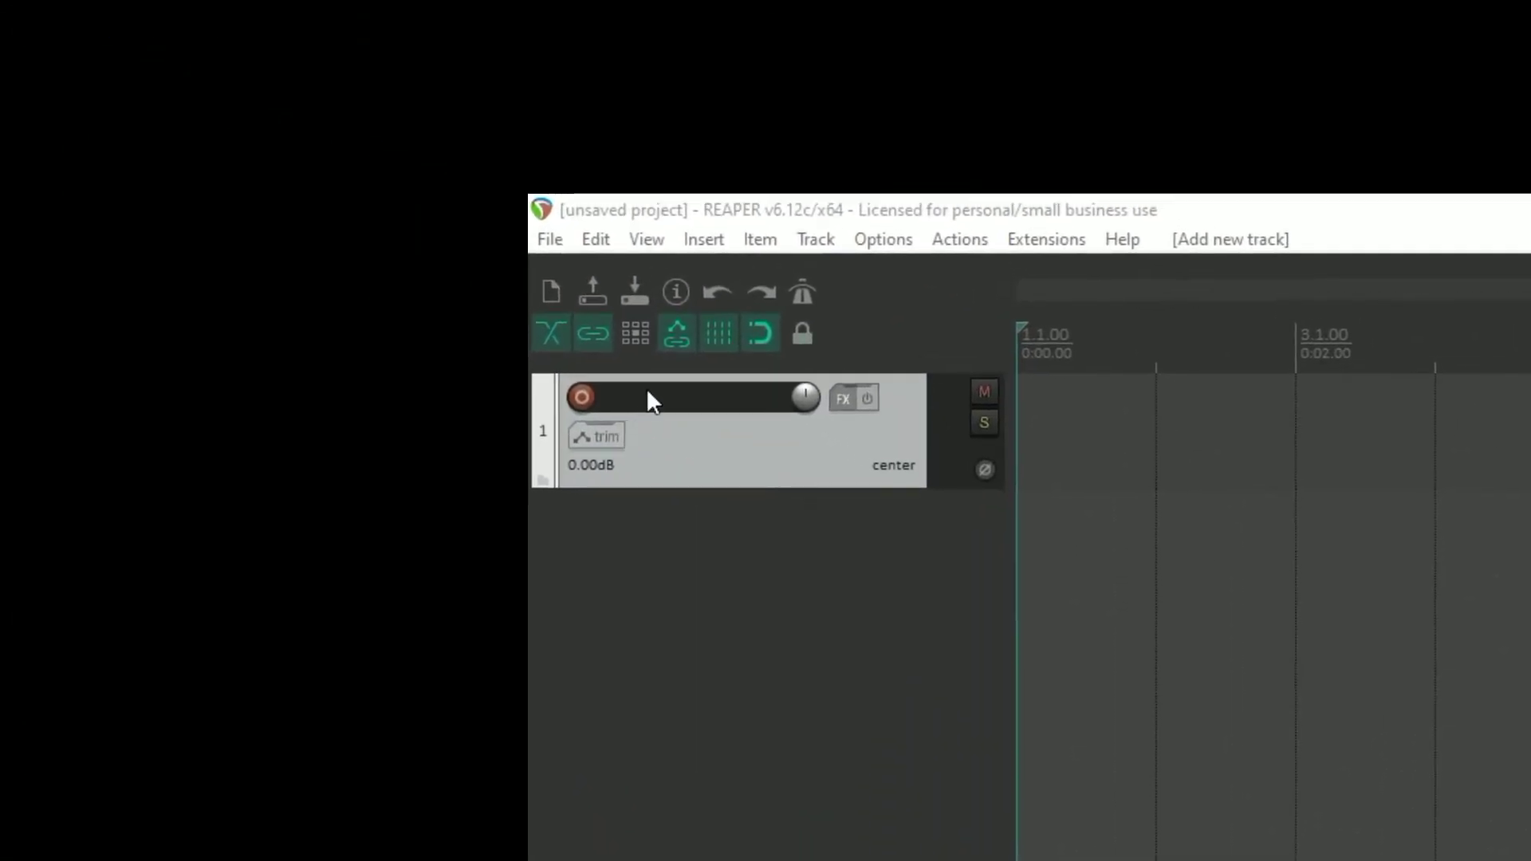
{"action": "mouse_move", "coordinate": [684, 411]}
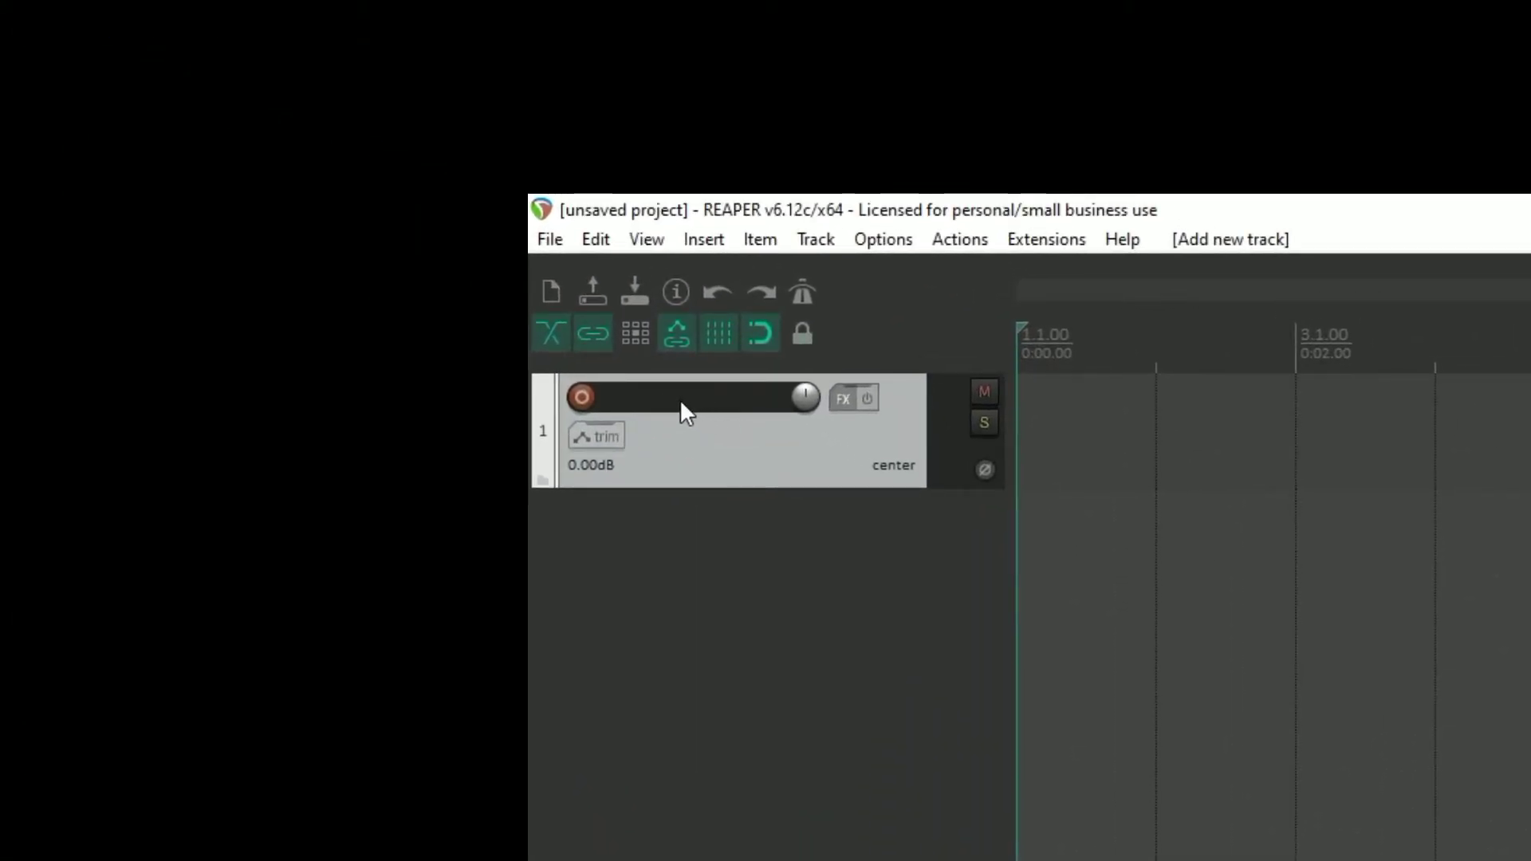
Step: Rename the new track to RENAME_ME
{"action": "double_click", "coordinate": [689, 397]}
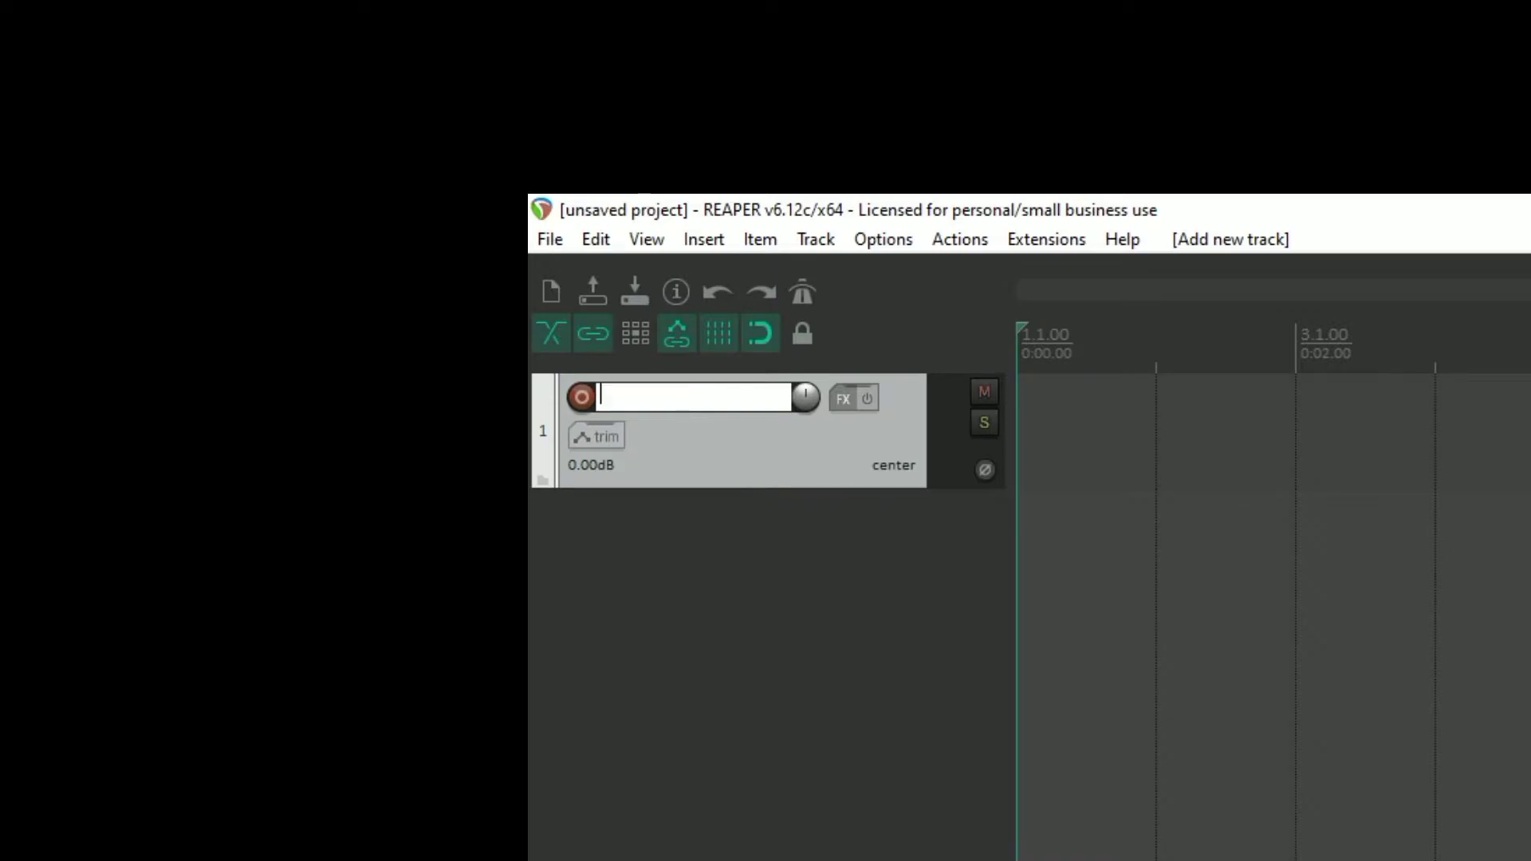
{"action": "type", "text": "RENAME_ME"}
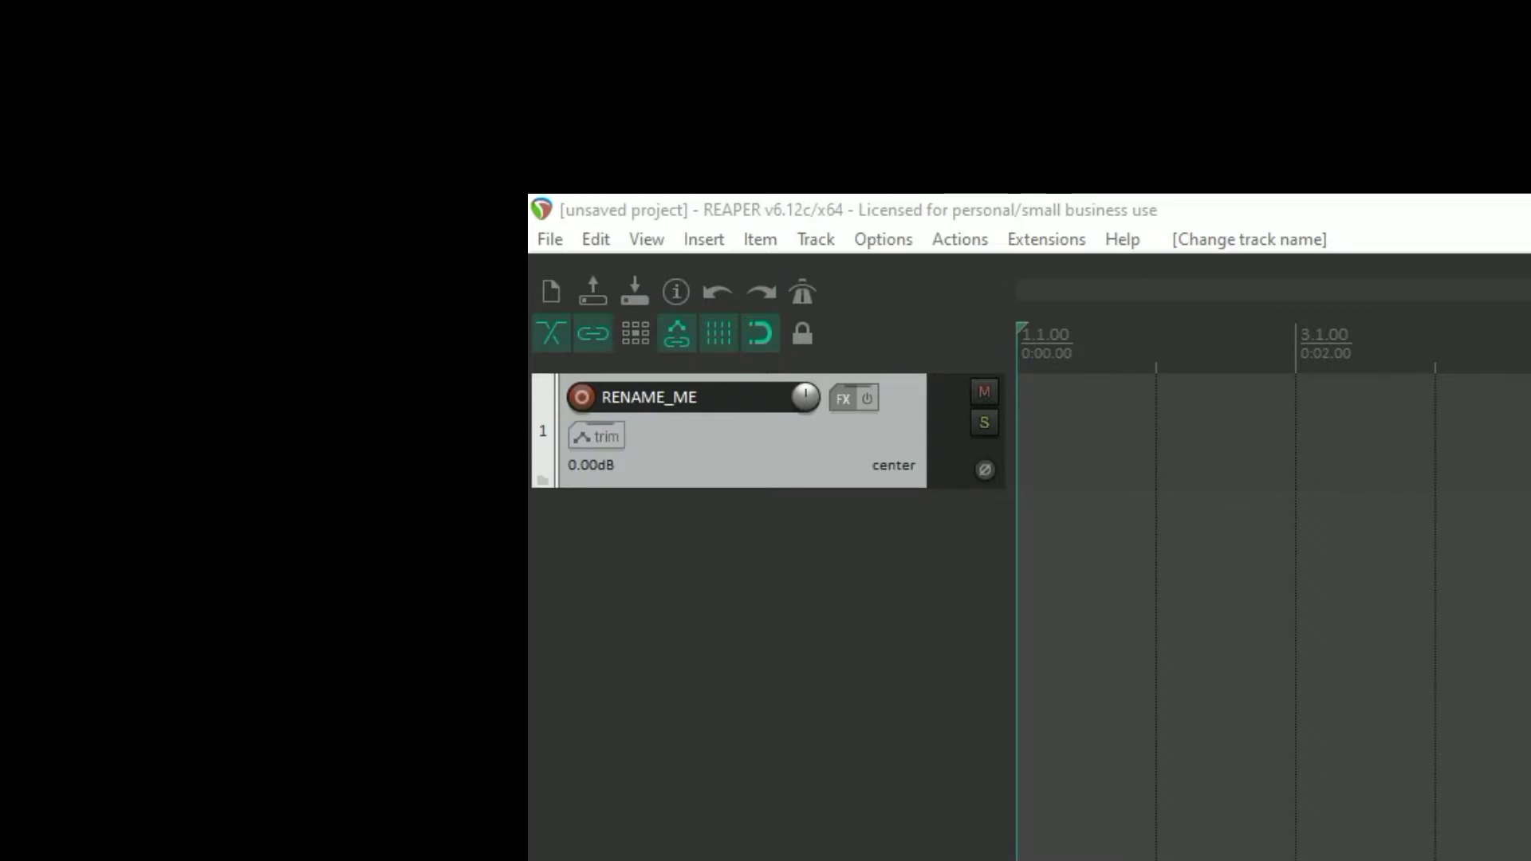
{"action": "mouse_move", "coordinate": [580, 405]}
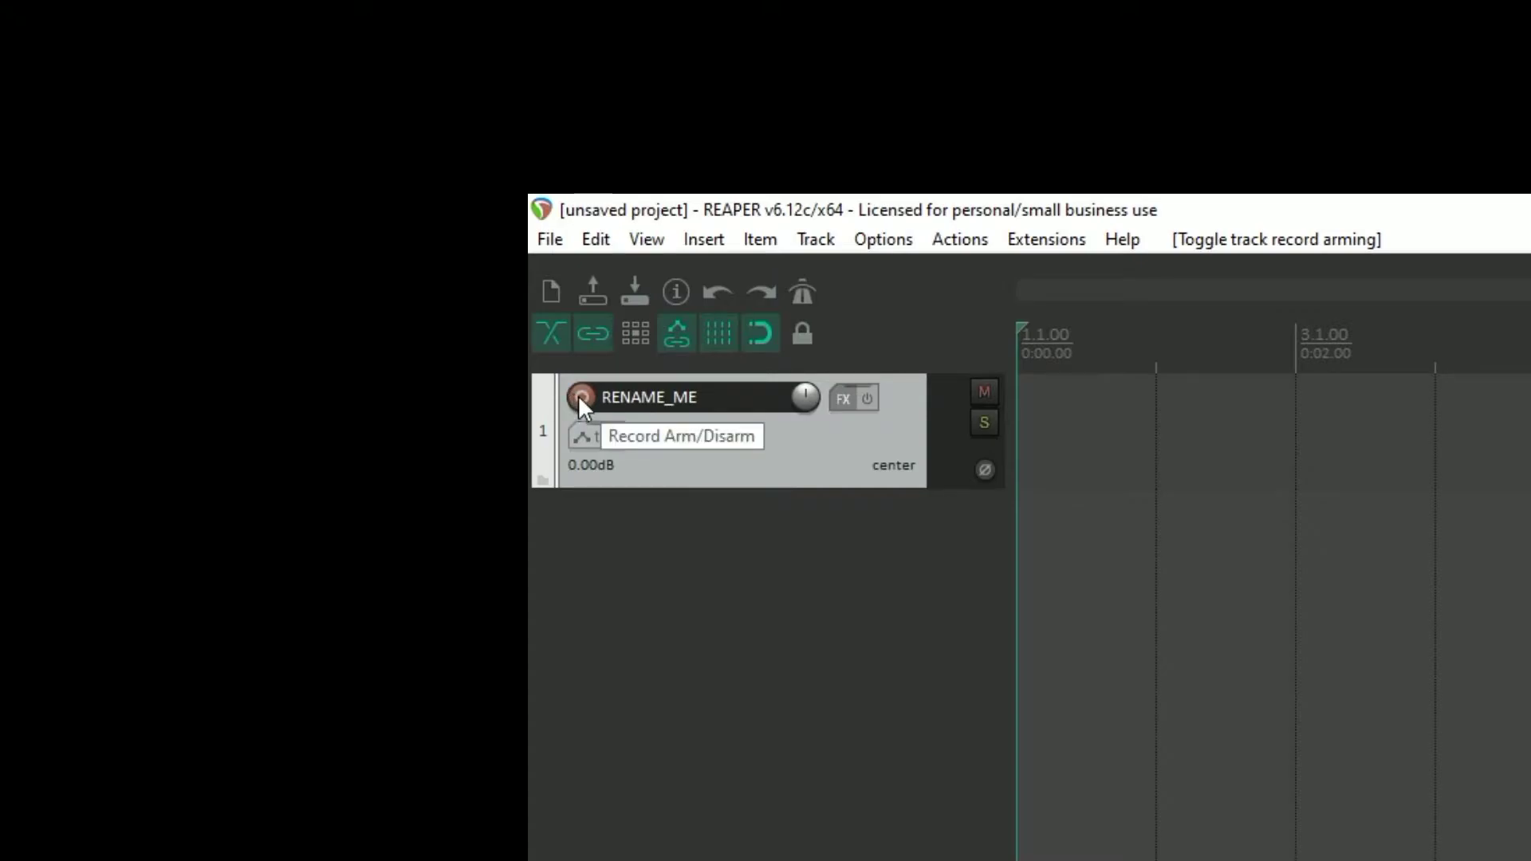
Step: Record-arm RENAME_ME and set its input to mono Analogue 2
{"action": "left_click", "coordinate": [580, 397]}
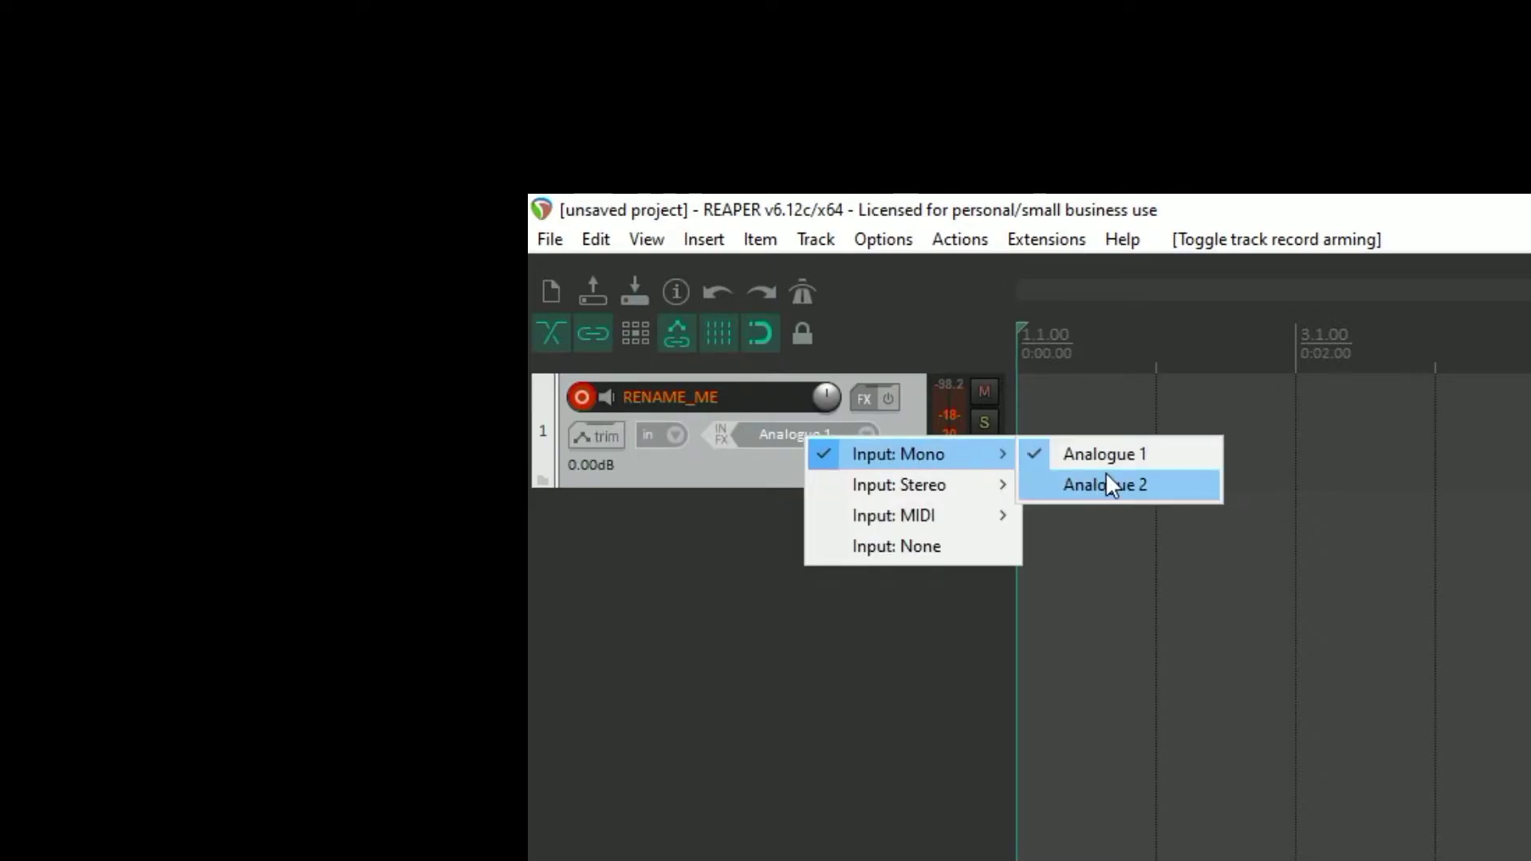
{"action": "left_click", "coordinate": [1103, 485]}
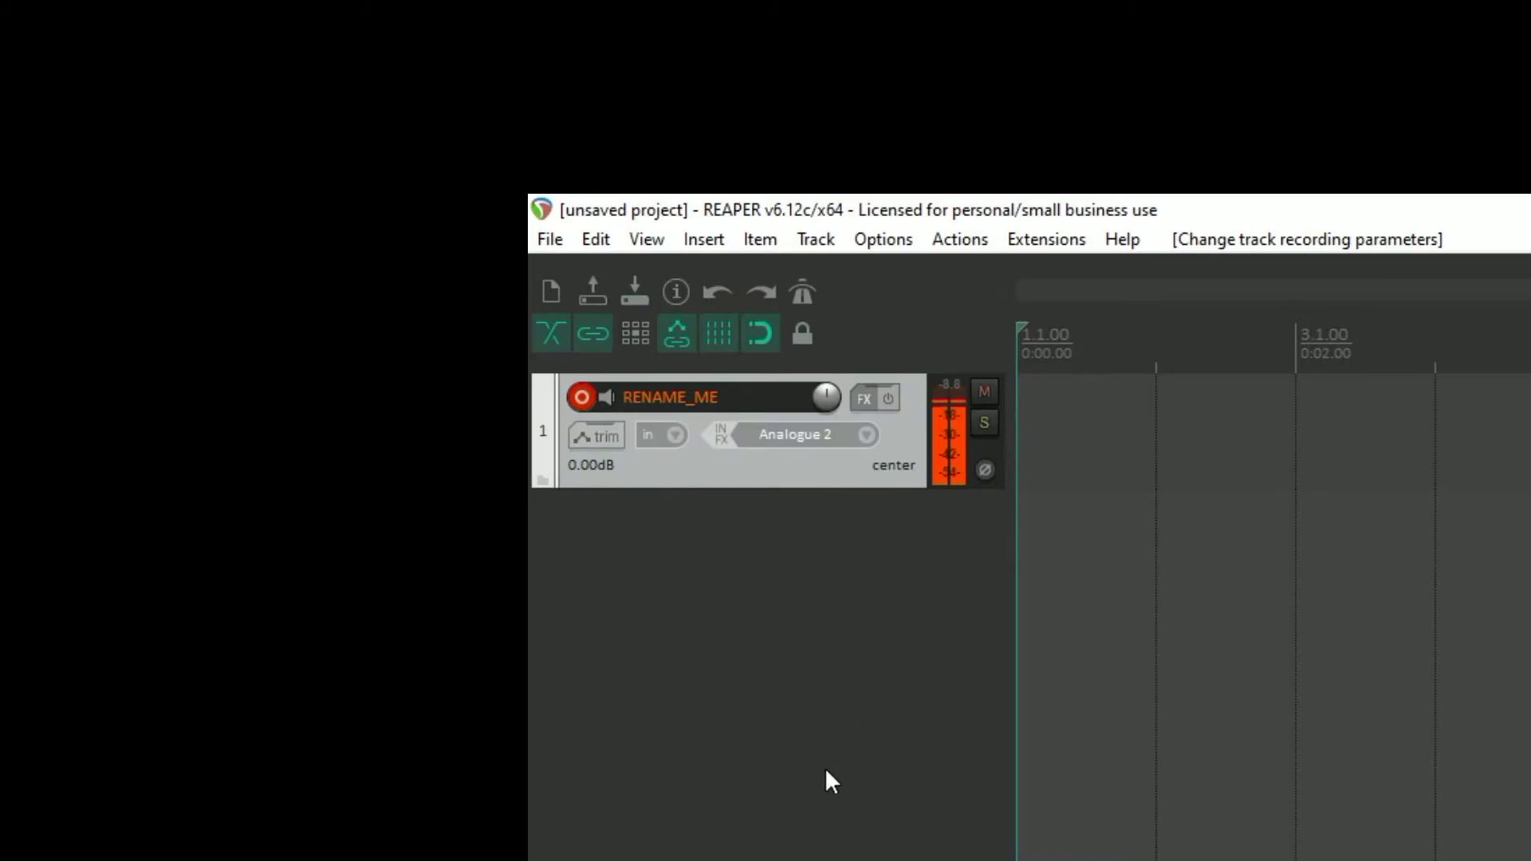
{"action": "mouse_move", "coordinate": [832, 736]}
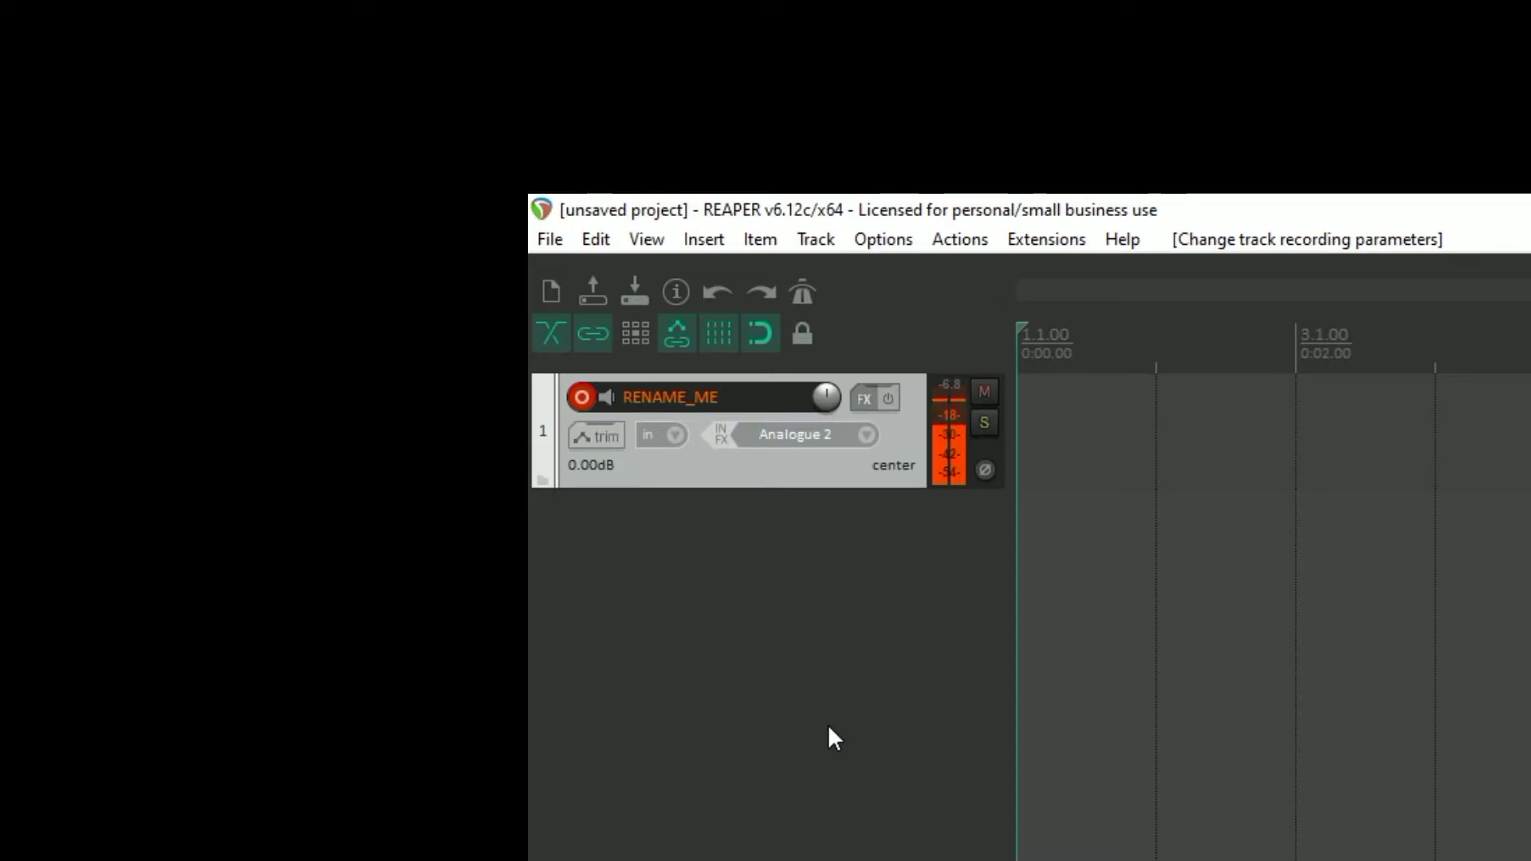
{"action": "mouse_move", "coordinate": [570, 377]}
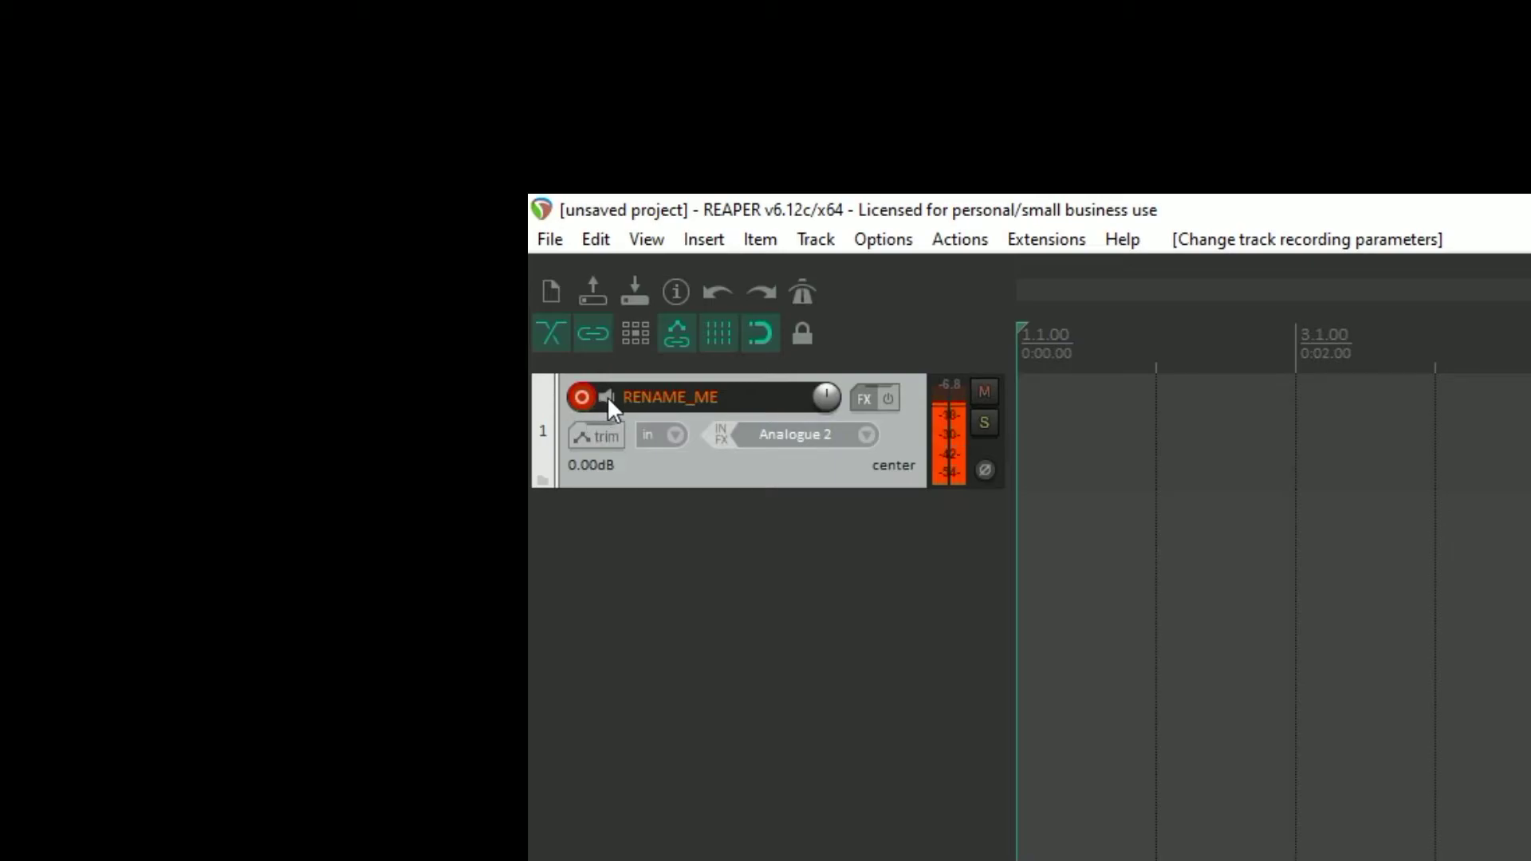
{"action": "mouse_move", "coordinate": [607, 397]}
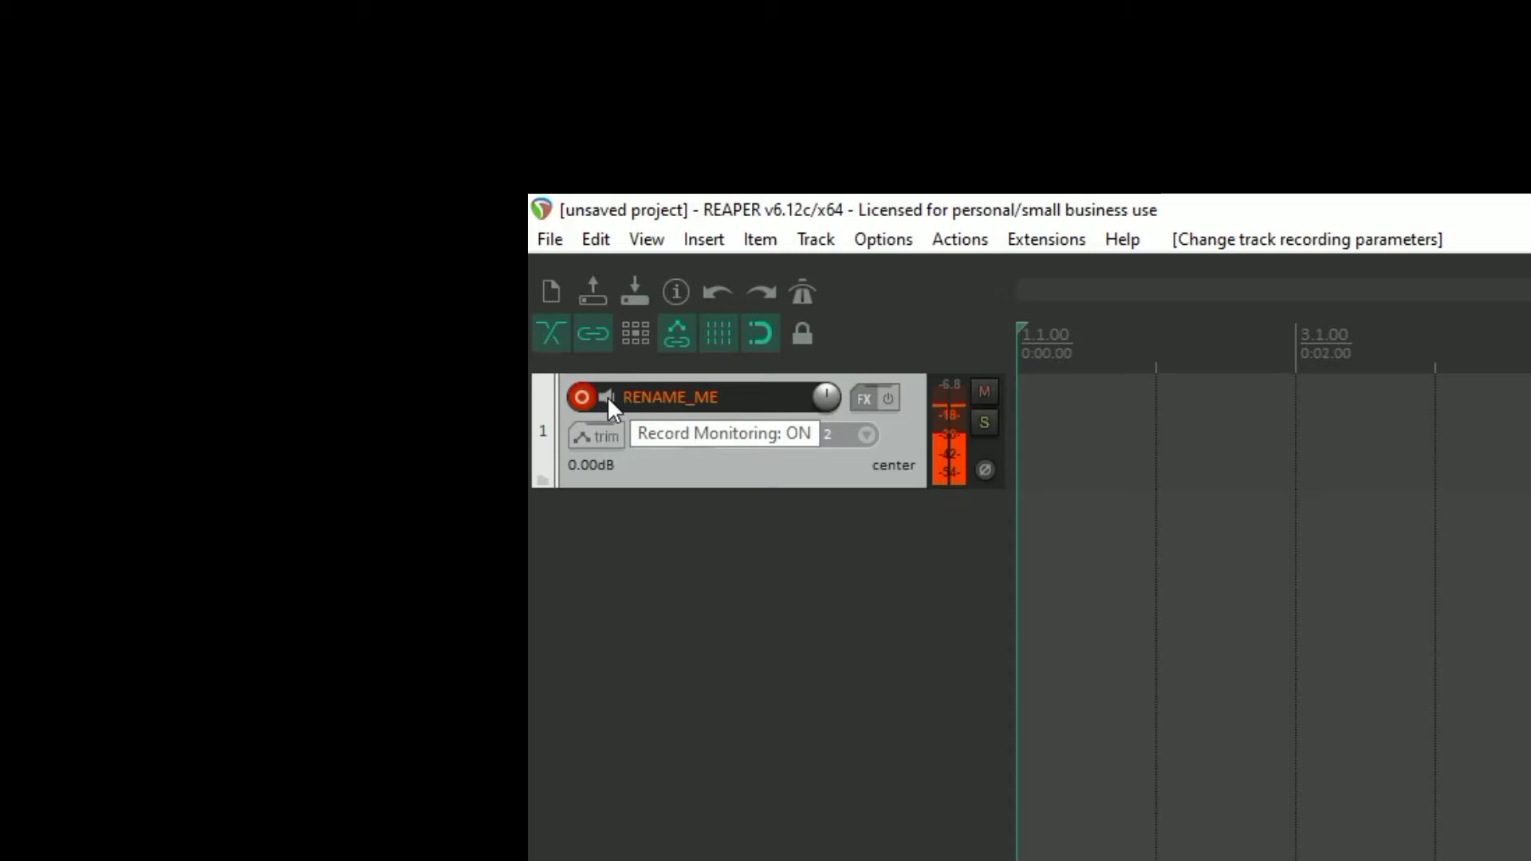
Step: Toggle record monitoring on the RENAME_ME track
{"action": "left_click", "coordinate": [608, 397]}
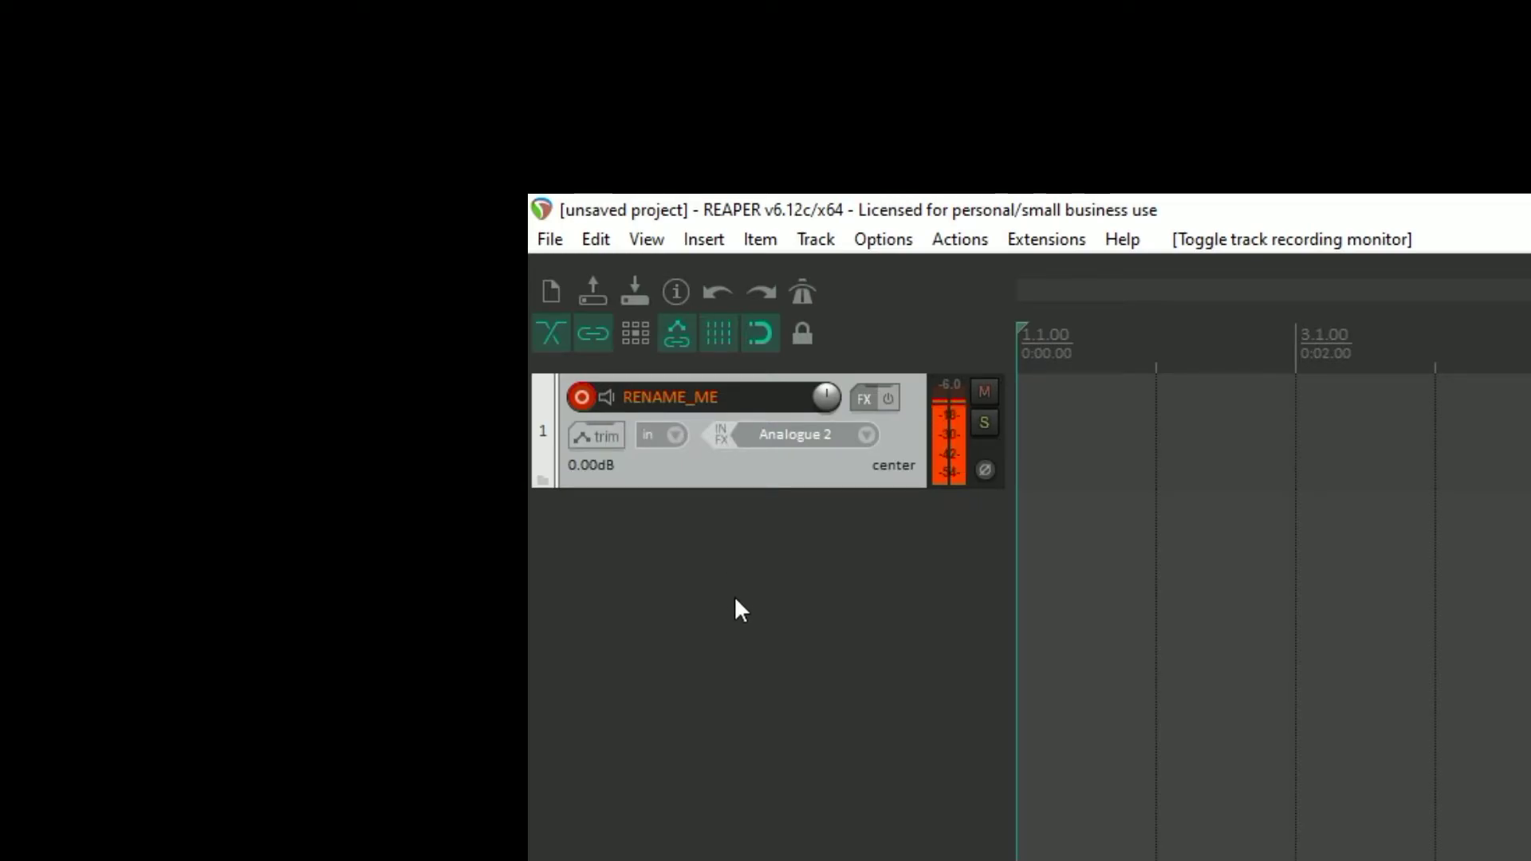
{"action": "mouse_move", "coordinate": [952, 400]}
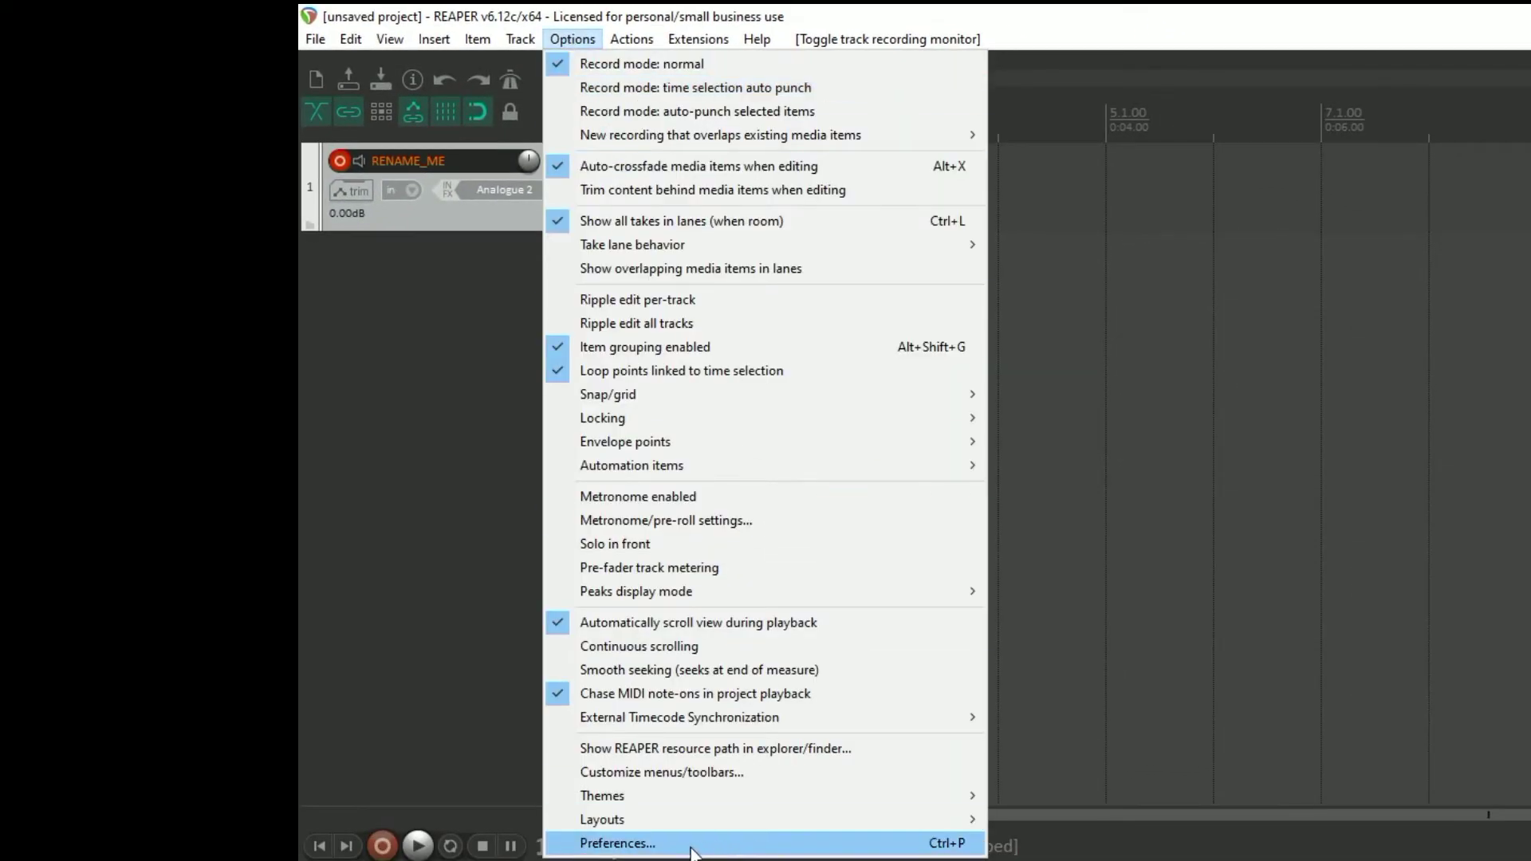
Step: Bring up Preferences on the Audio > Device page showing the Audient ASIO driver
{"action": "left_click", "coordinate": [617, 842]}
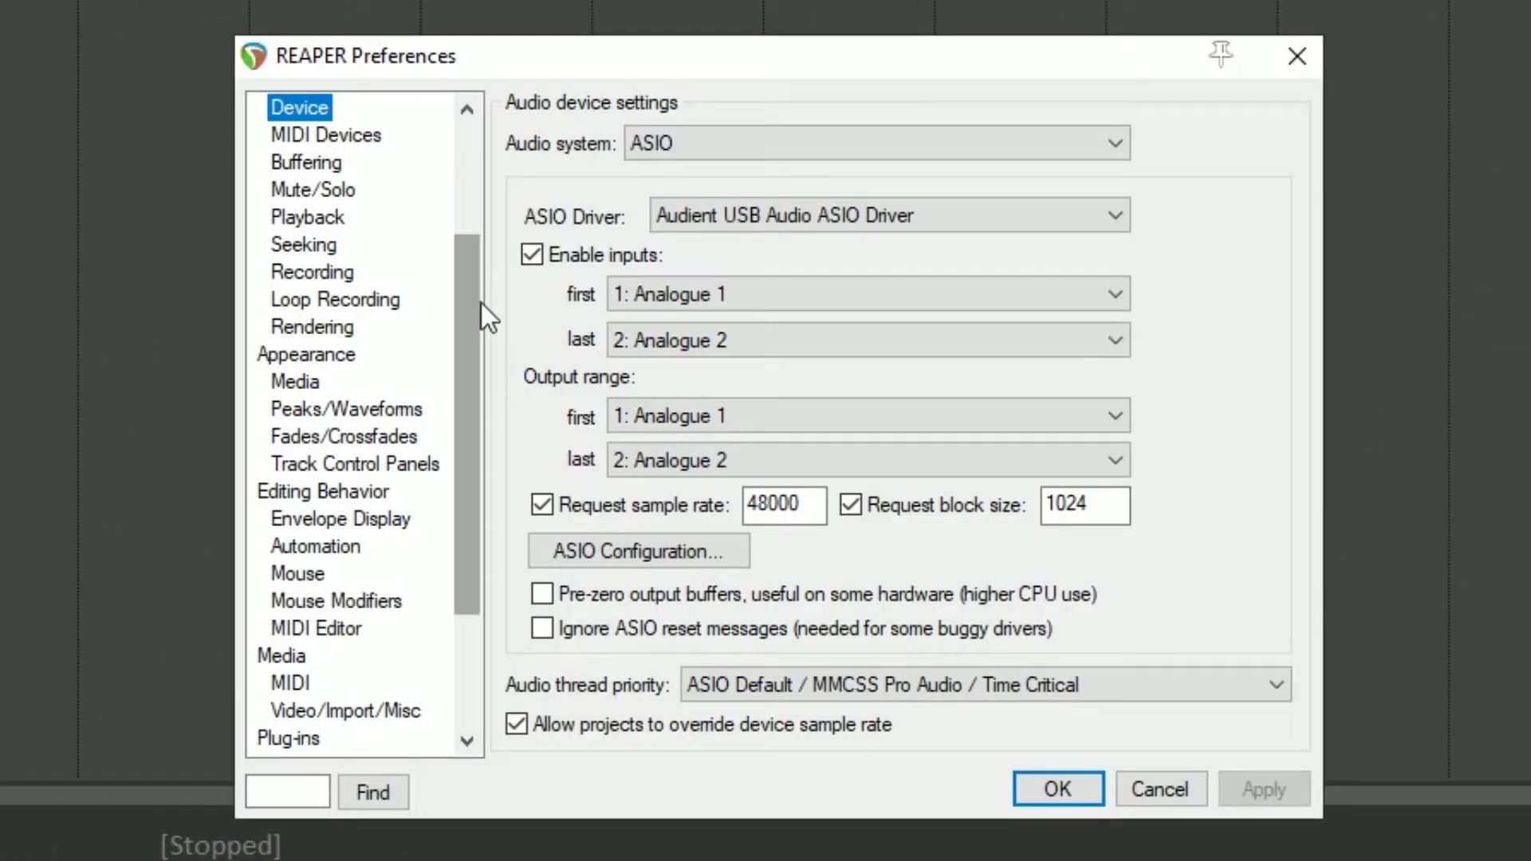
{"action": "scroll", "scroll_direction": "up", "scroll_amount": 3}
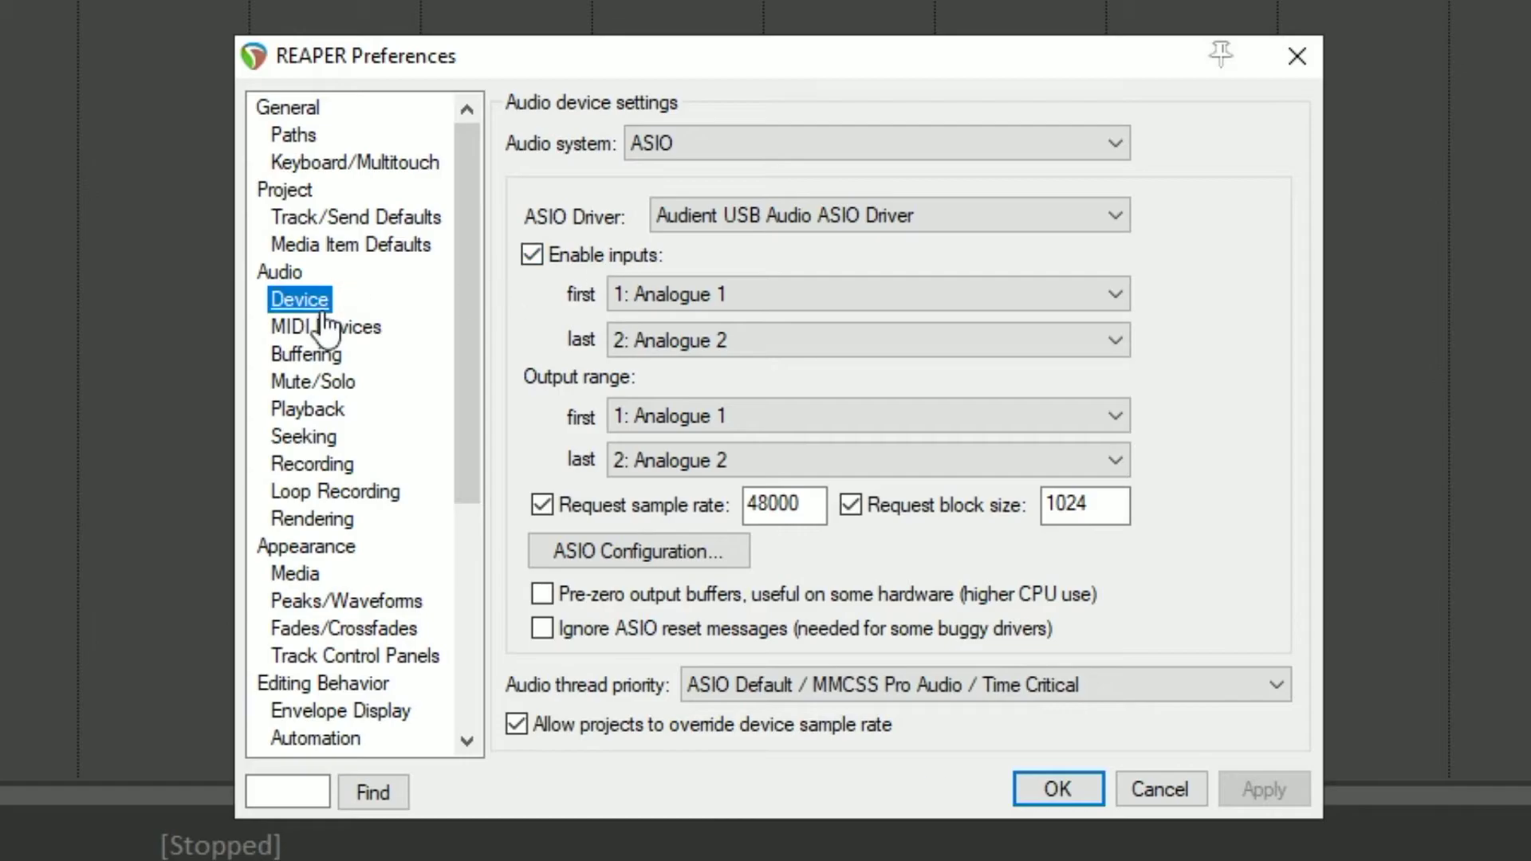
{"action": "mouse_move", "coordinate": [311, 315]}
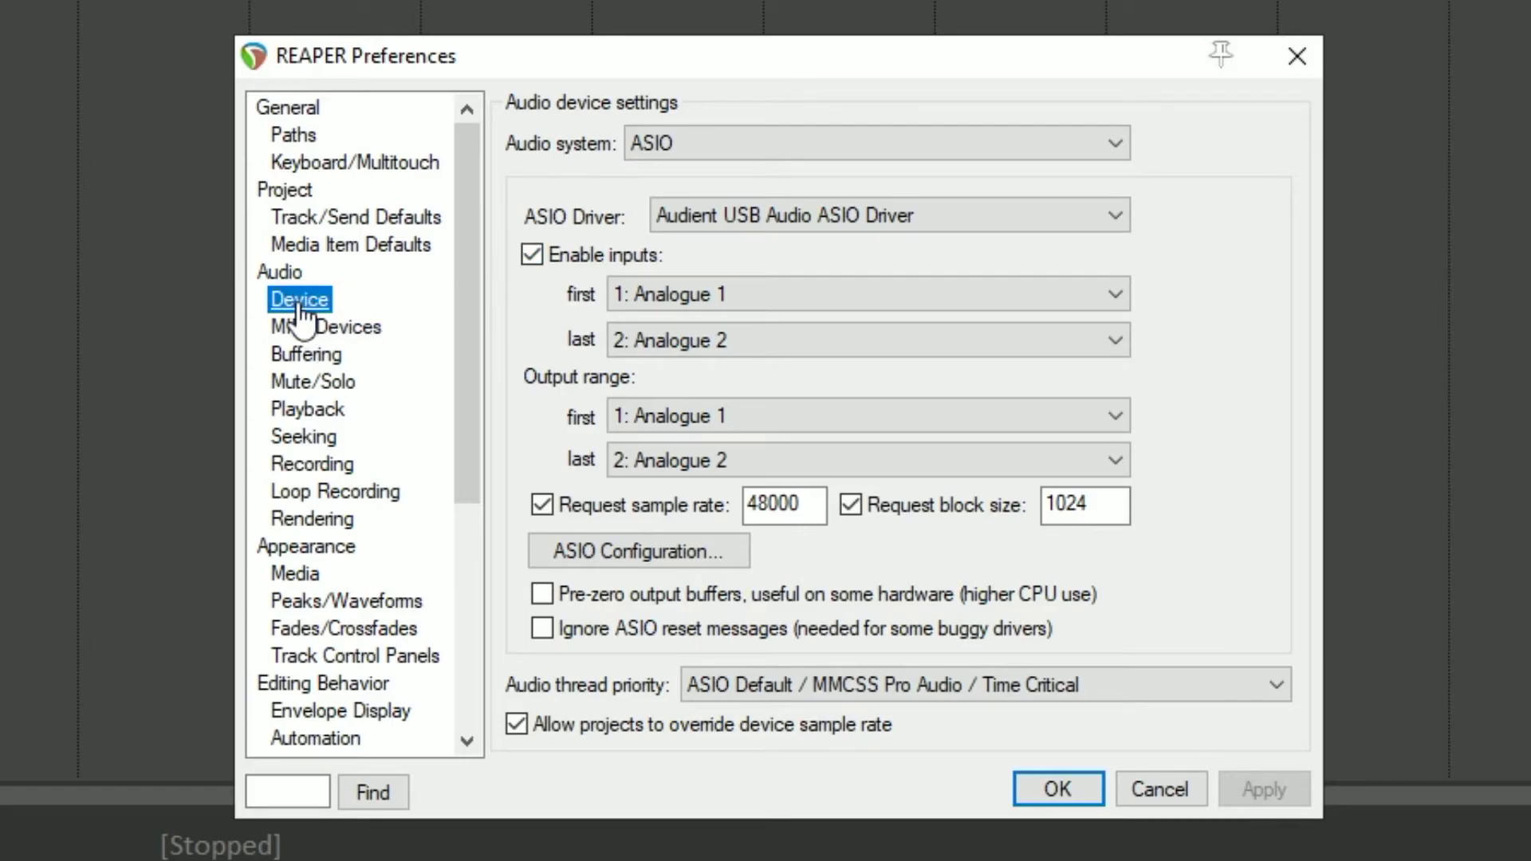
{"action": "mouse_move", "coordinate": [356, 217]}
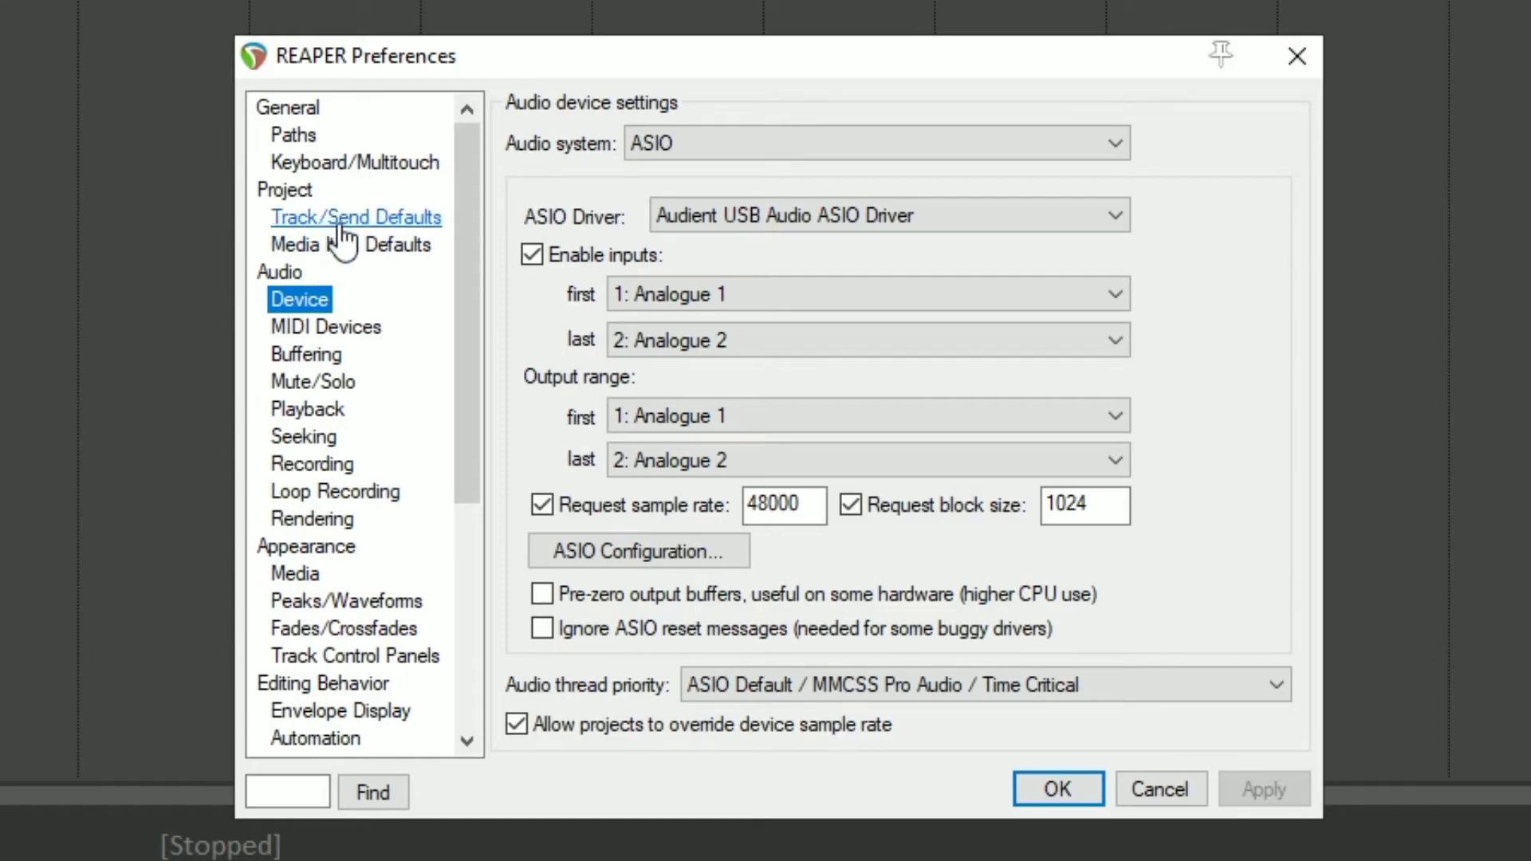
Step: In Track/Send Defaults set the default record input to Analogue 1, apply it and close Preferences
{"action": "left_click", "coordinate": [355, 217]}
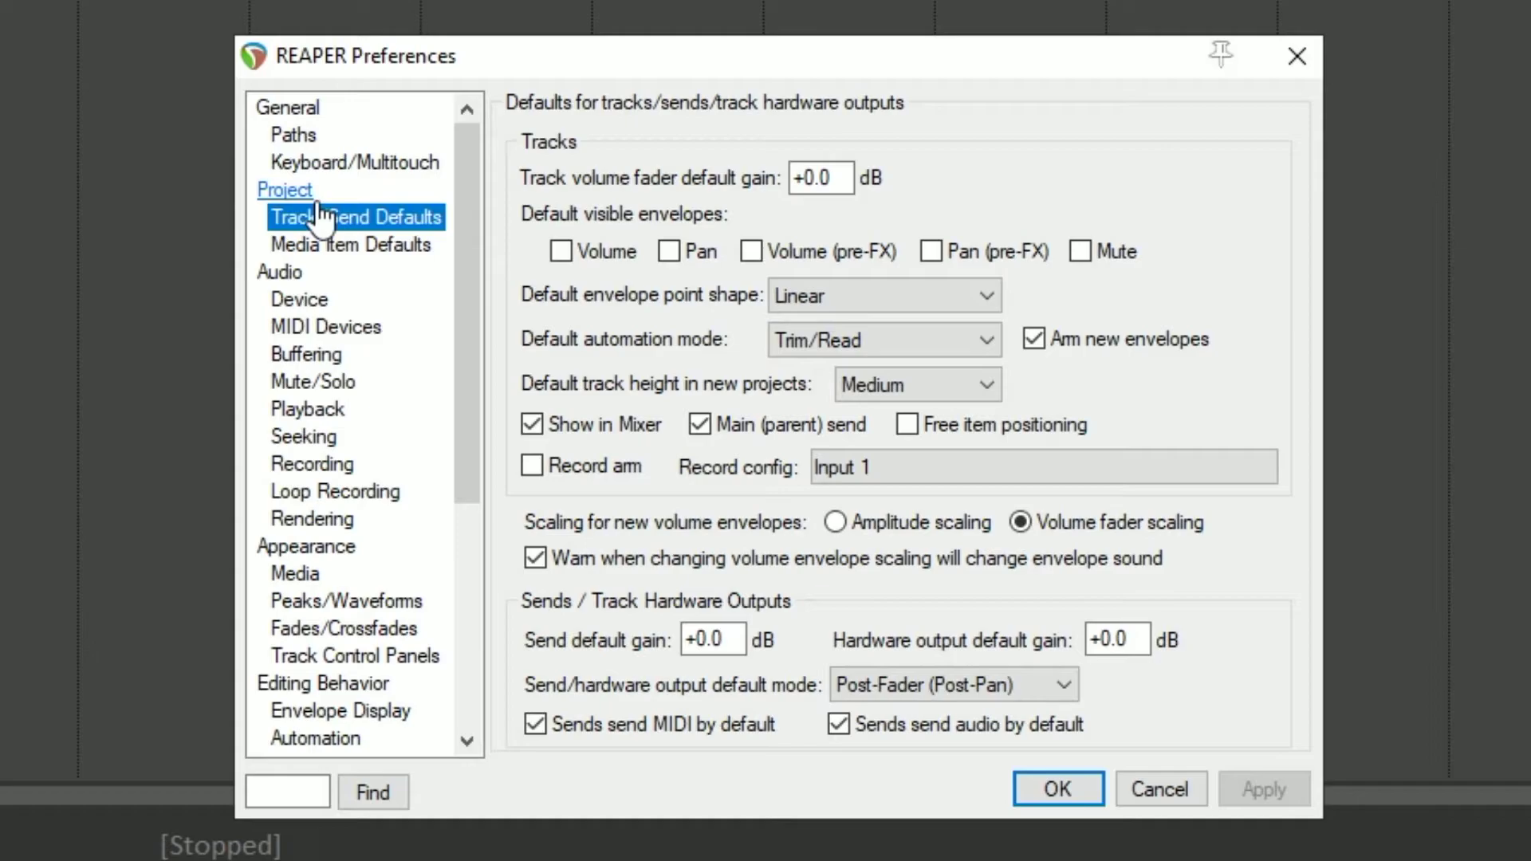
{"action": "left_click", "coordinate": [1041, 468]}
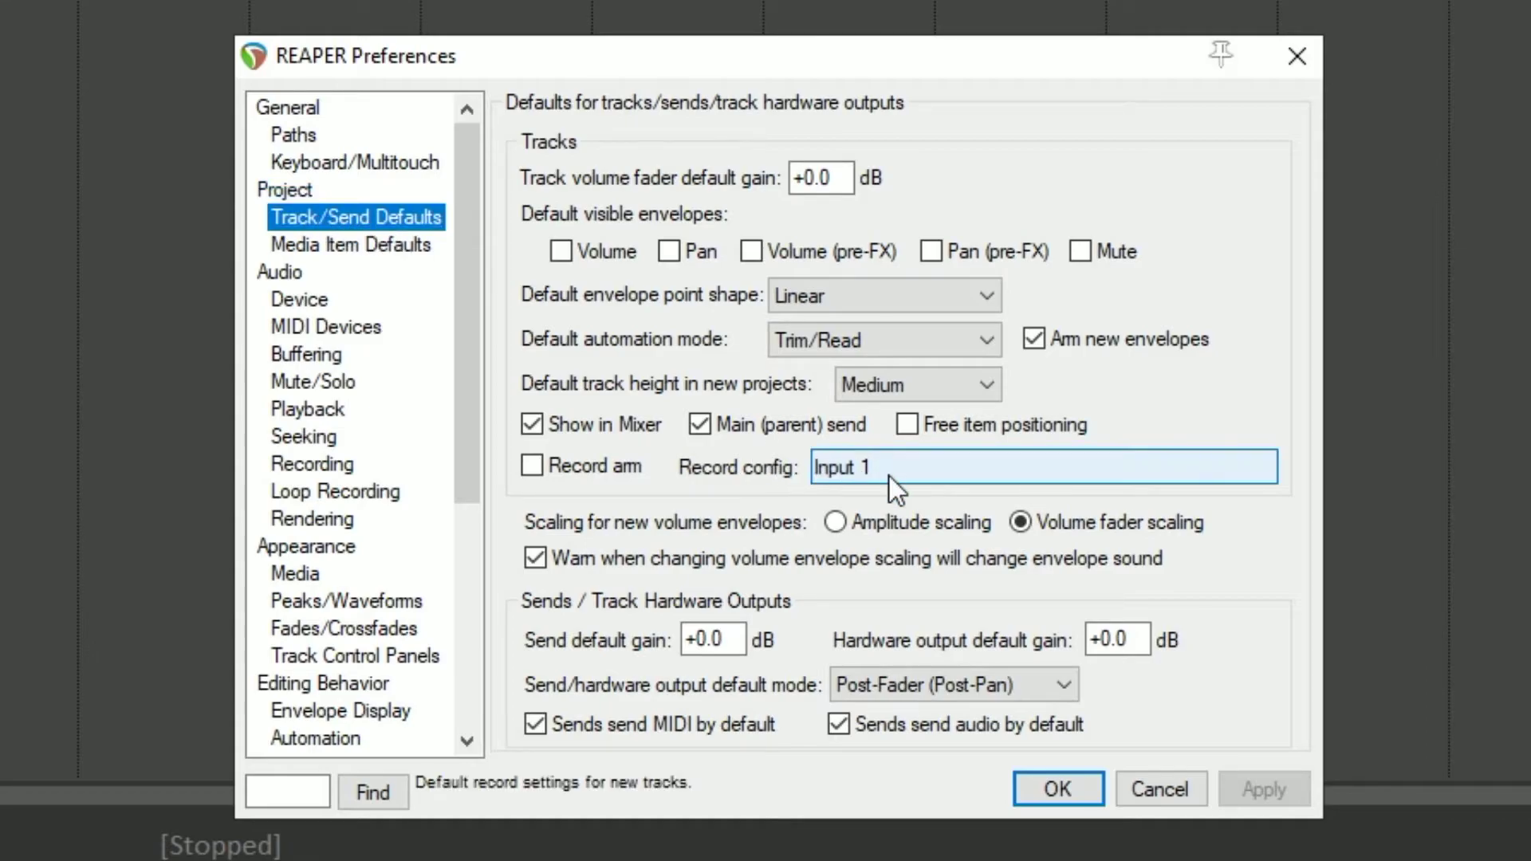
{"action": "left_click", "coordinate": [1040, 467]}
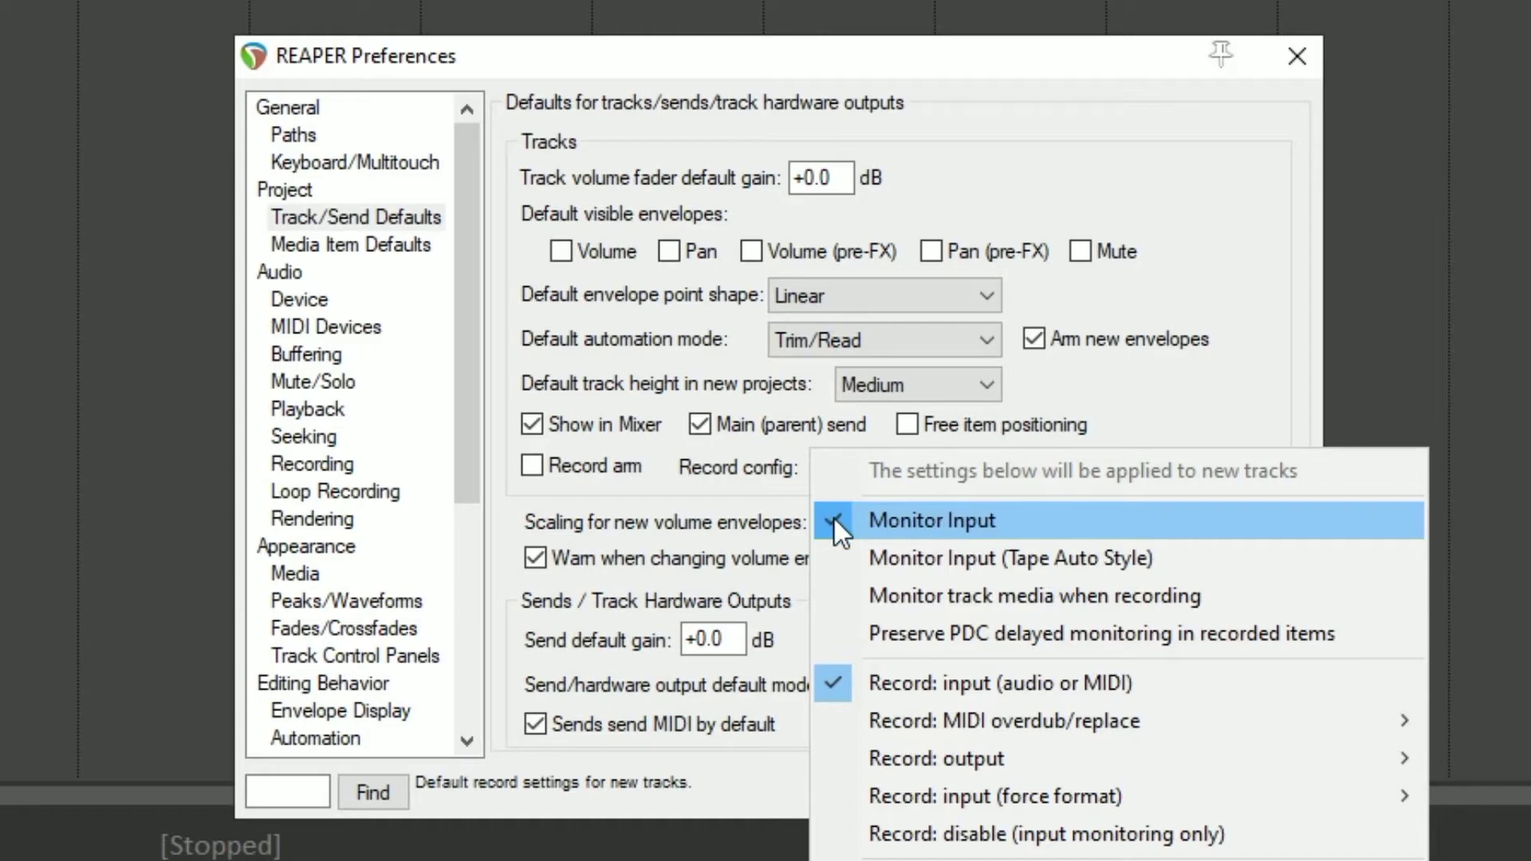
{"action": "left_click", "coordinate": [931, 520]}
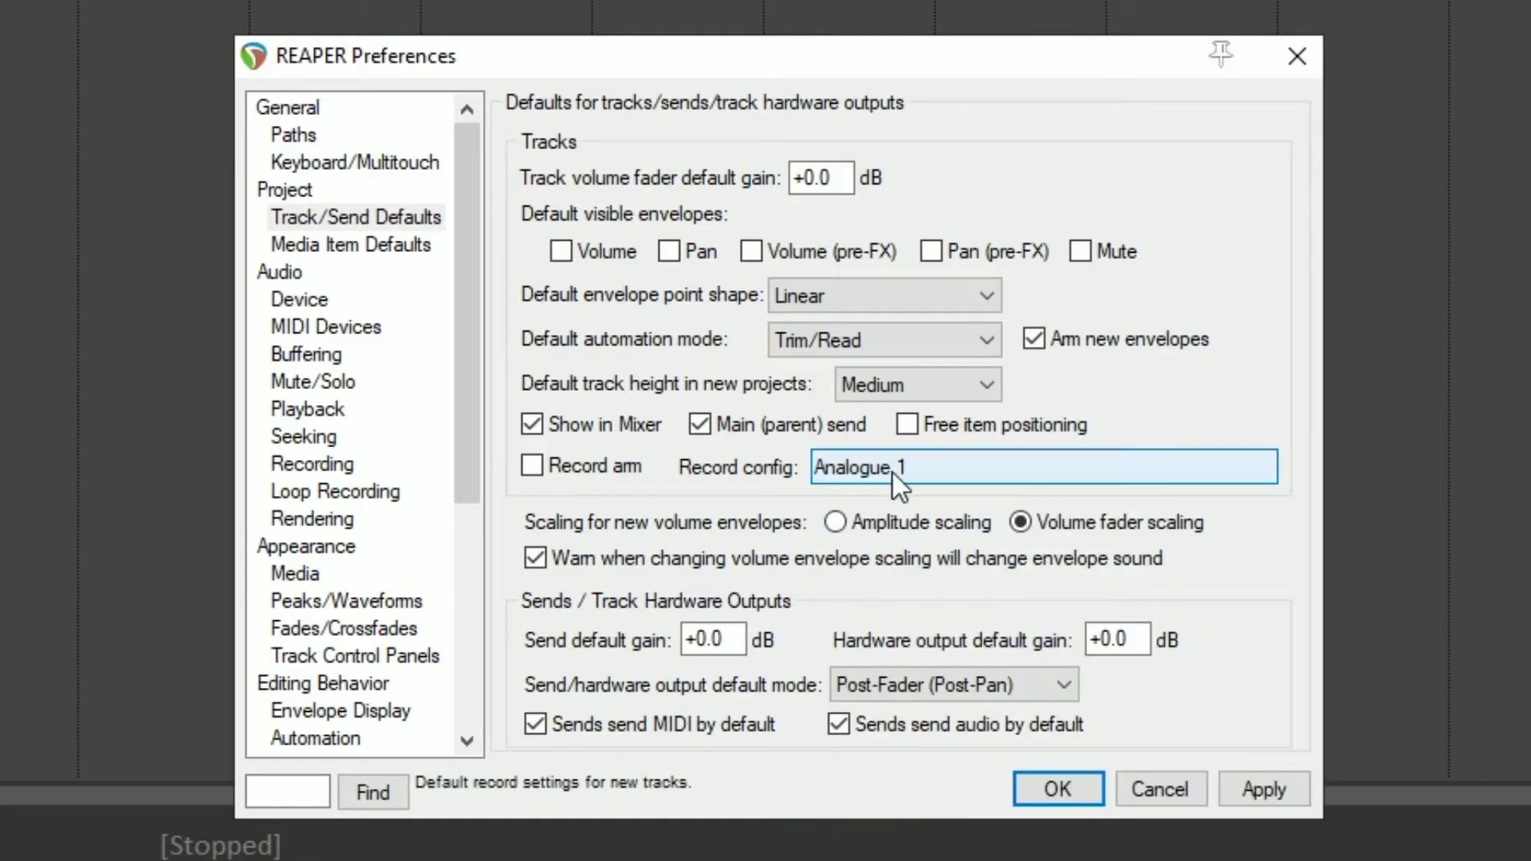
{"action": "left_click", "coordinate": [1041, 467]}
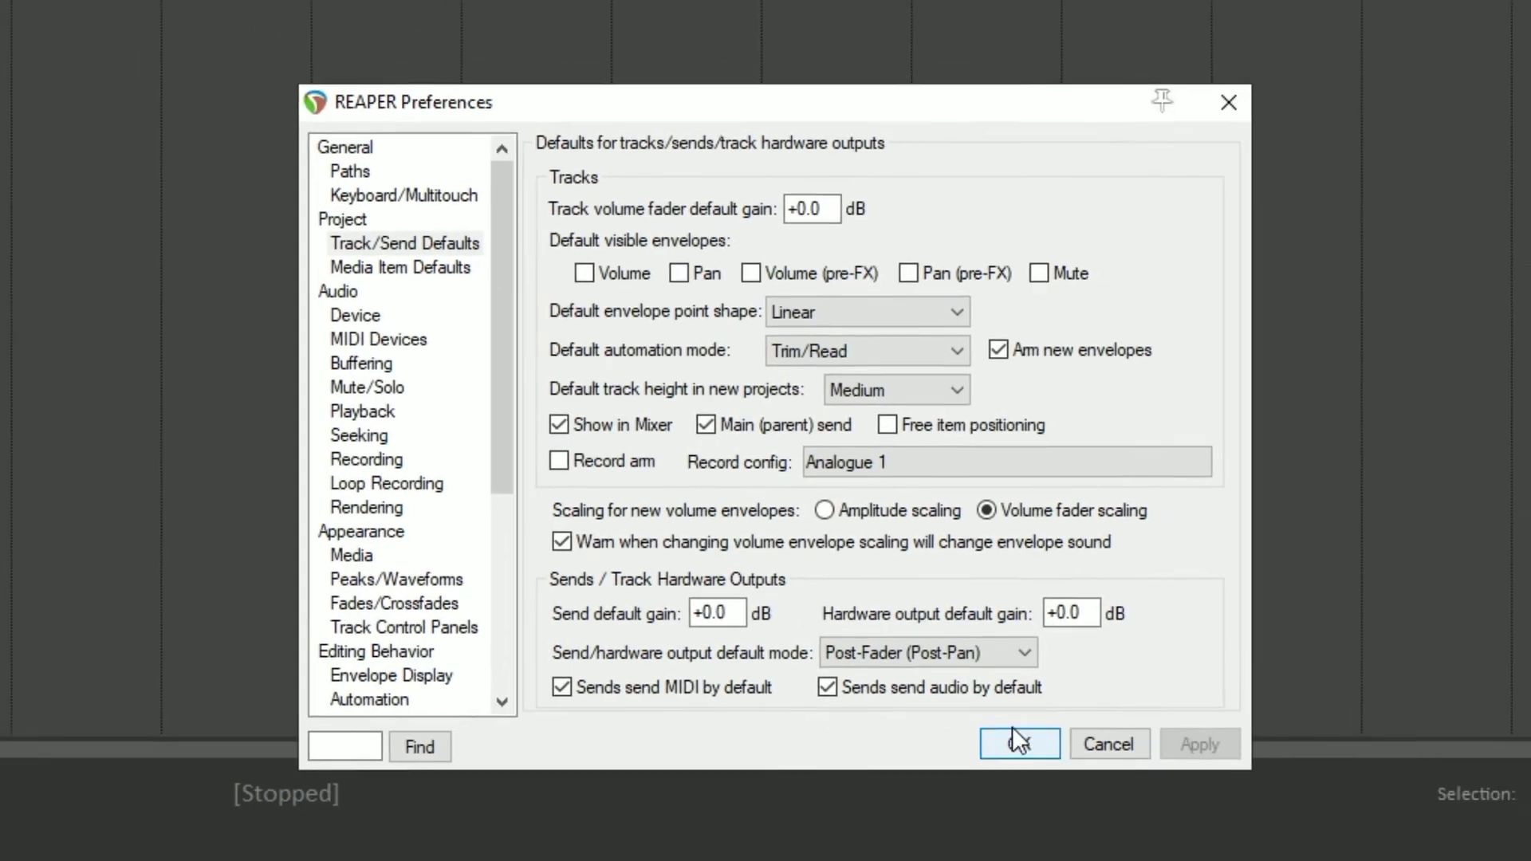
{"action": "left_click", "coordinate": [1019, 743]}
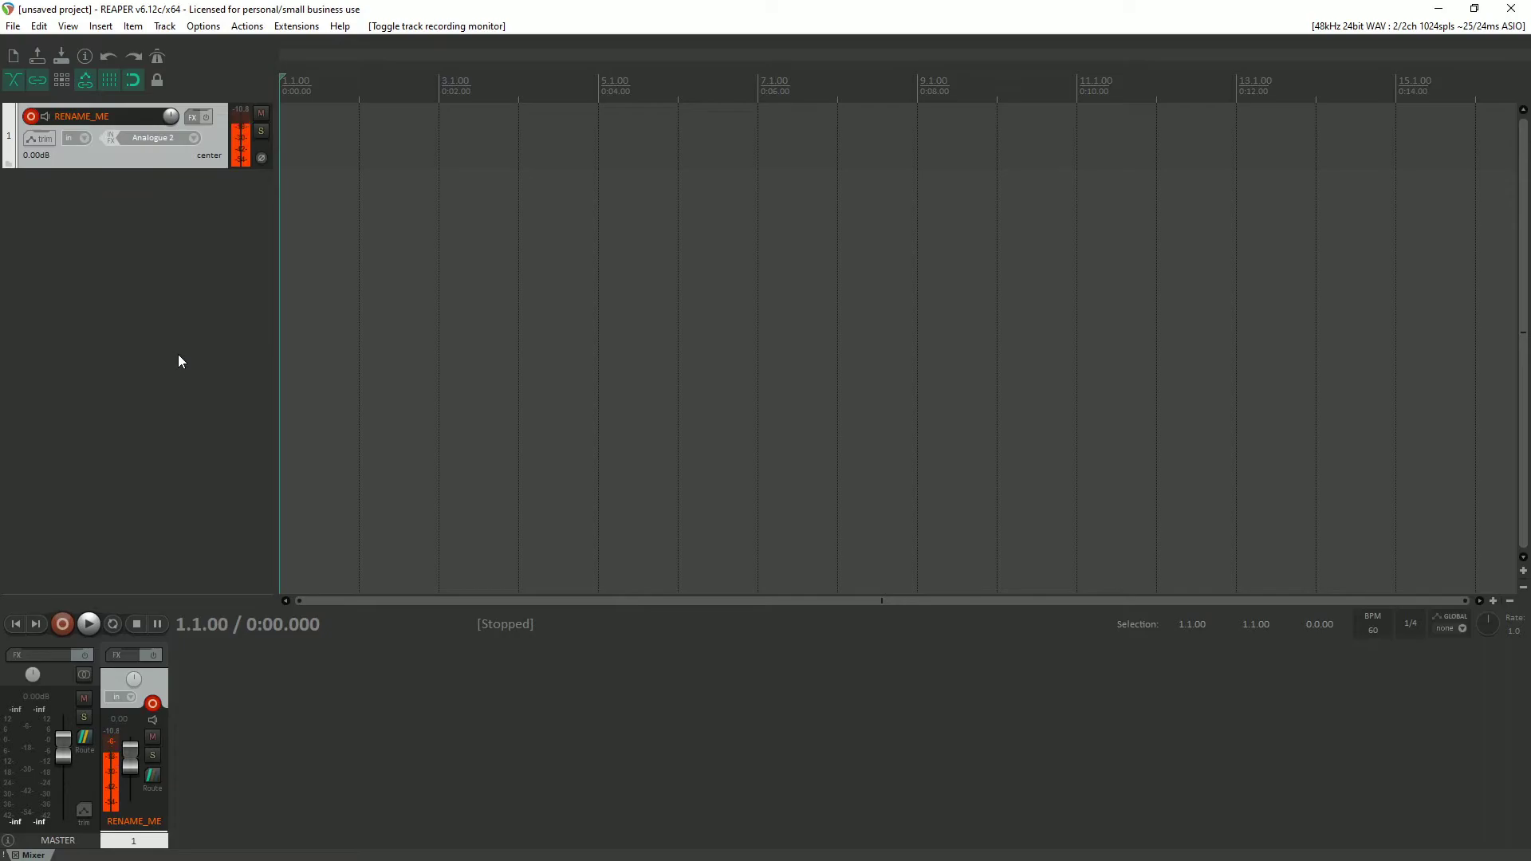
{"action": "mouse_move", "coordinate": [239, 298]}
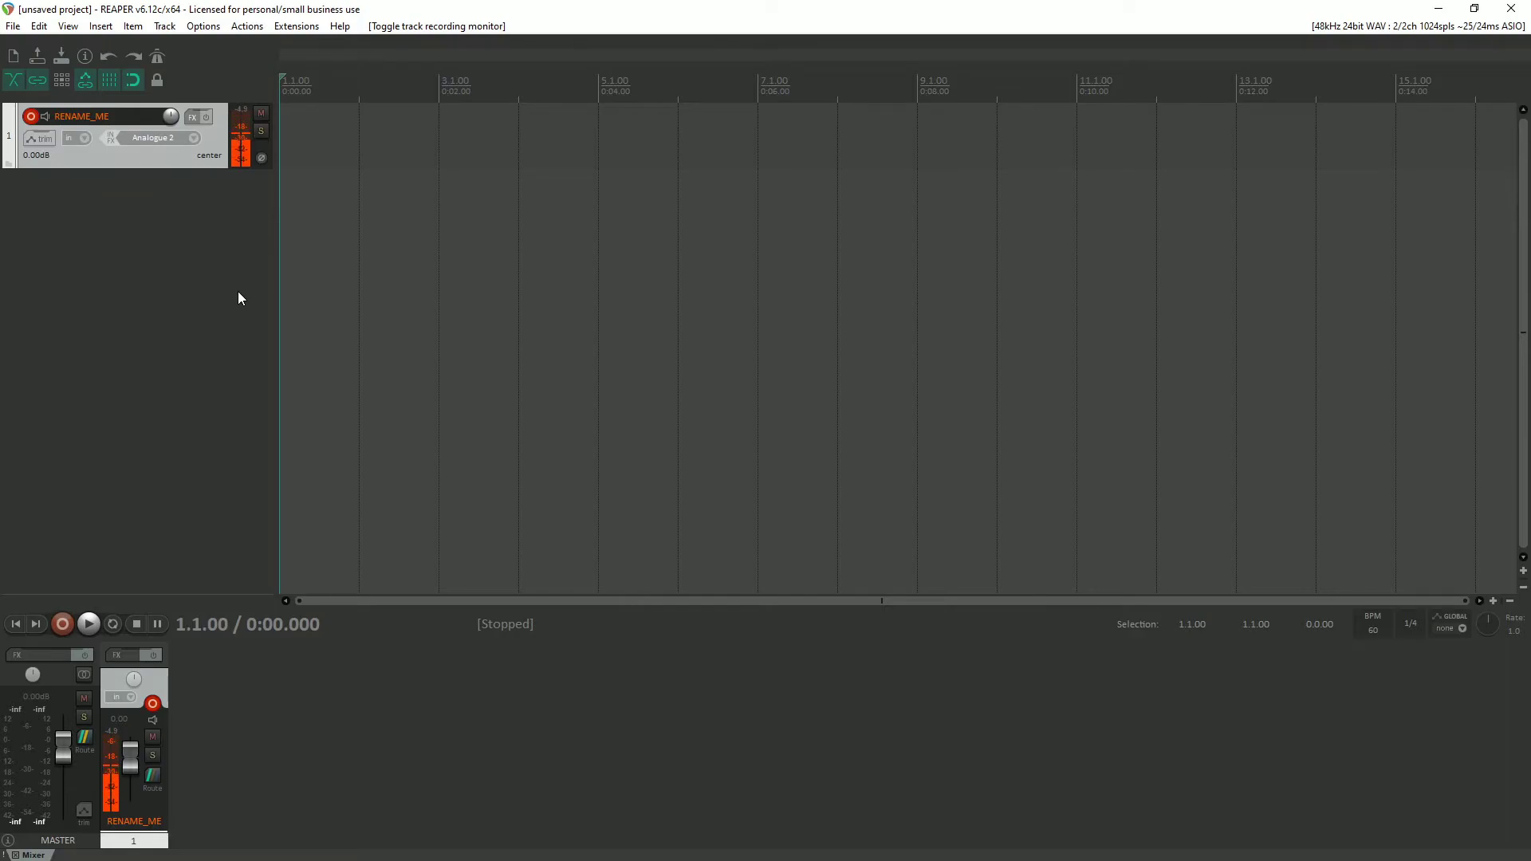
{"action": "mouse_move", "coordinate": [219, 198]}
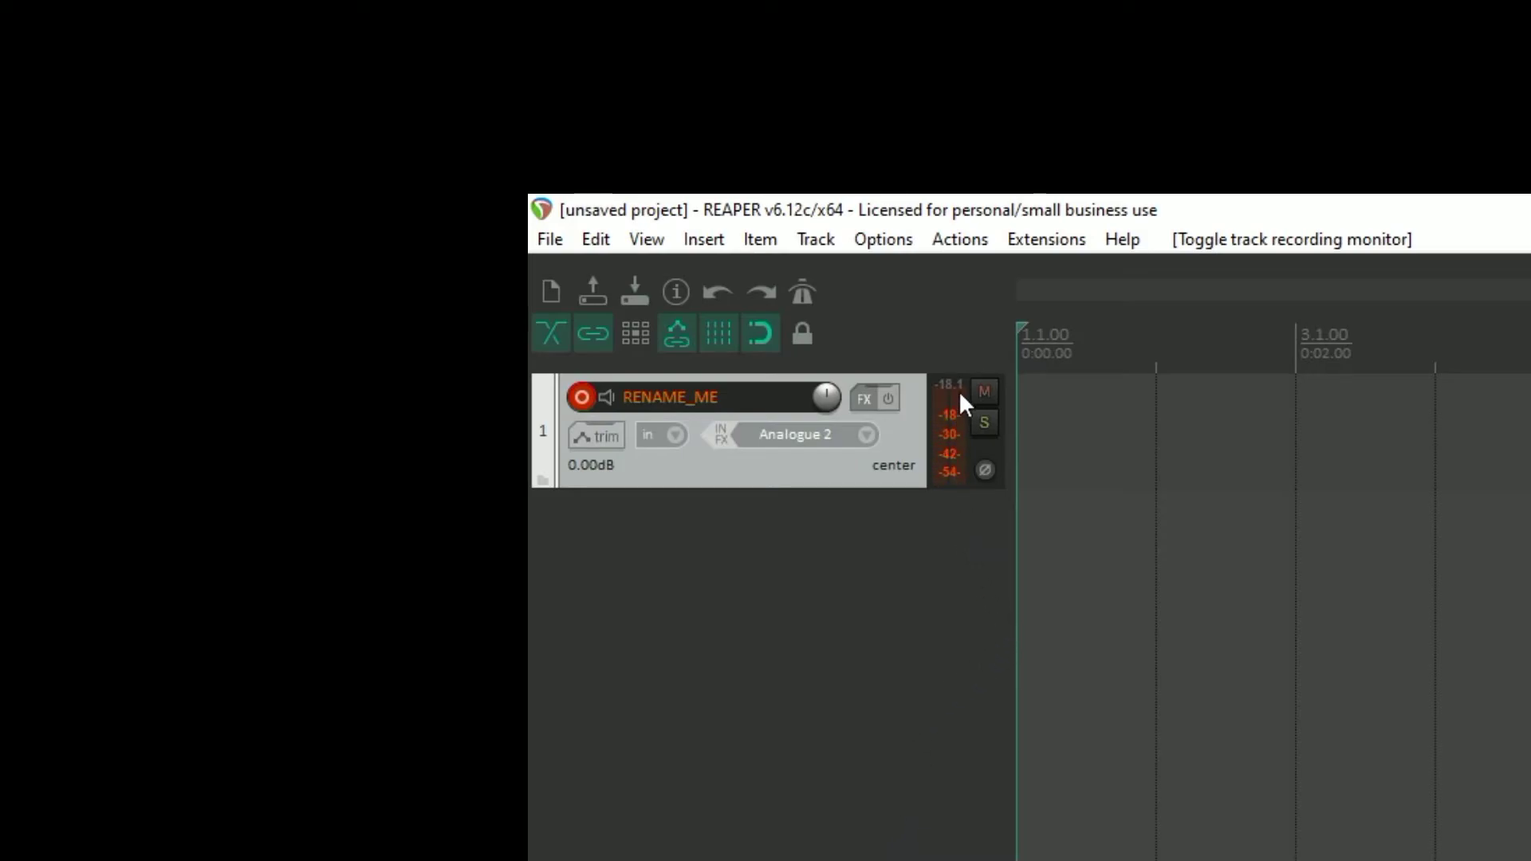
{"action": "mouse_move", "coordinate": [952, 492]}
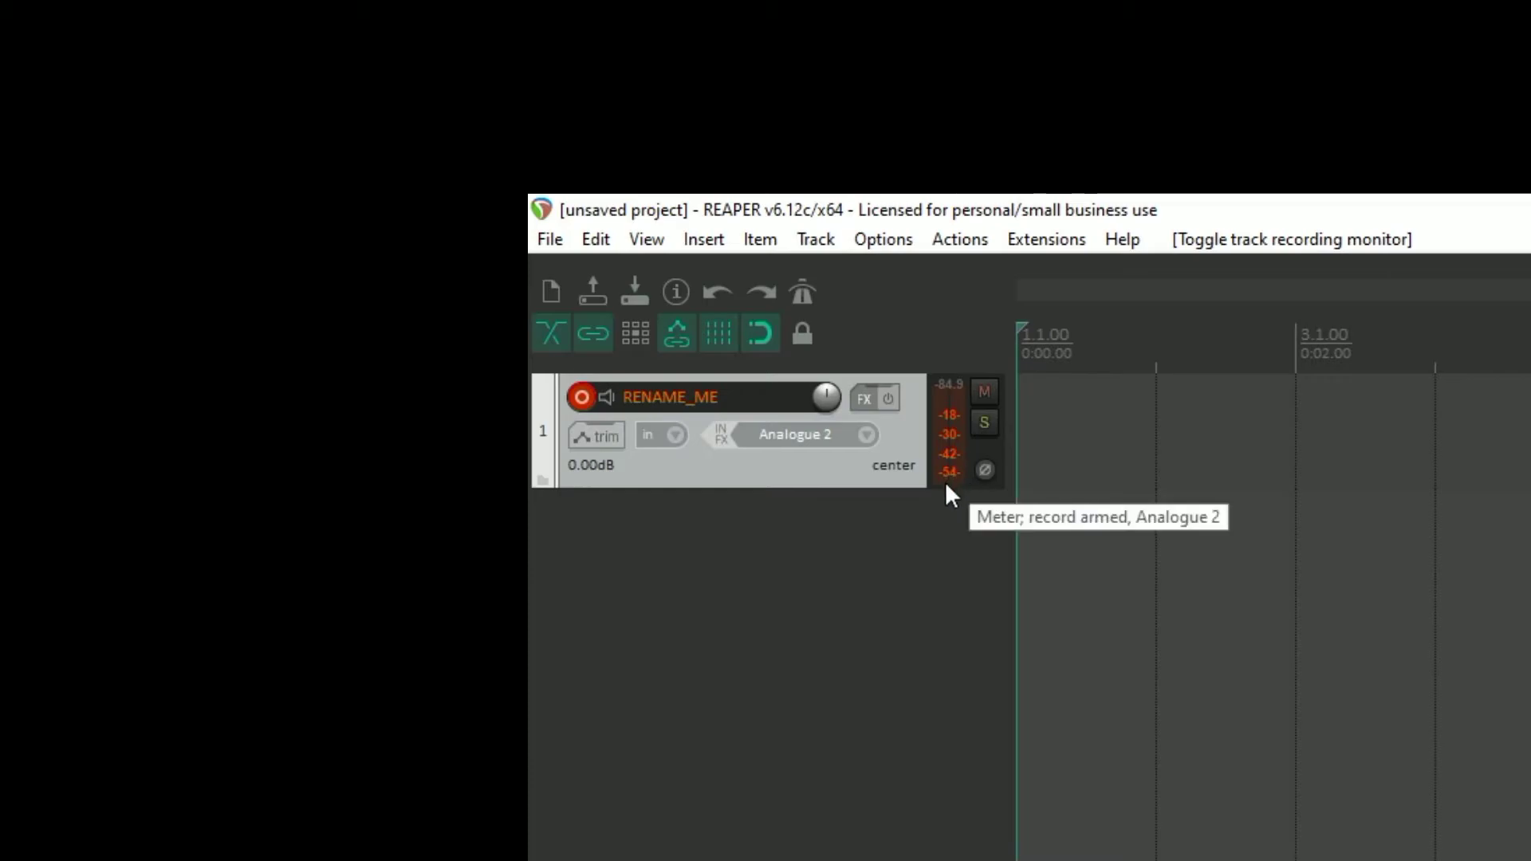
{"action": "mouse_move", "coordinate": [949, 506]}
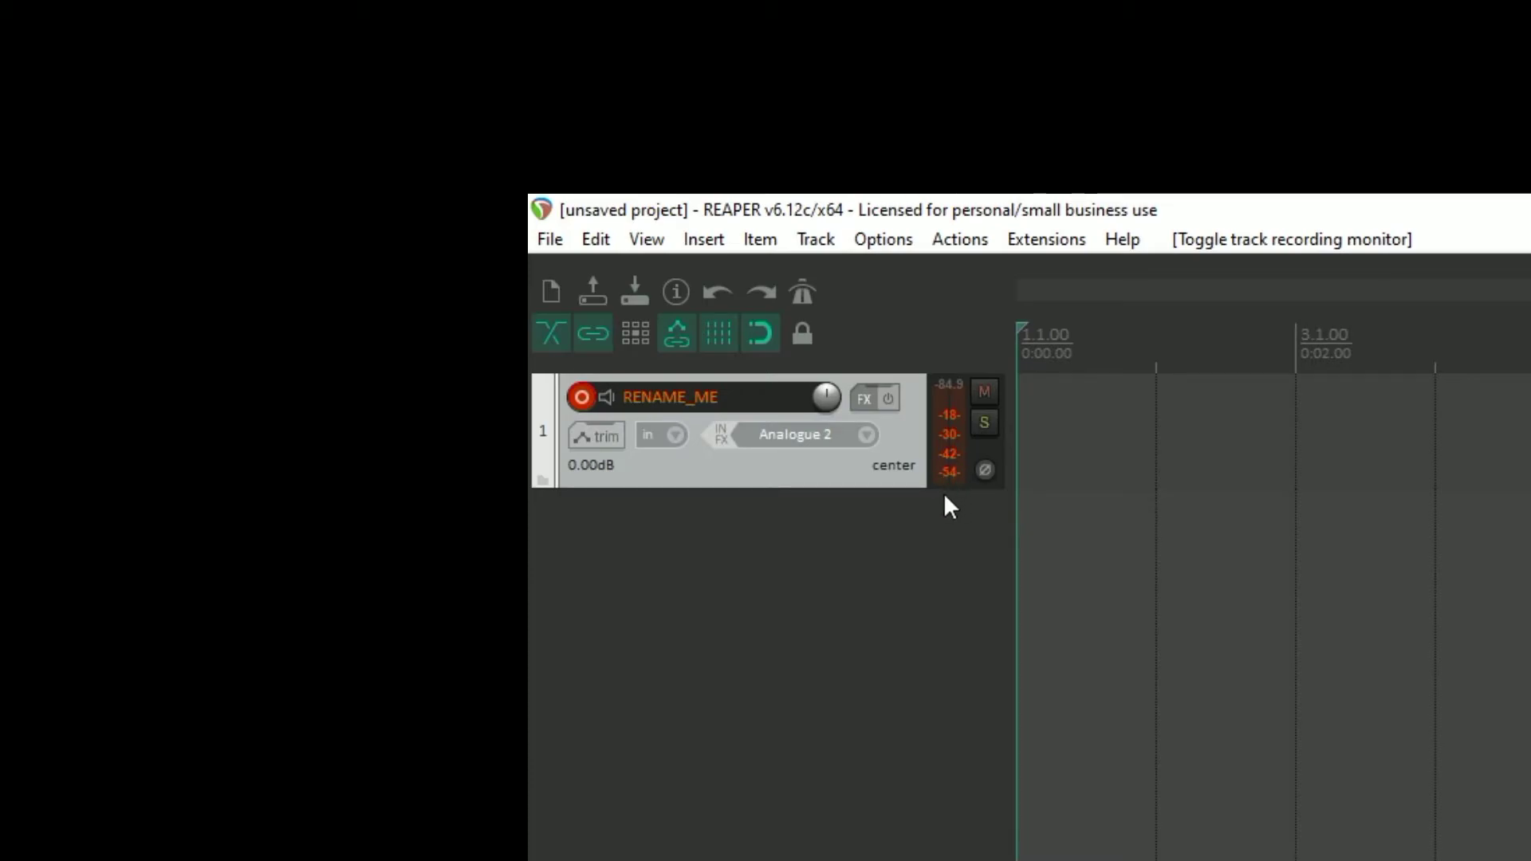
{"action": "mouse_move", "coordinate": [771, 503]}
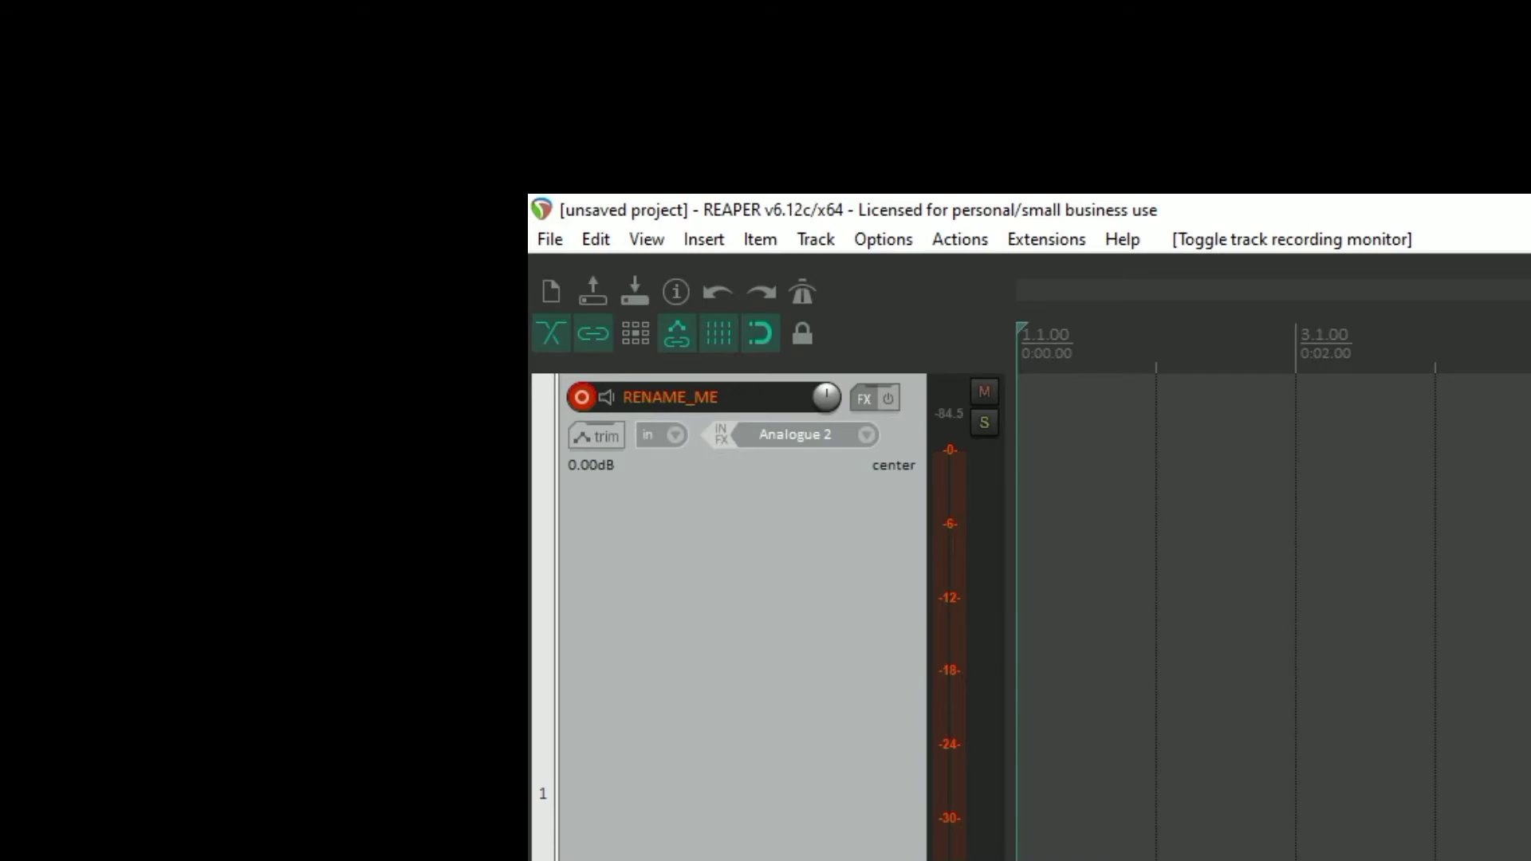
{"action": "mouse_move", "coordinate": [960, 542]}
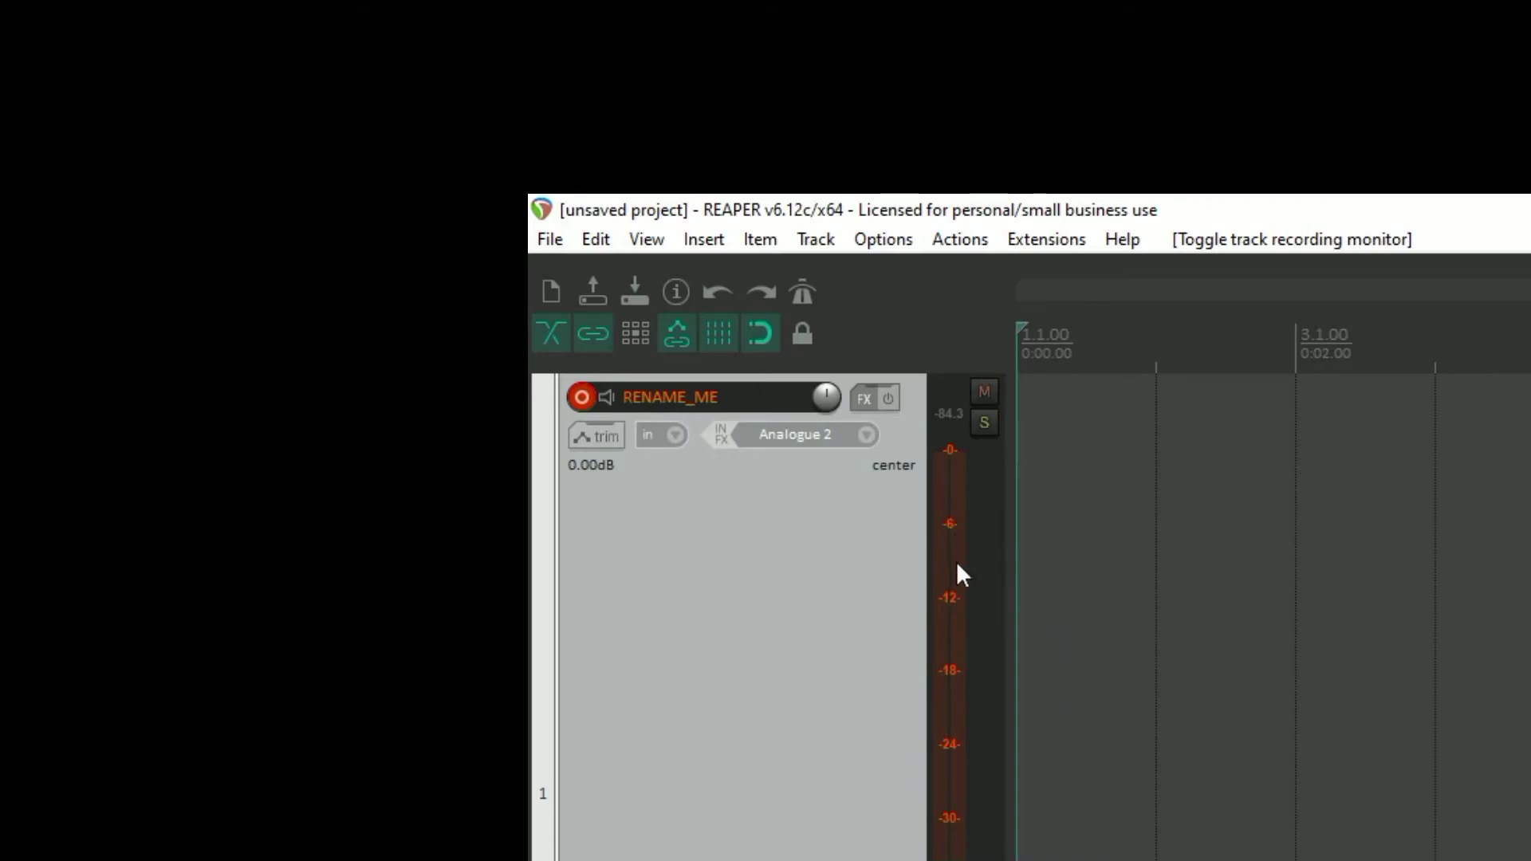
{"action": "mouse_move", "coordinate": [962, 602]}
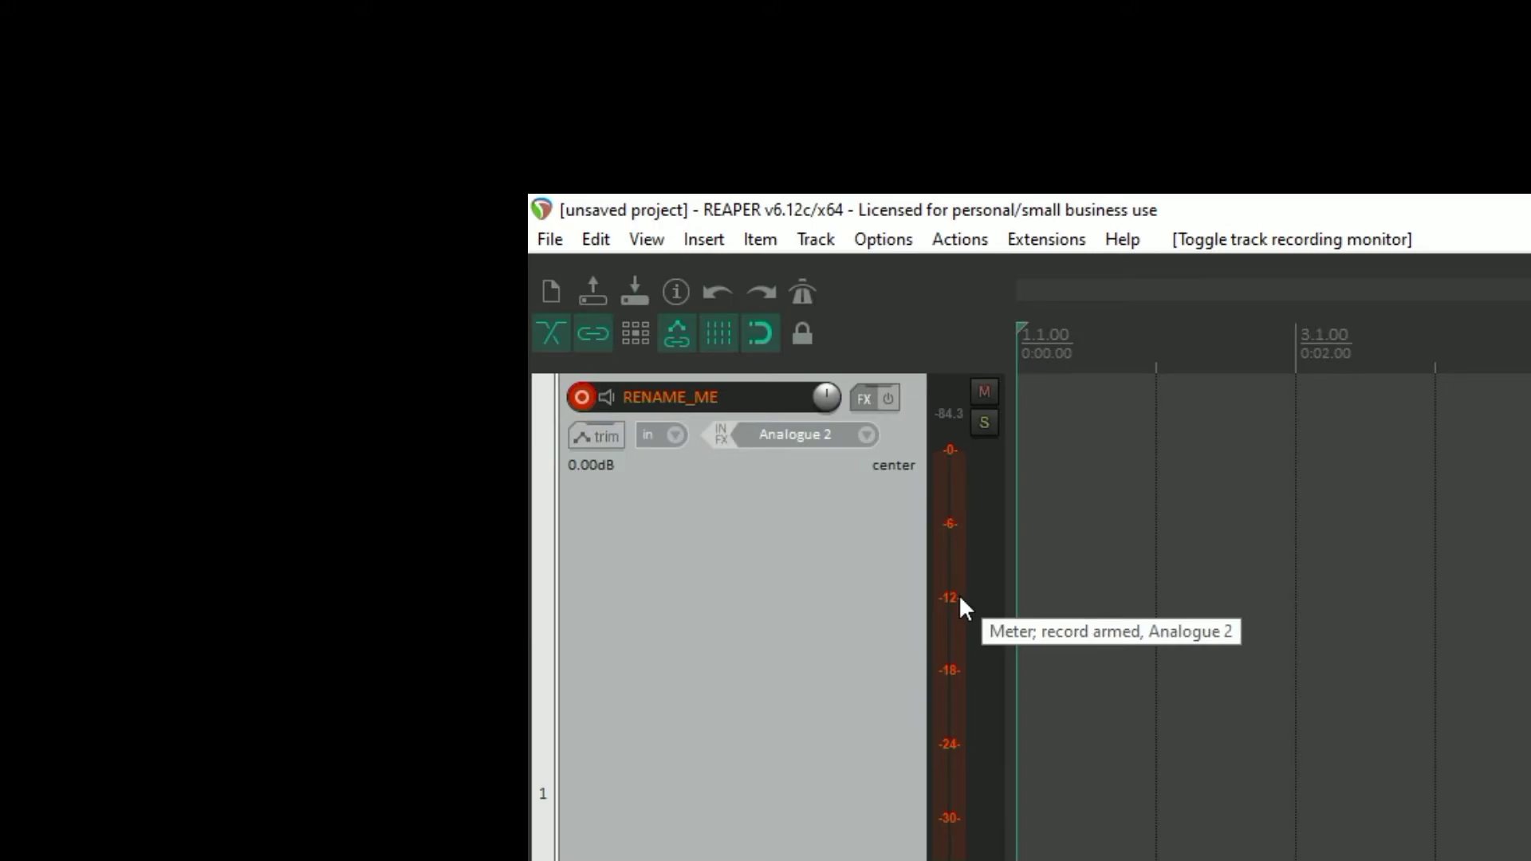
{"action": "mouse_move", "coordinate": [952, 497]}
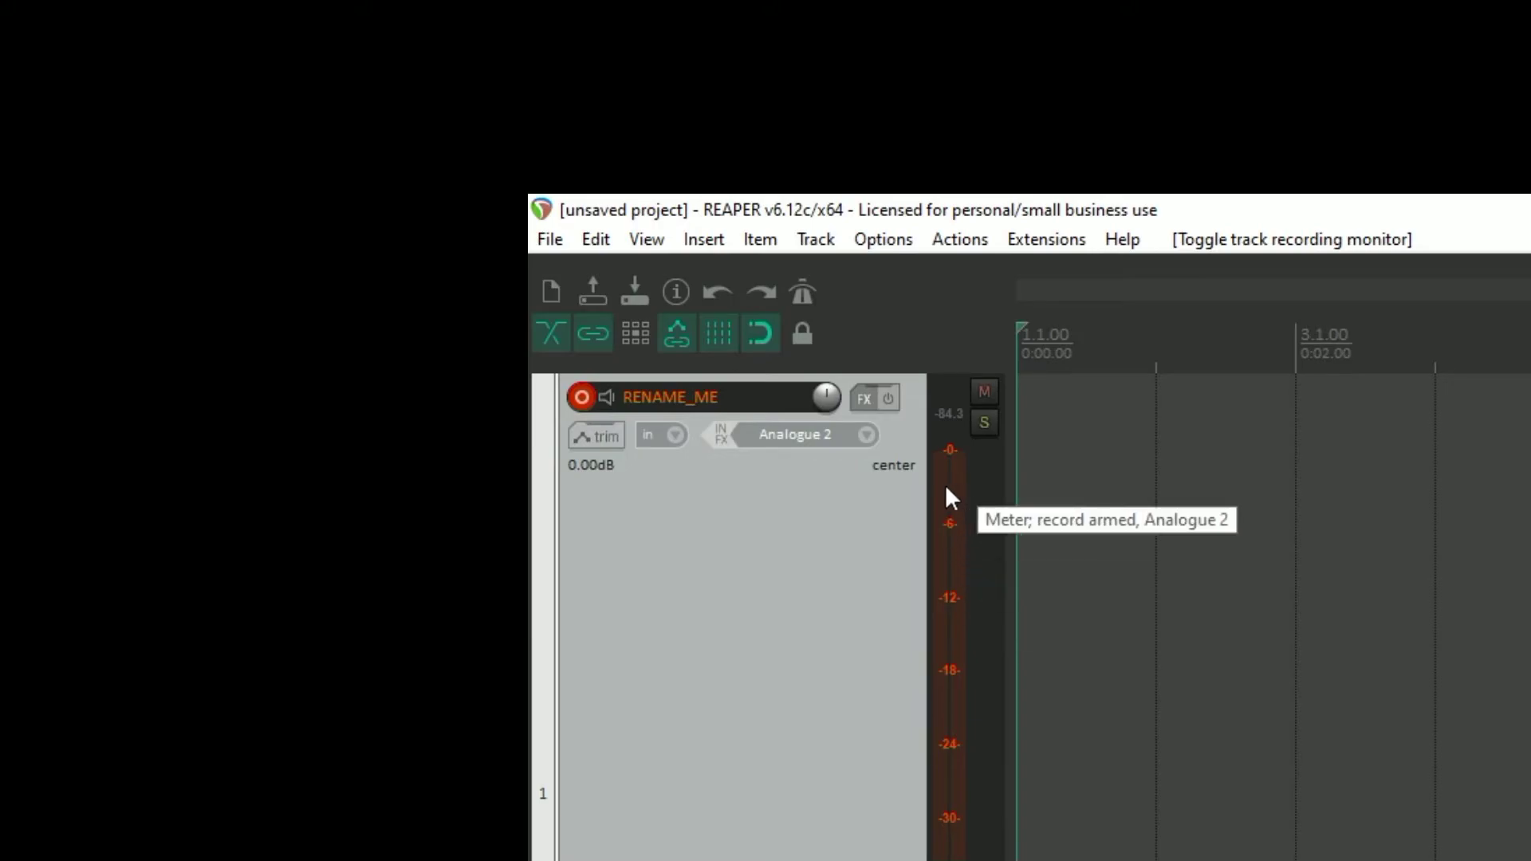
{"action": "mouse_move", "coordinate": [953, 502]}
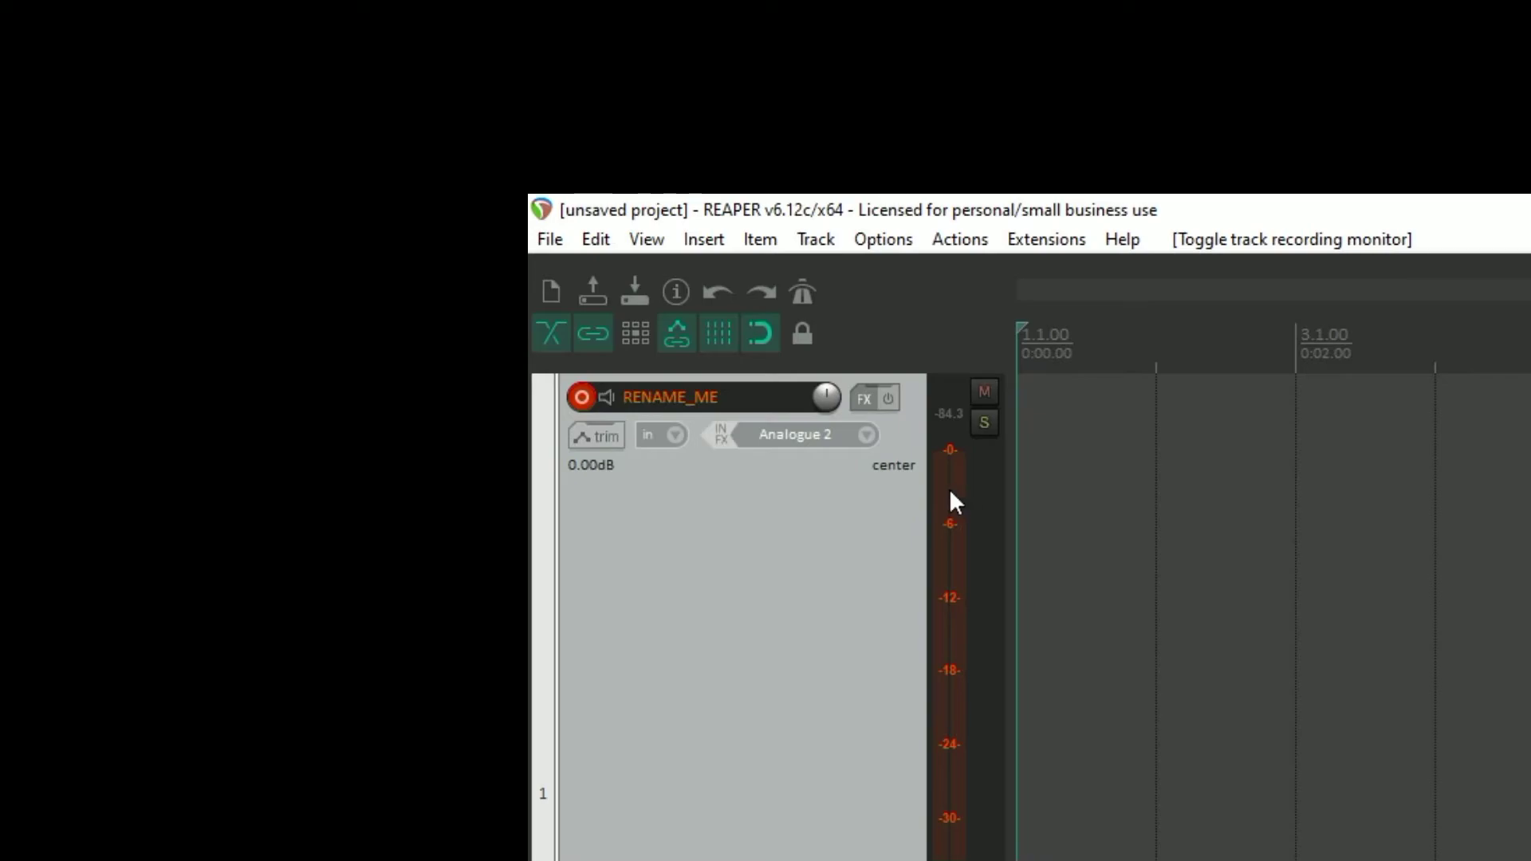
{"action": "mouse_move", "coordinate": [956, 548]}
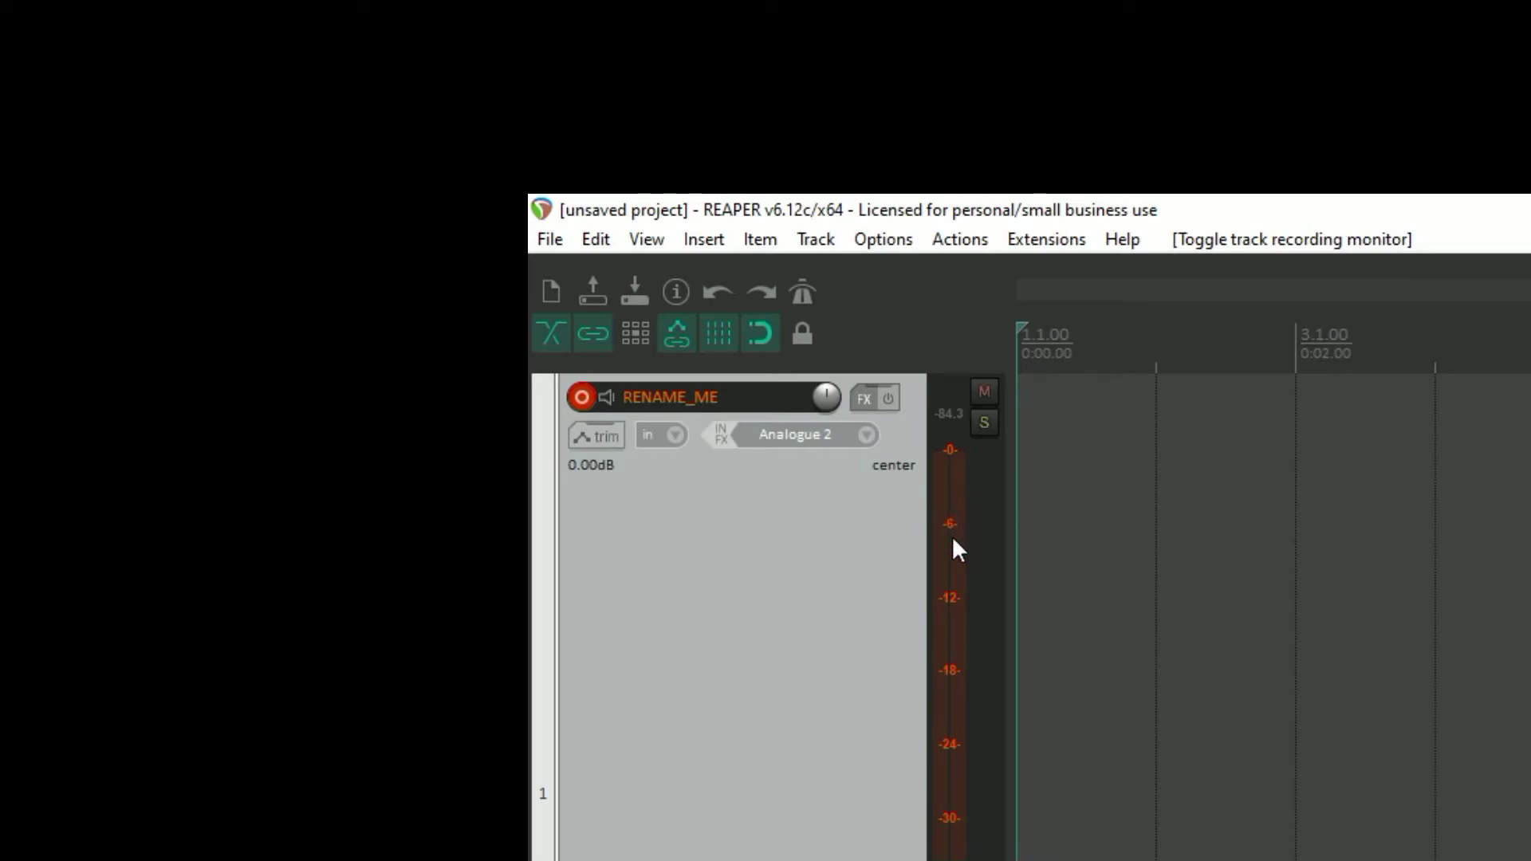
{"action": "mouse_move", "coordinate": [960, 540]}
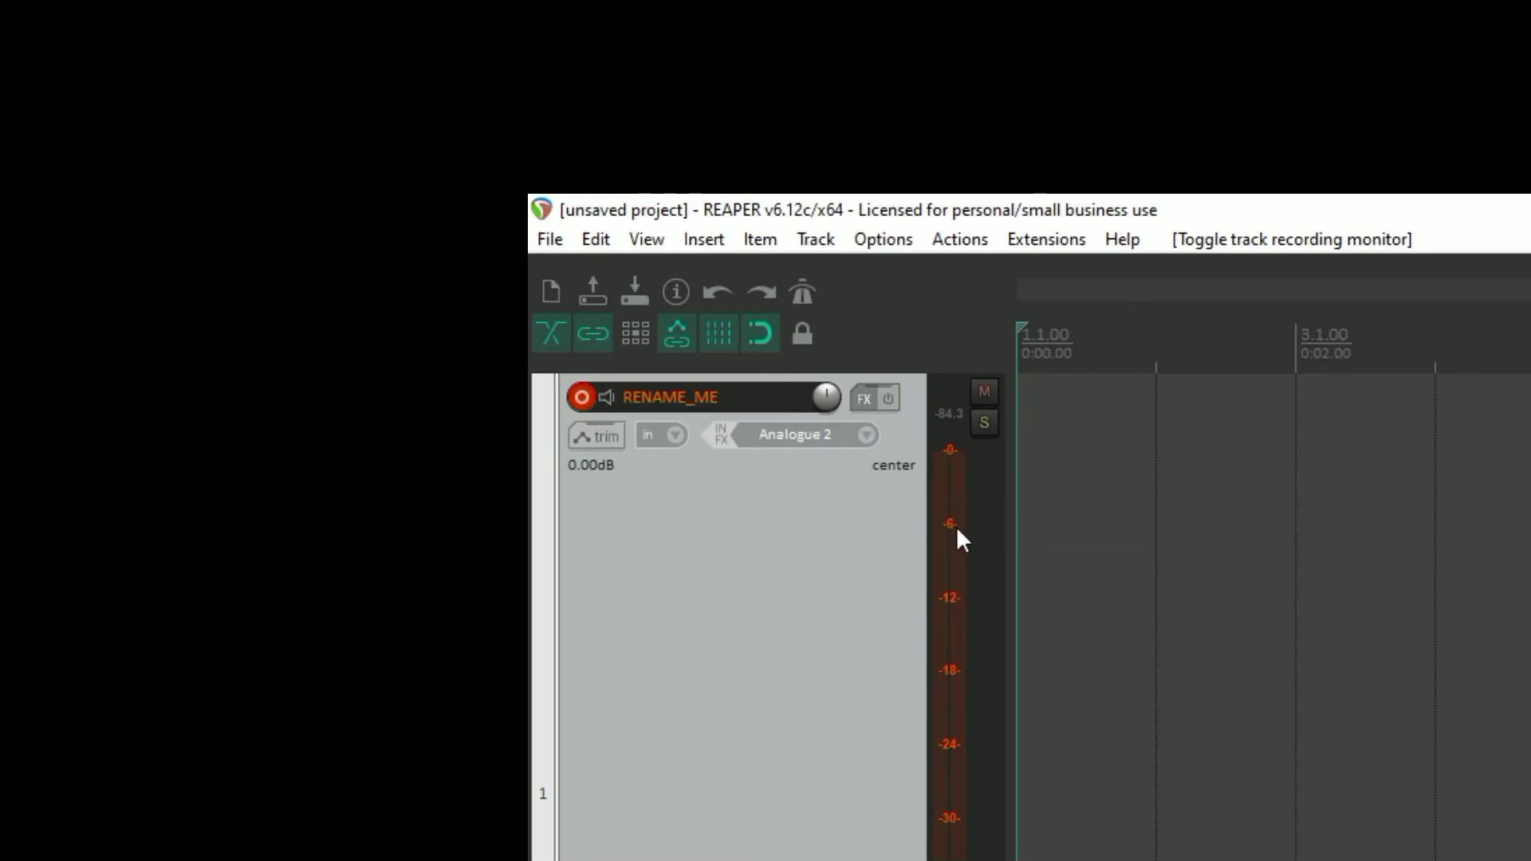
{"action": "mouse_move", "coordinate": [955, 601]}
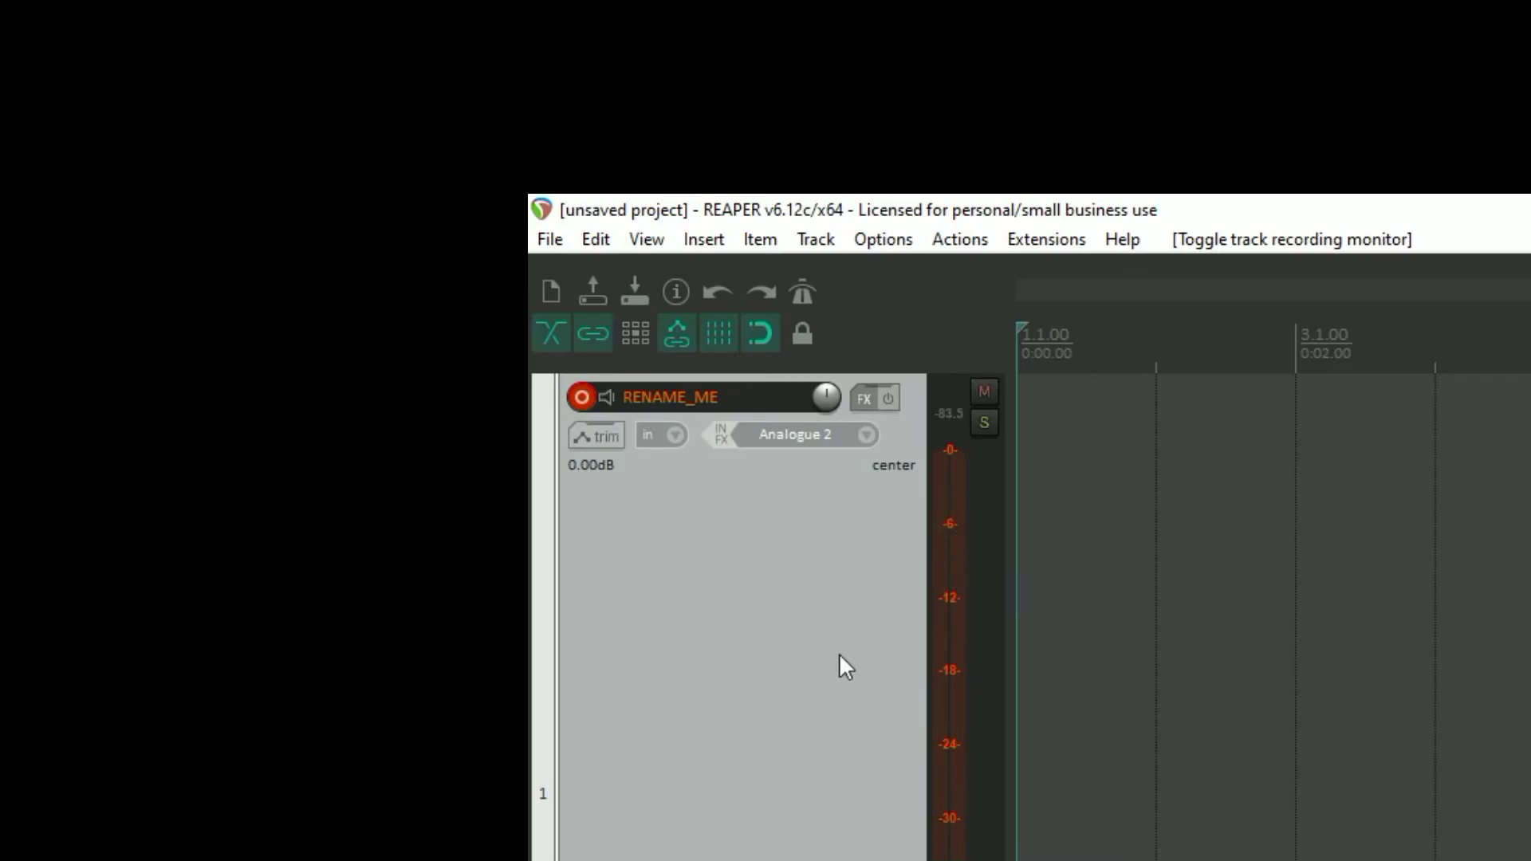
{"action": "mouse_move", "coordinate": [581, 397]}
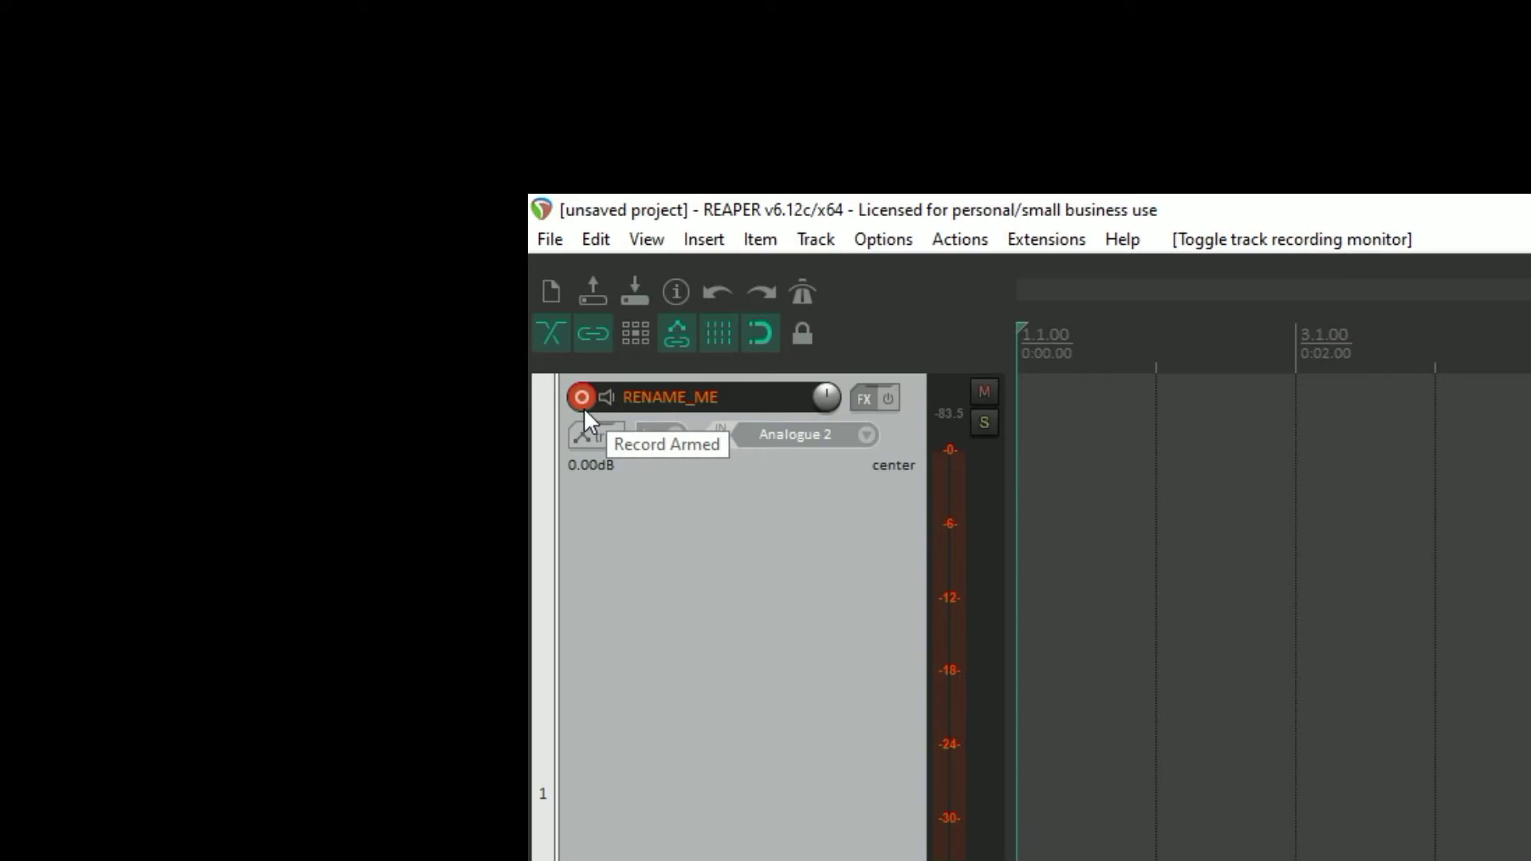
{"action": "mouse_move", "coordinate": [606, 639]}
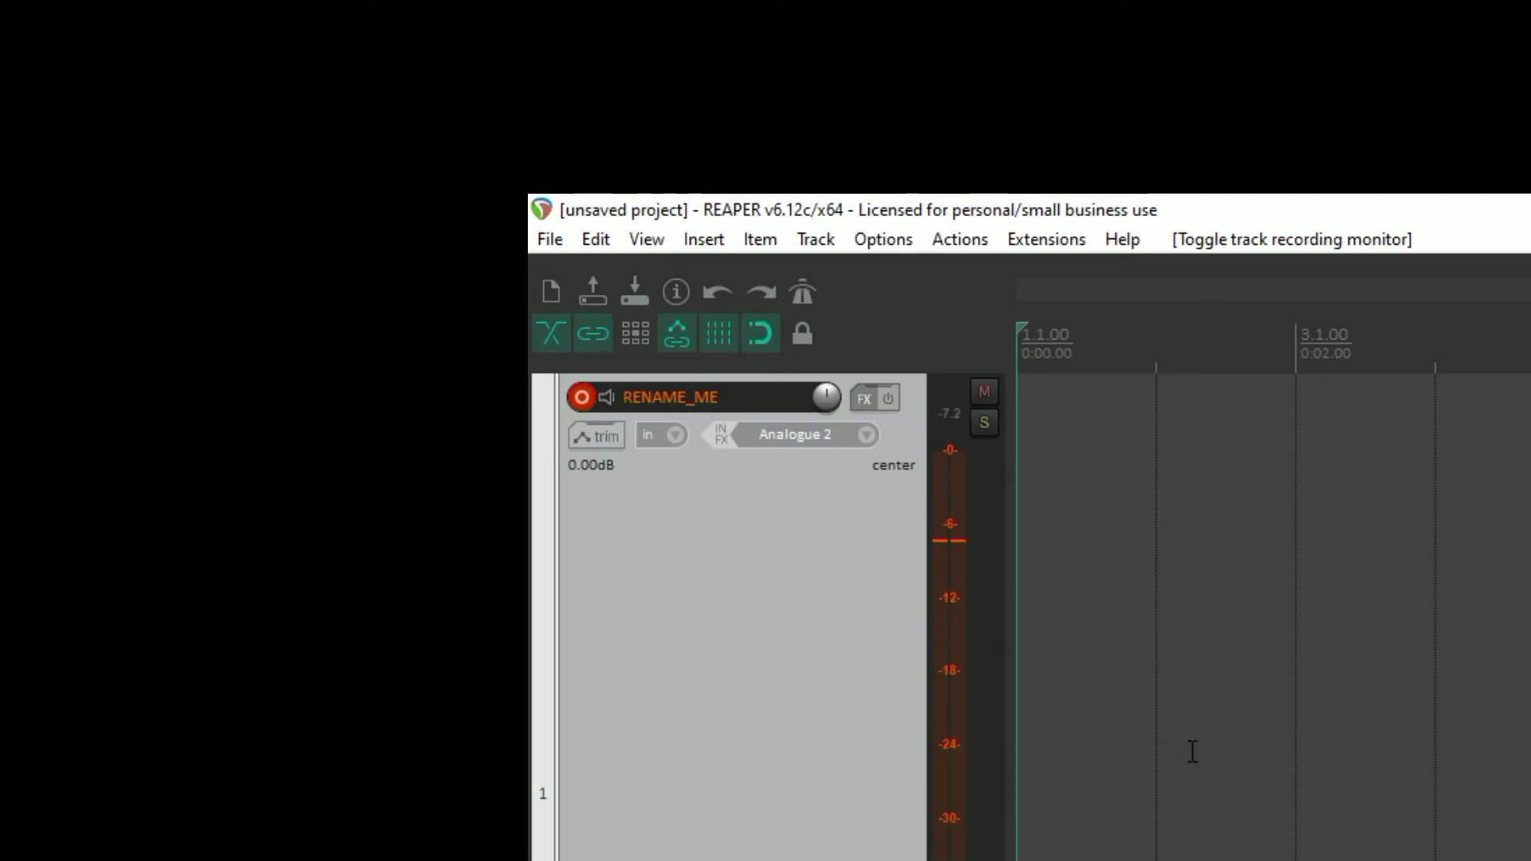
{"action": "mouse_move", "coordinate": [960, 574]}
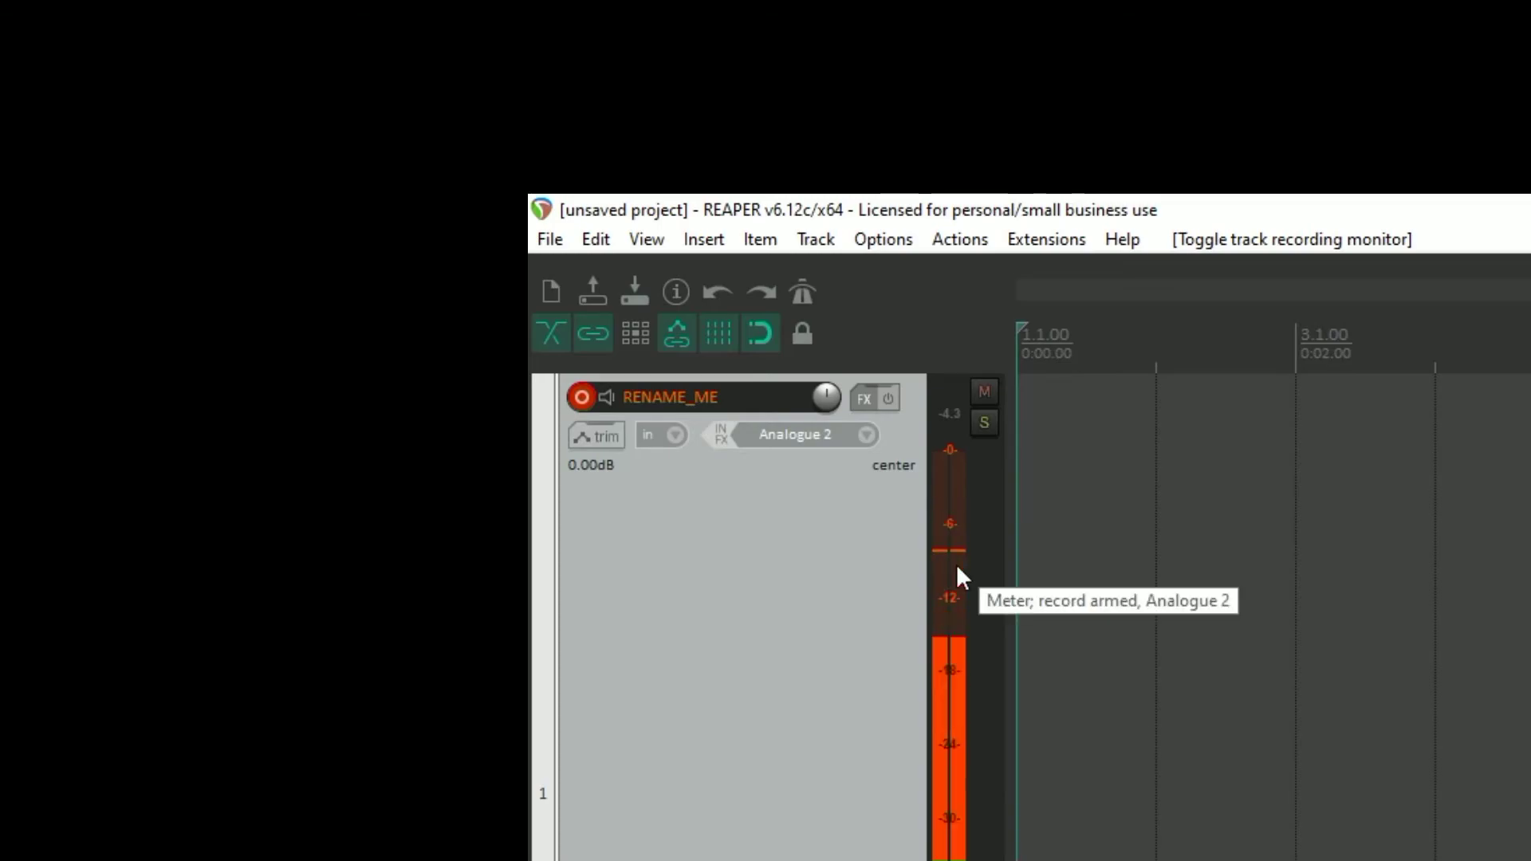
{"action": "mouse_move", "coordinate": [955, 503]}
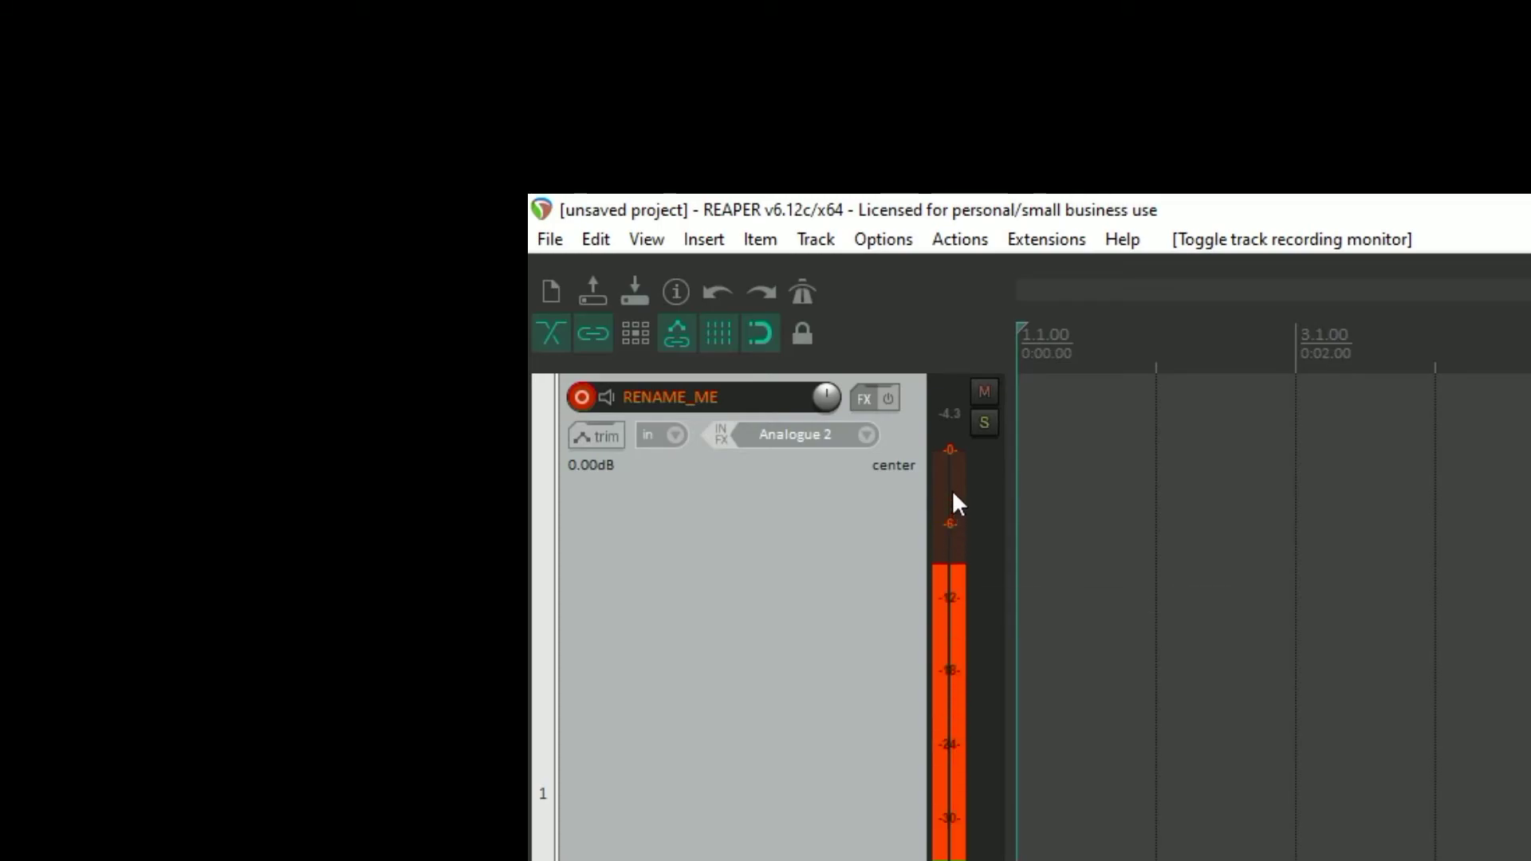
{"action": "mouse_move", "coordinate": [966, 469]}
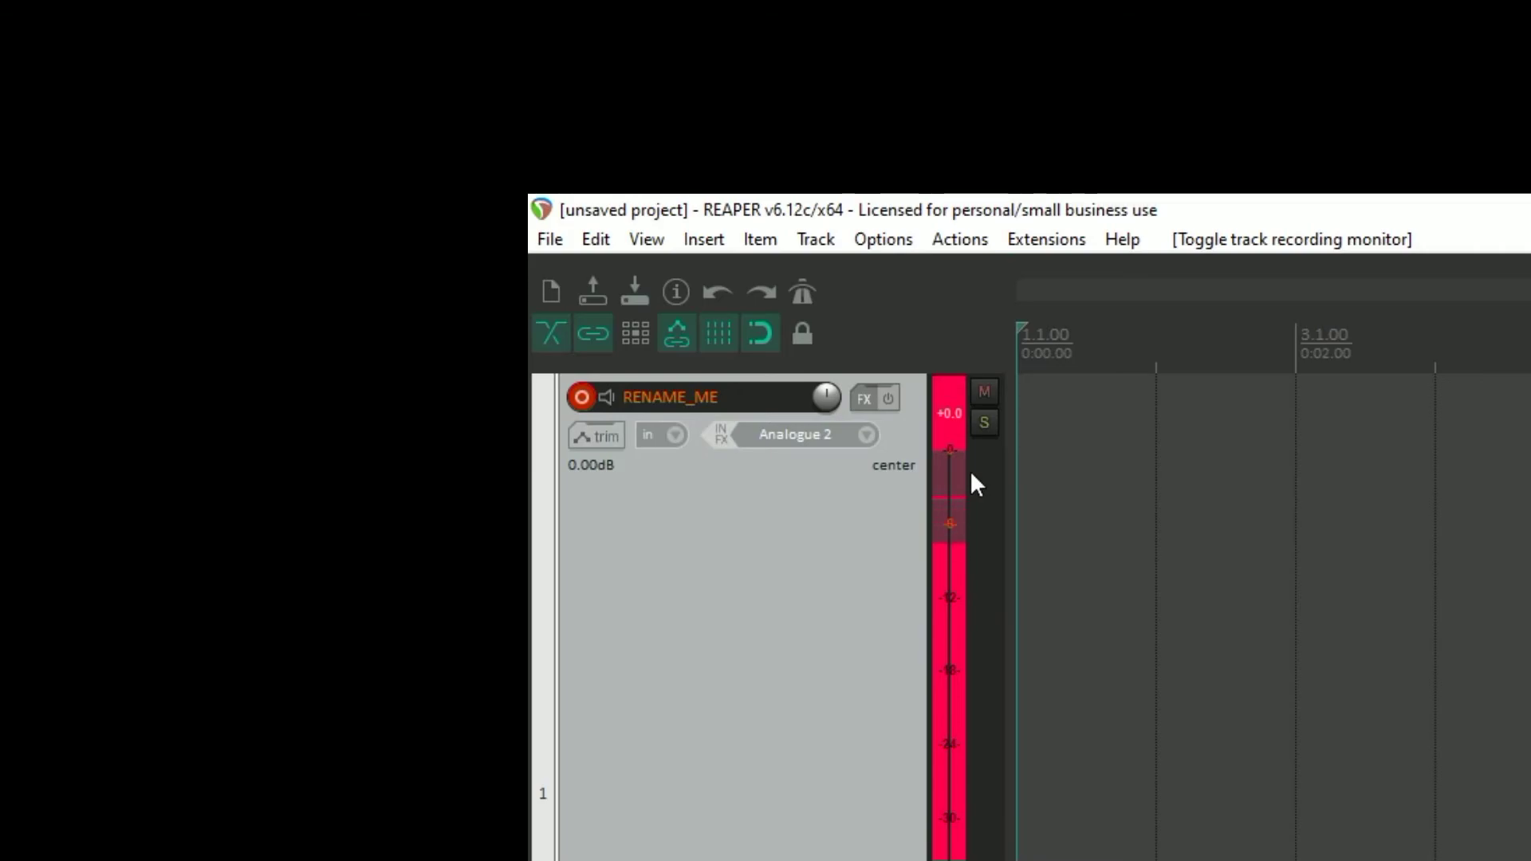
{"action": "mouse_move", "coordinate": [964, 451]}
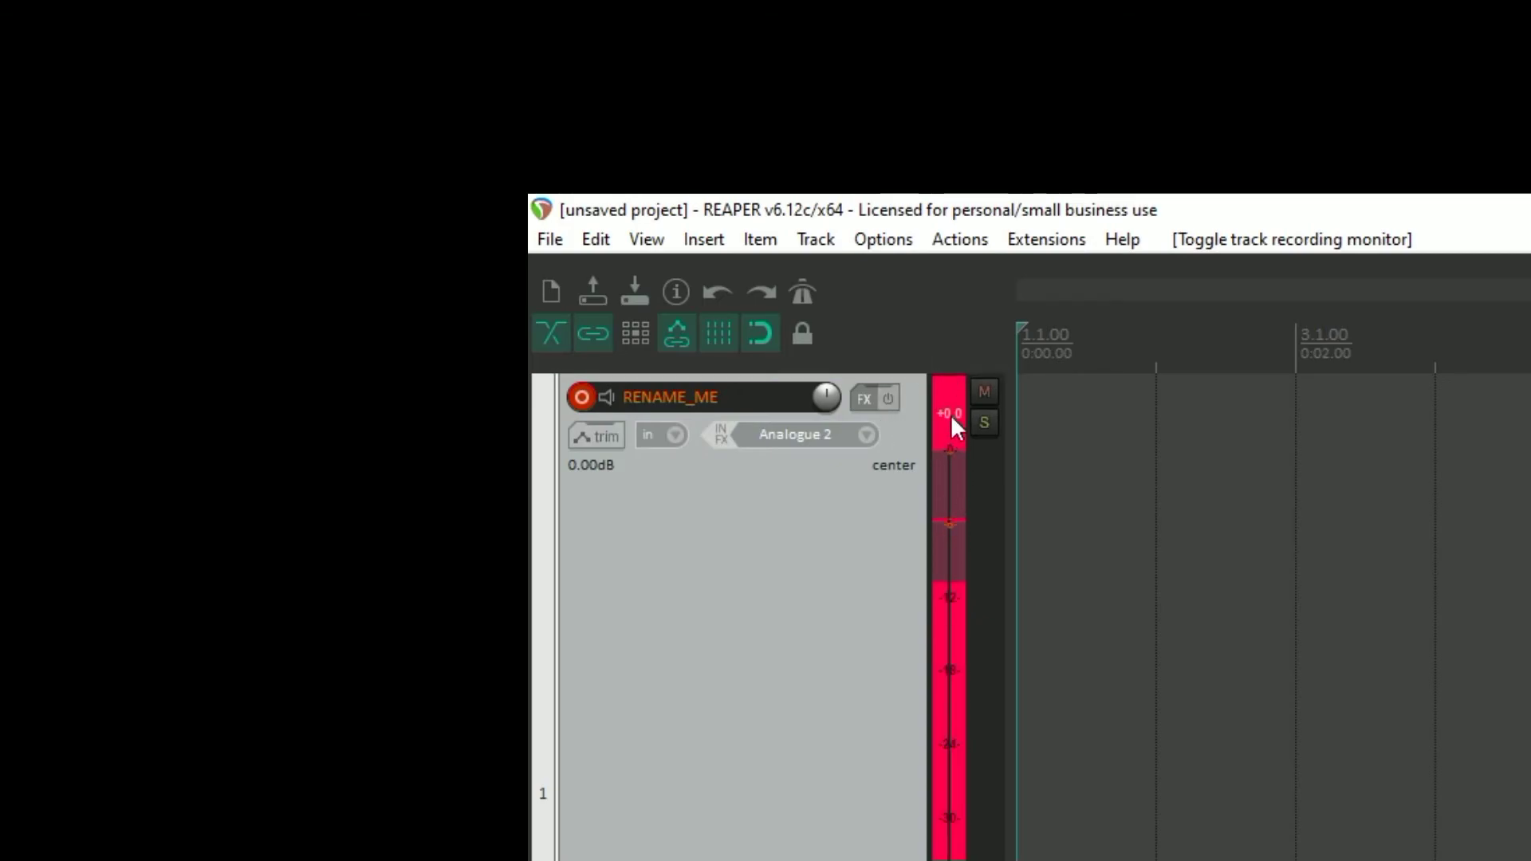
{"action": "mouse_move", "coordinate": [952, 421]}
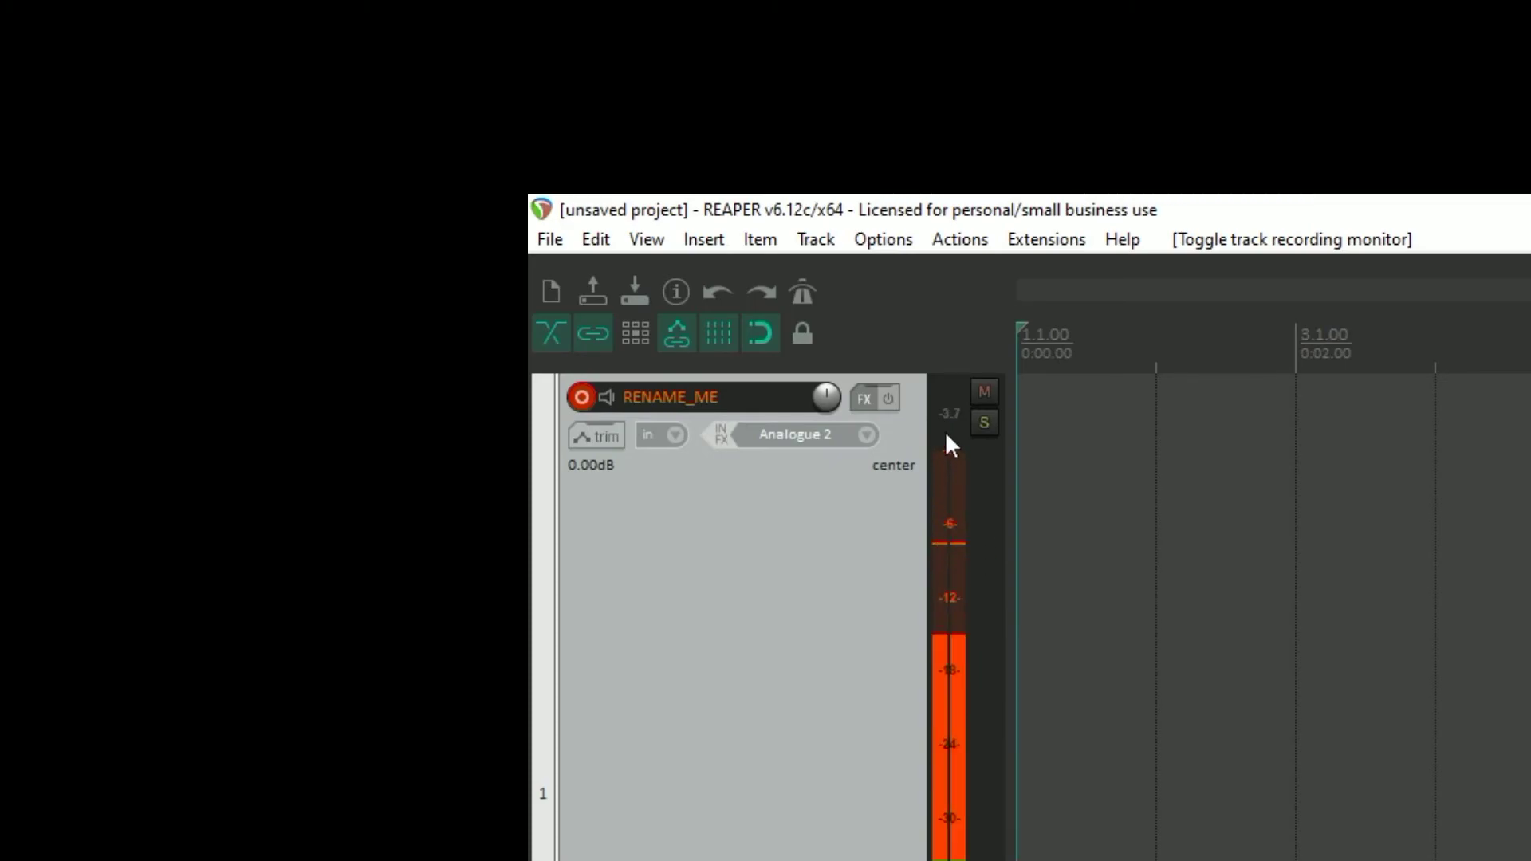
{"action": "mouse_move", "coordinate": [952, 434]}
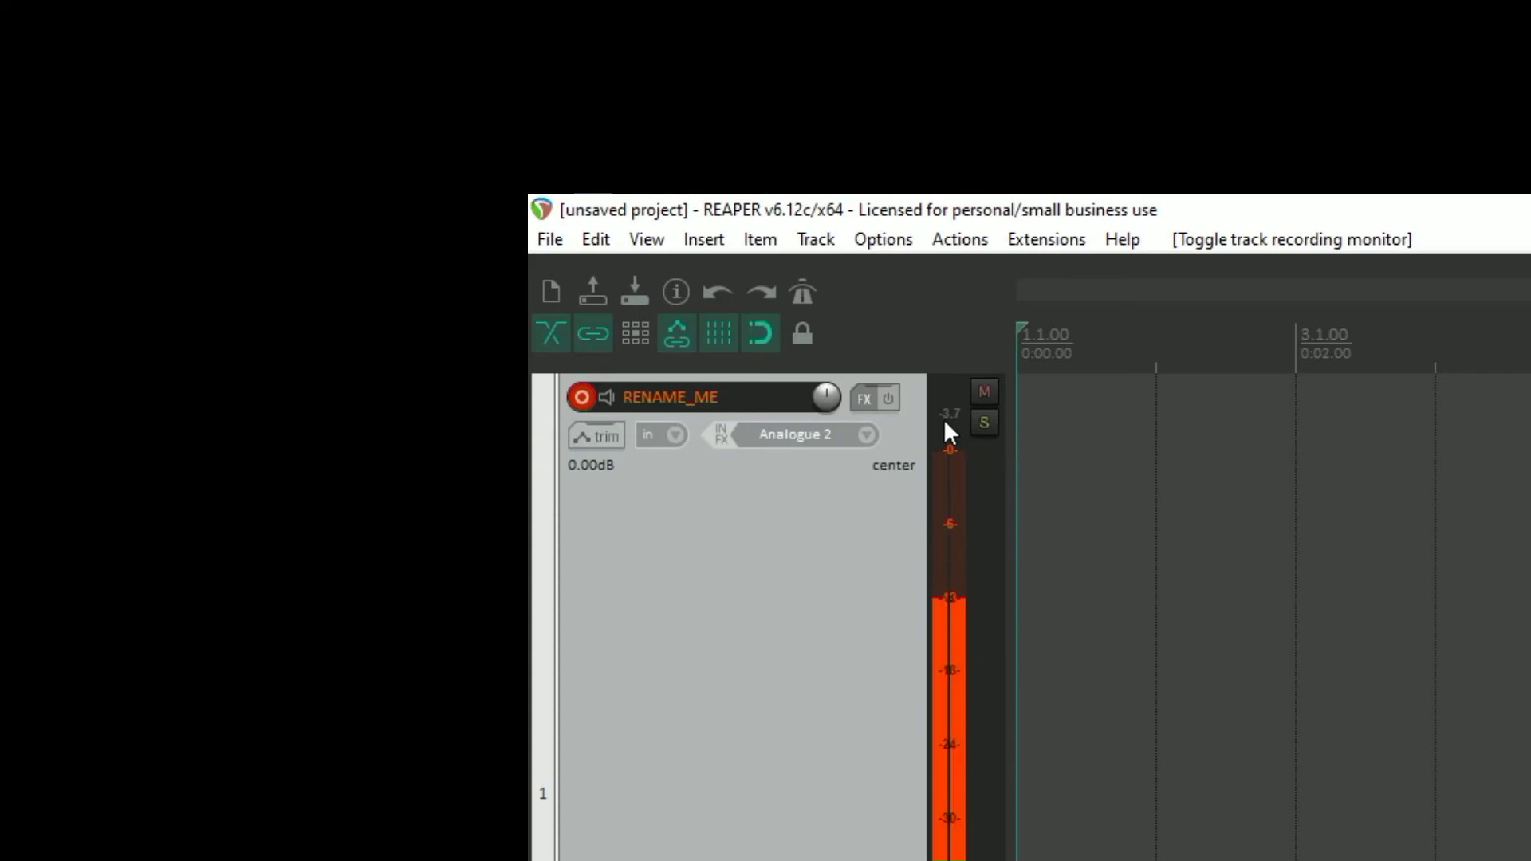
{"action": "mouse_move", "coordinate": [948, 429]}
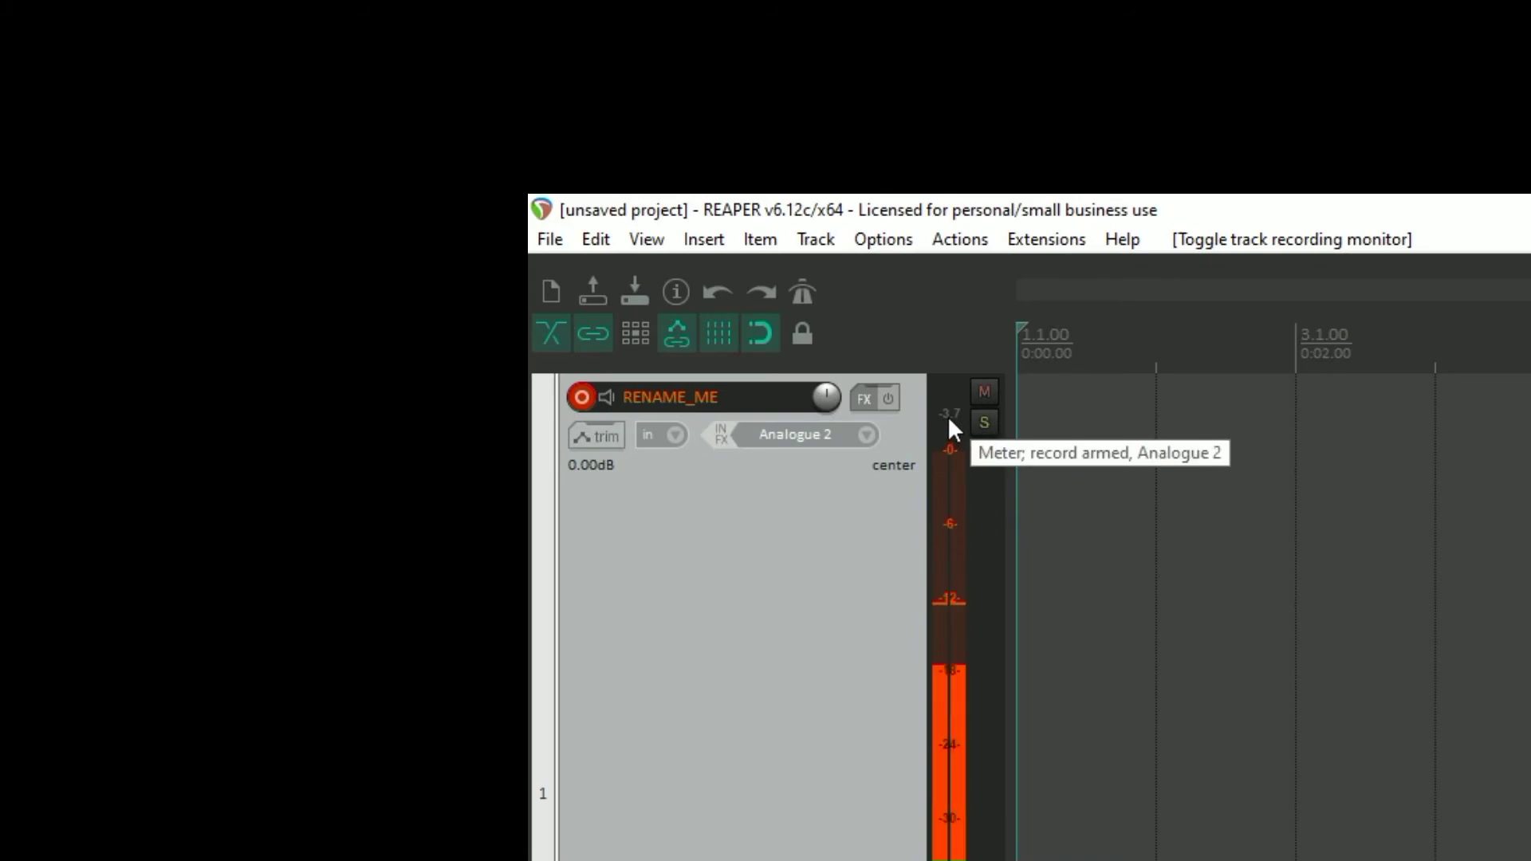
{"action": "mouse_move", "coordinate": [966, 684]}
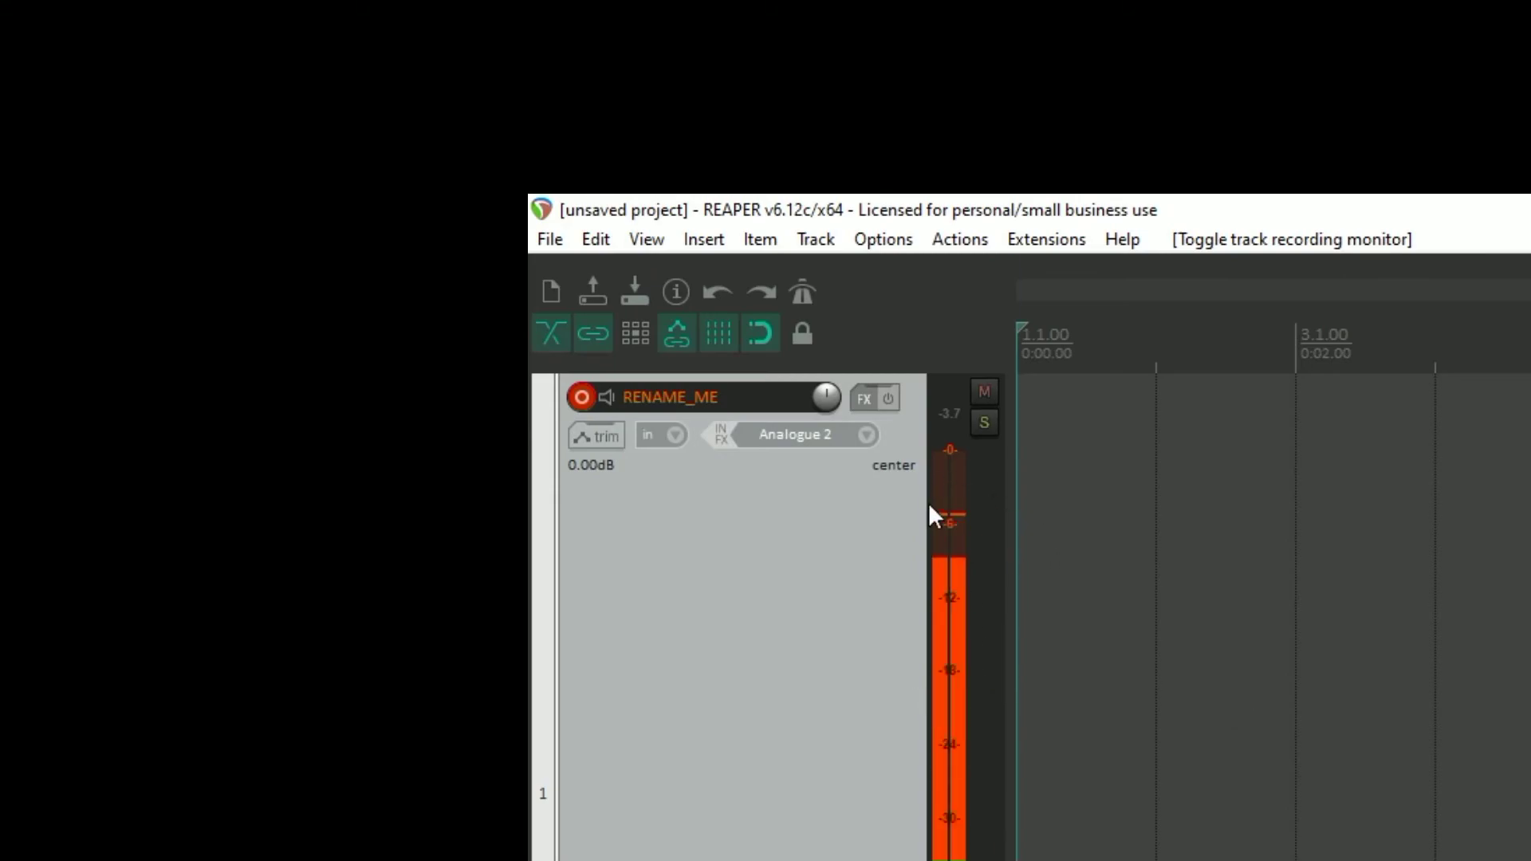
{"action": "mouse_move", "coordinate": [963, 486]}
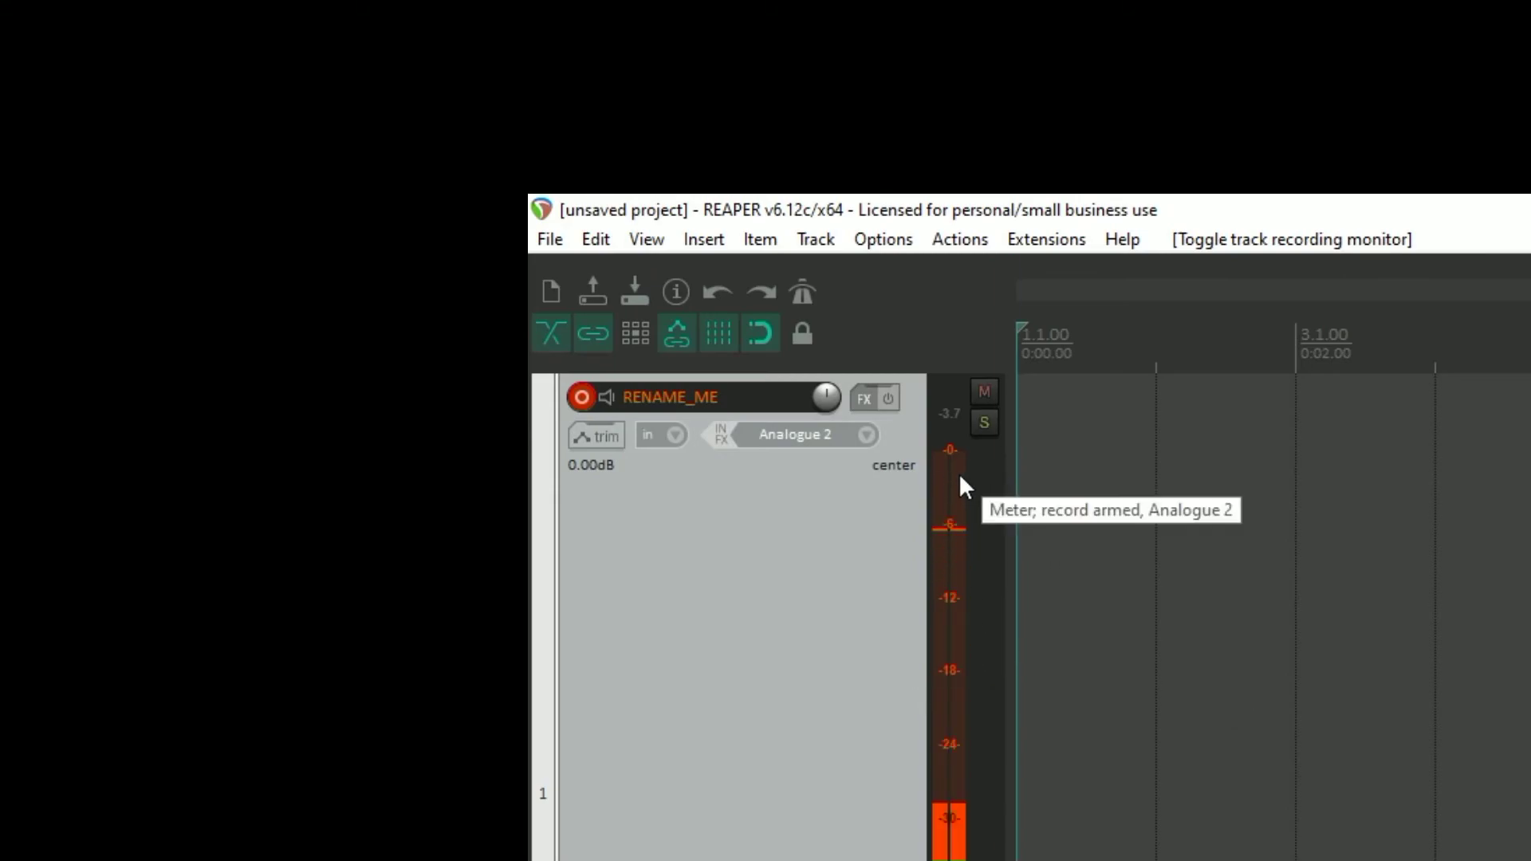
{"action": "mouse_move", "coordinate": [958, 437]}
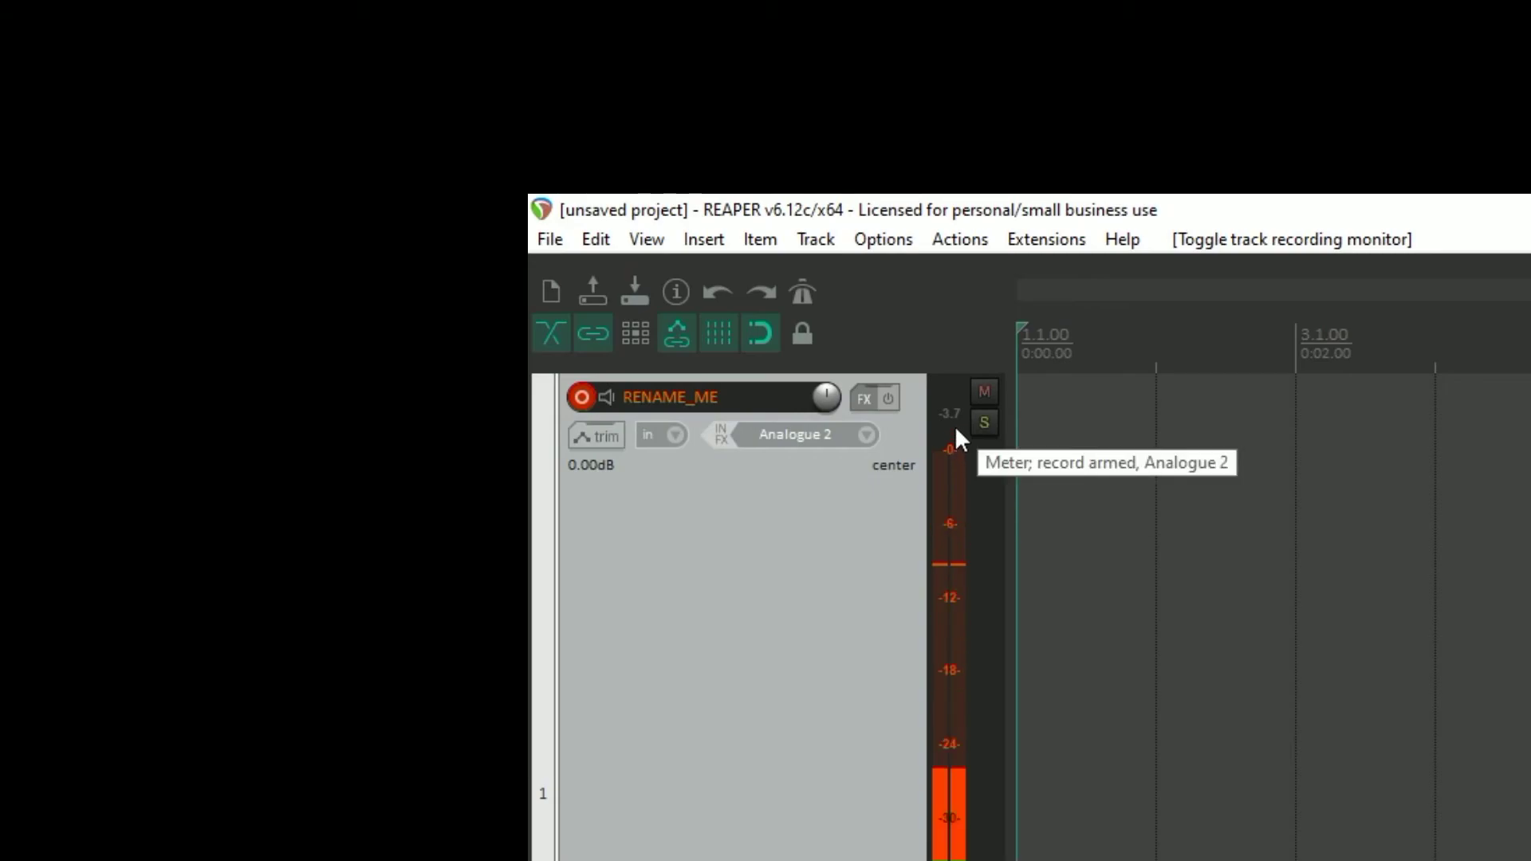
{"action": "mouse_move", "coordinate": [961, 434]}
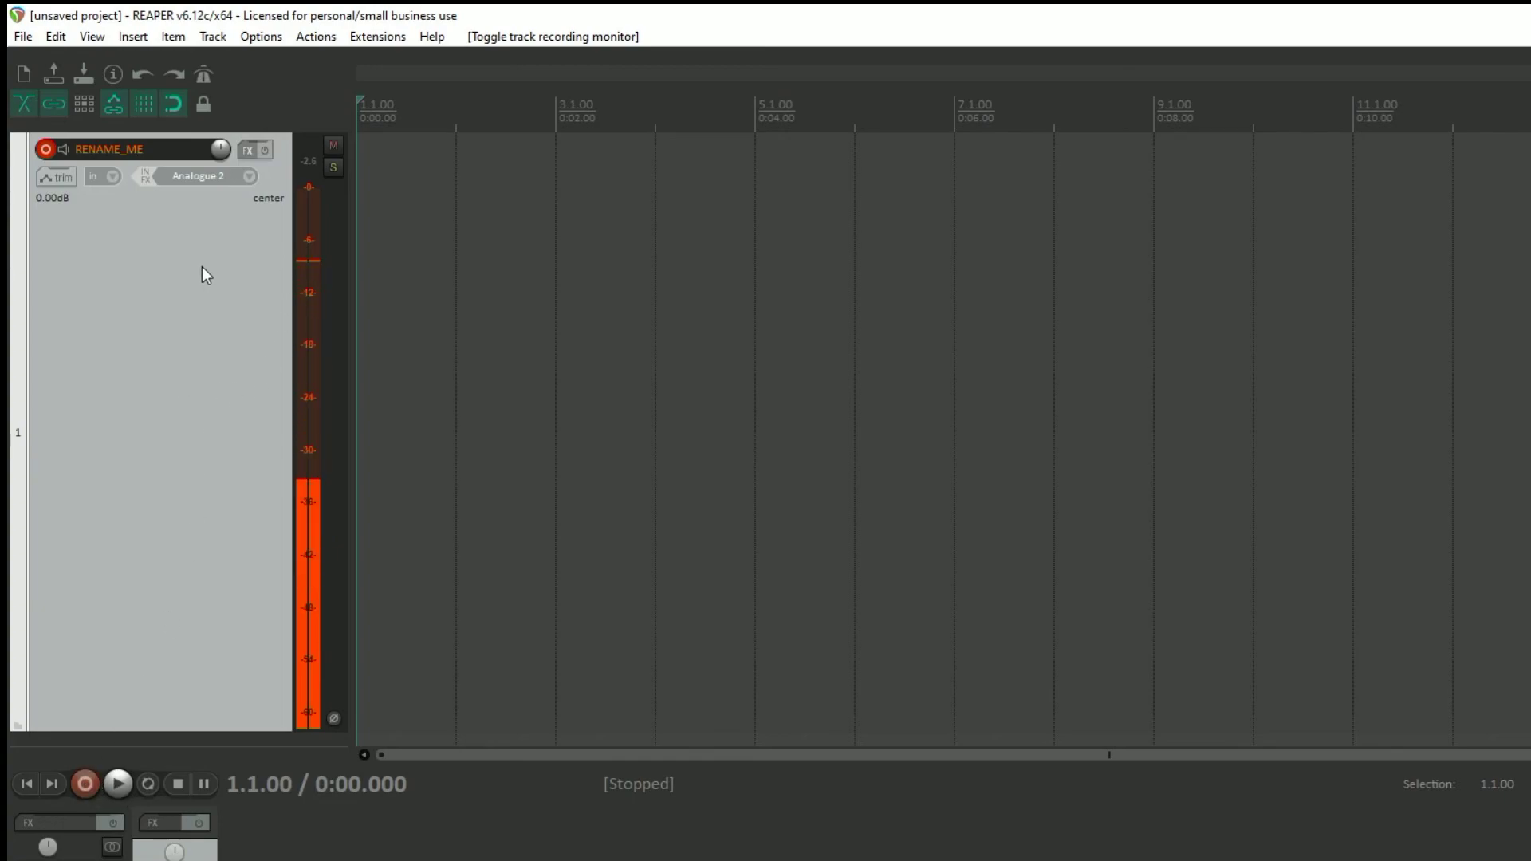
Step: Record a roughly five-second voice take onto RENAME_ME and stop the transport
{"action": "left_click", "coordinate": [85, 785]}
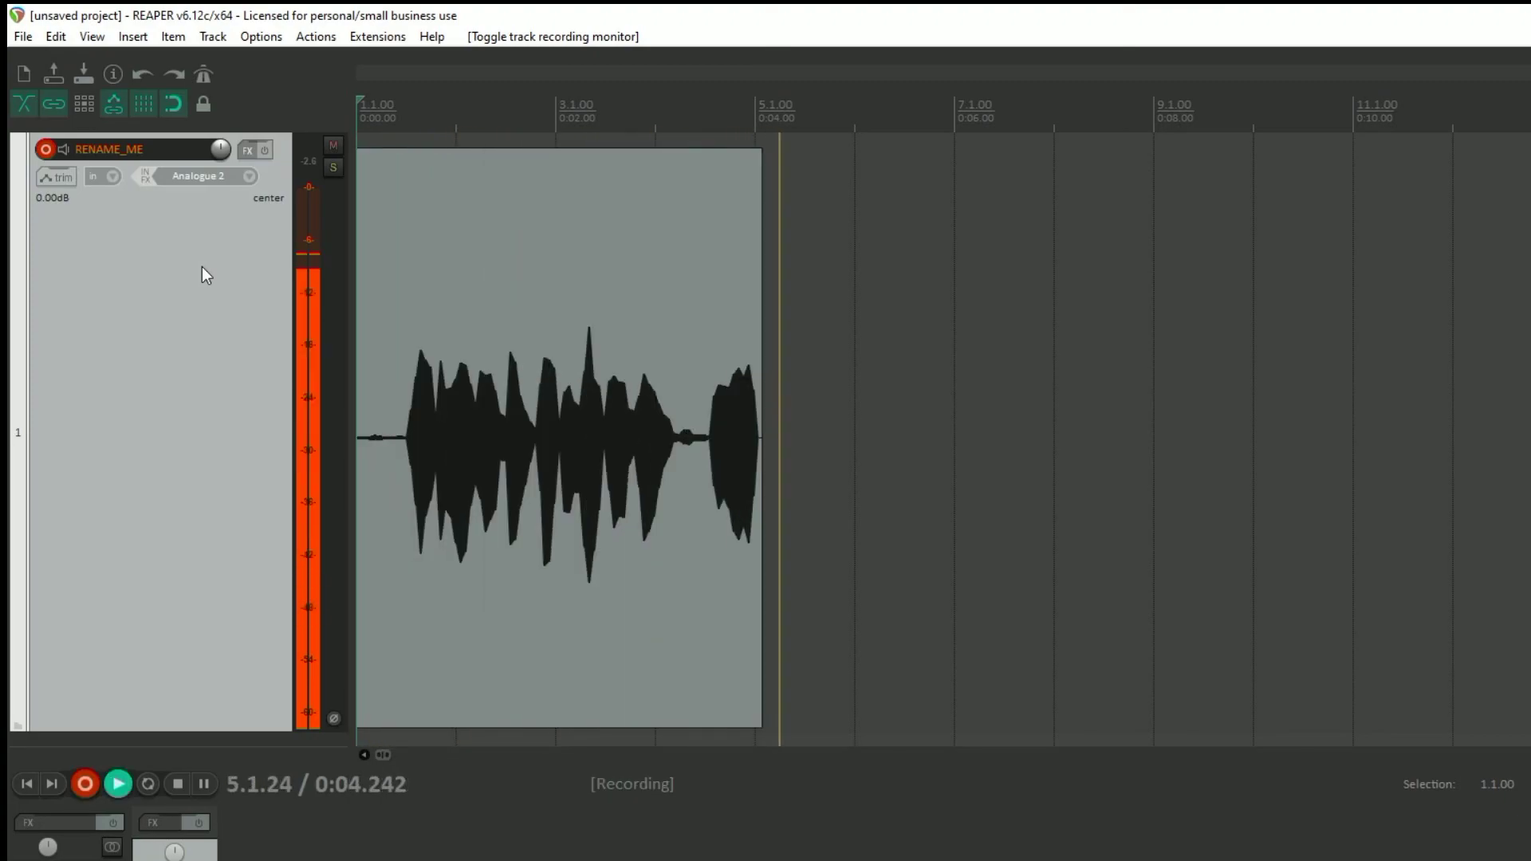
{"action": "left_click", "coordinate": [175, 785]}
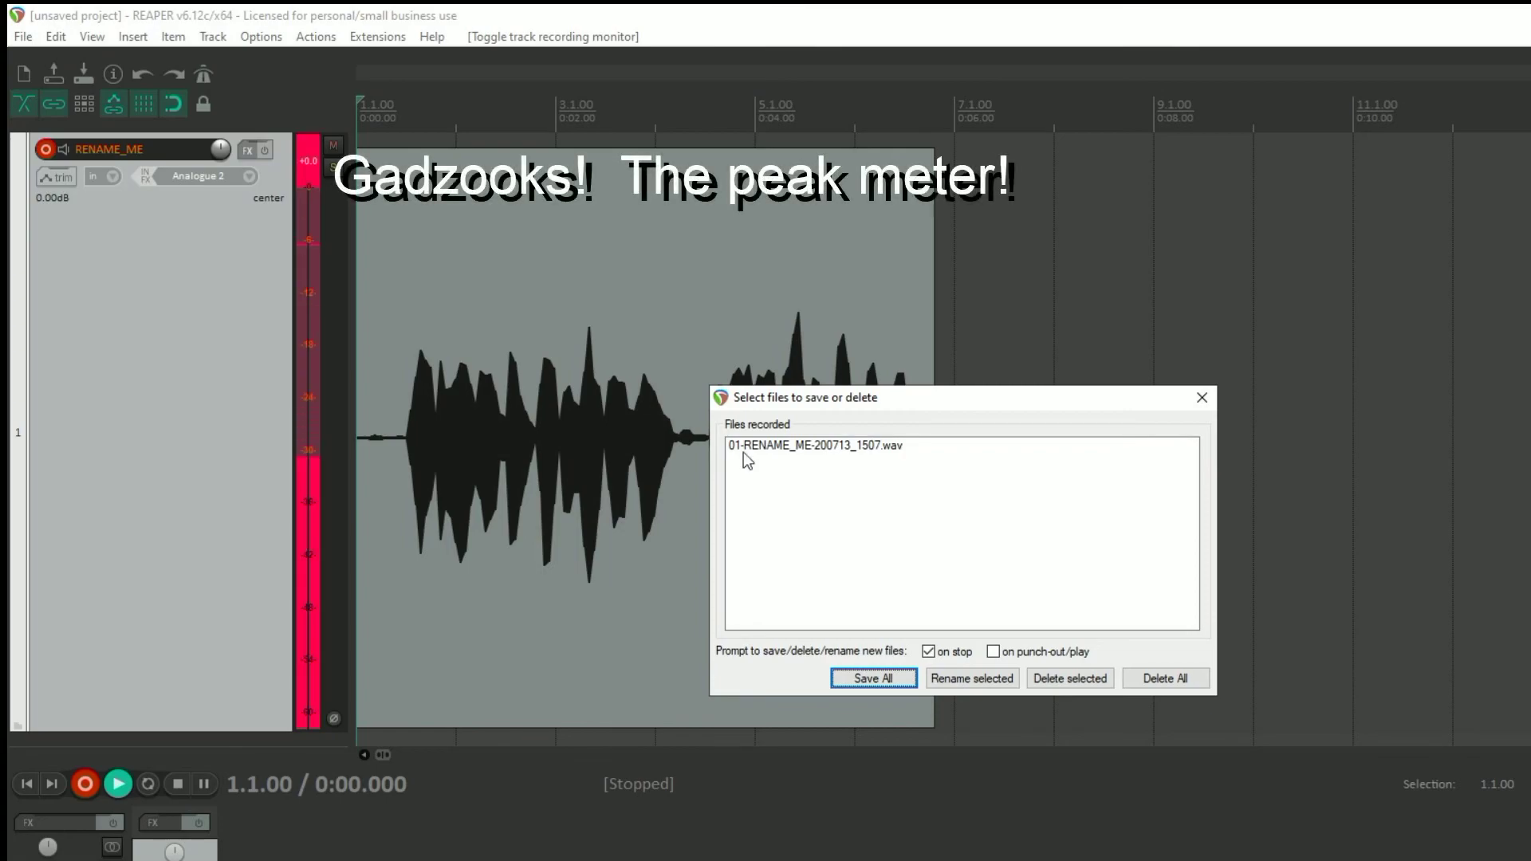
{"action": "mouse_move", "coordinate": [781, 472]}
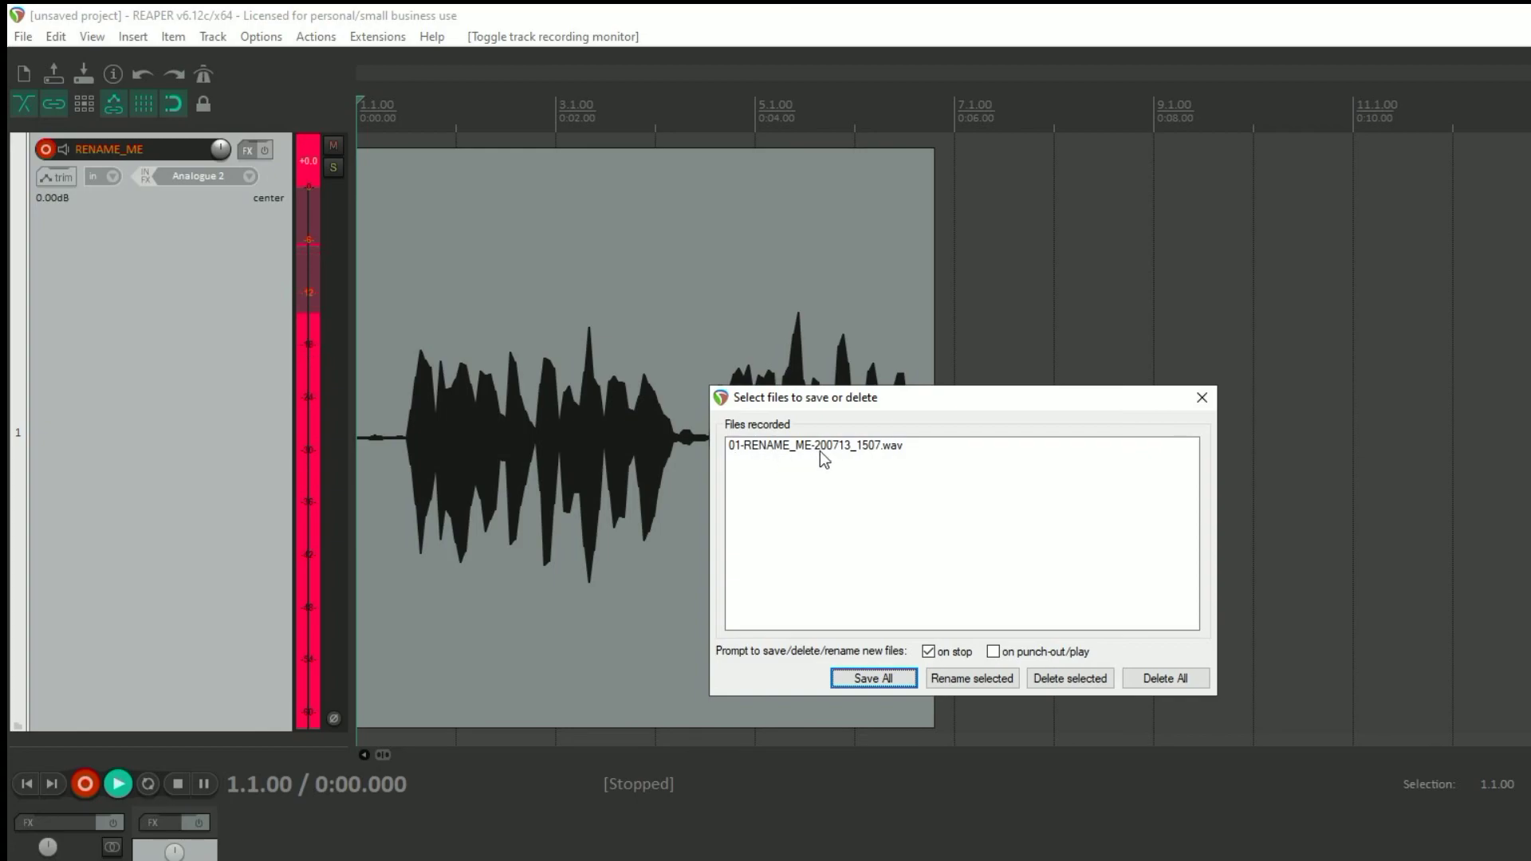
{"action": "mouse_move", "coordinate": [850, 463]}
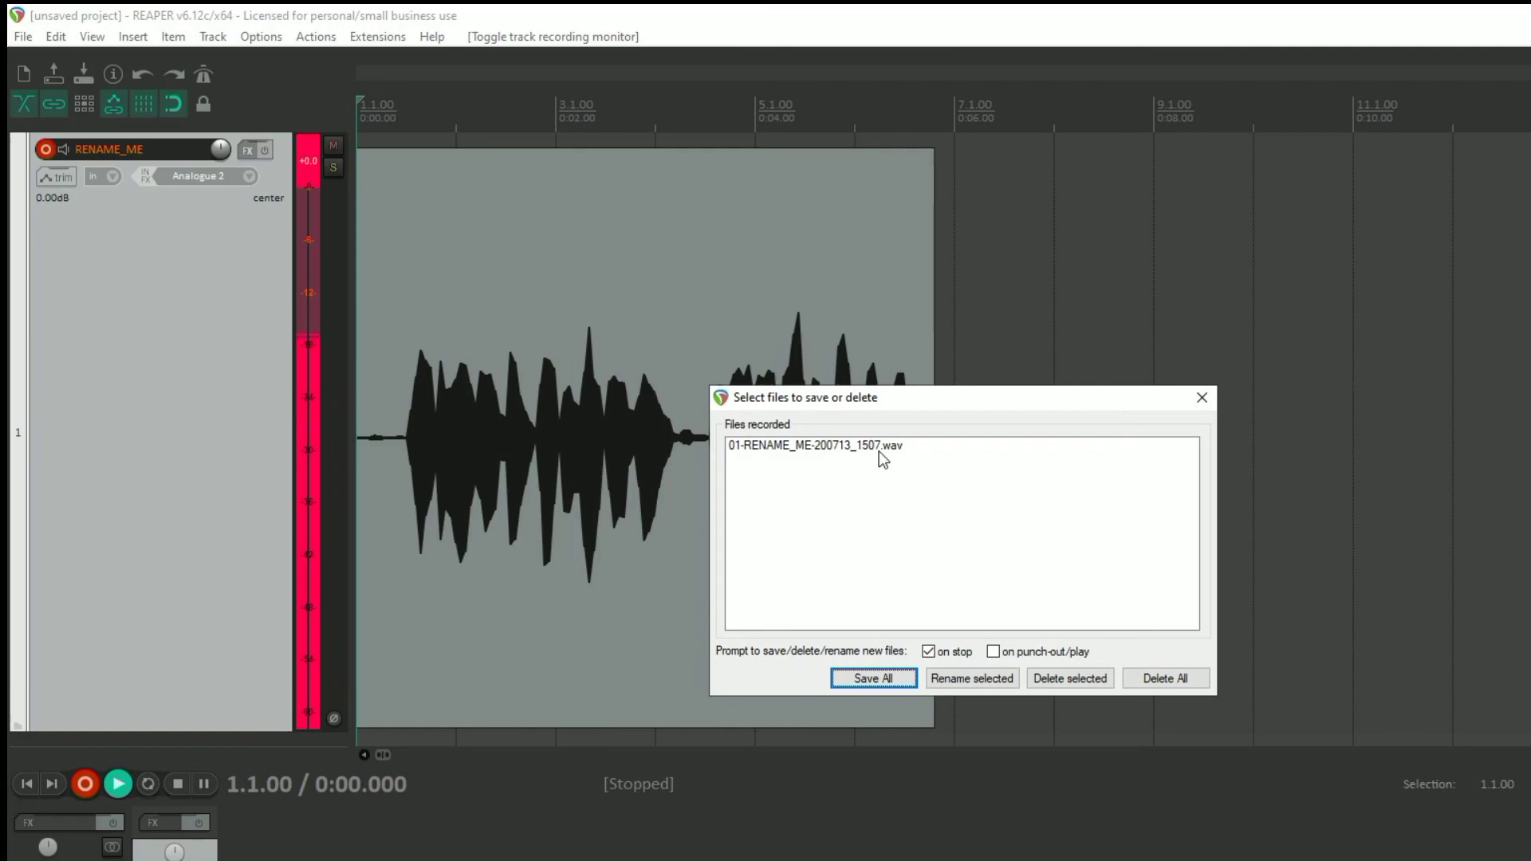
{"action": "mouse_move", "coordinate": [1293, 397]}
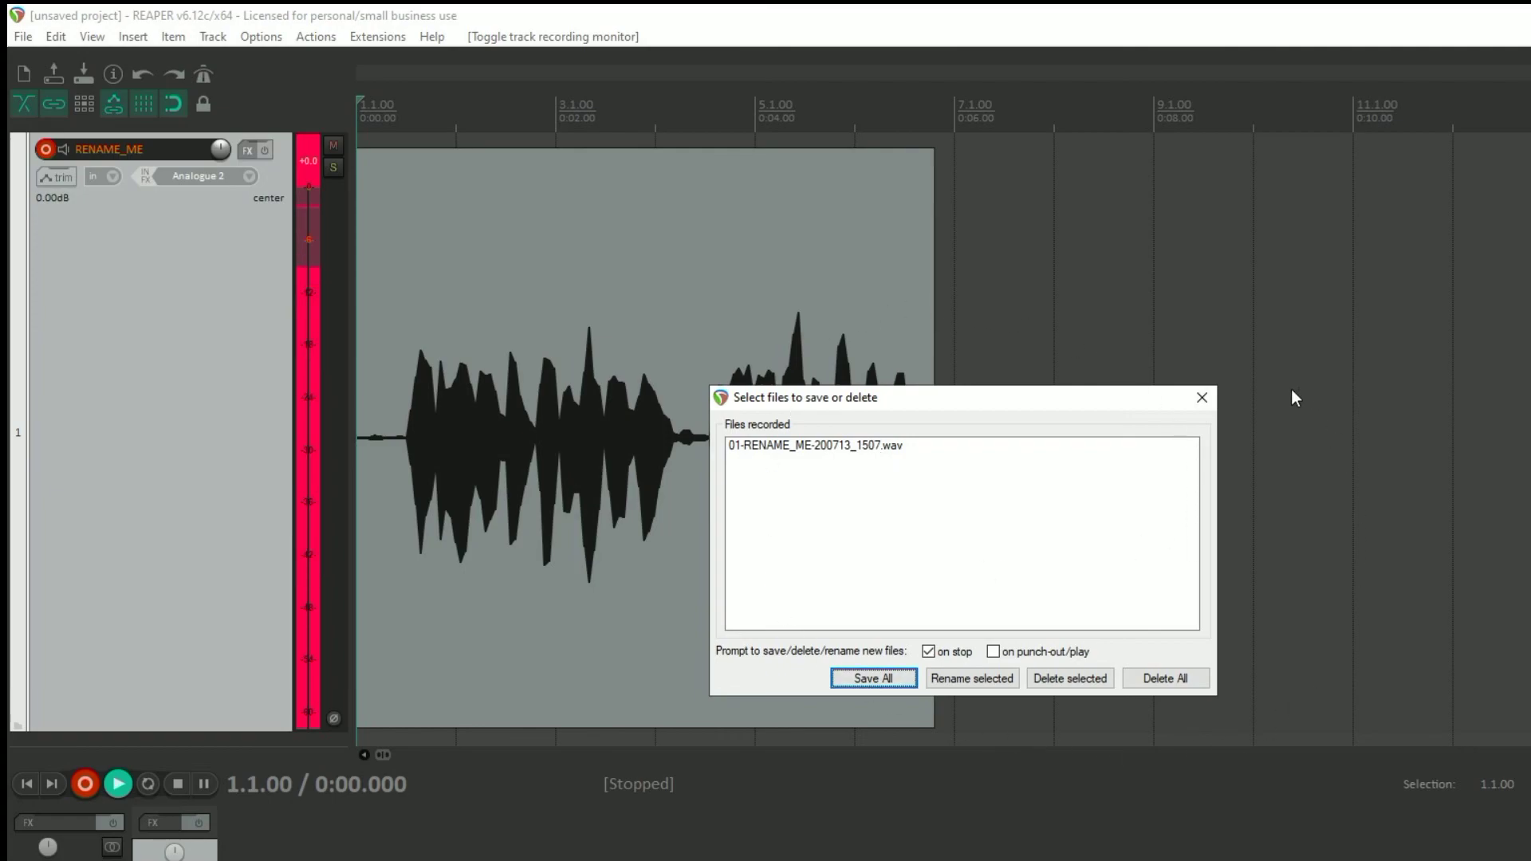
{"action": "mouse_move", "coordinate": [701, 738]}
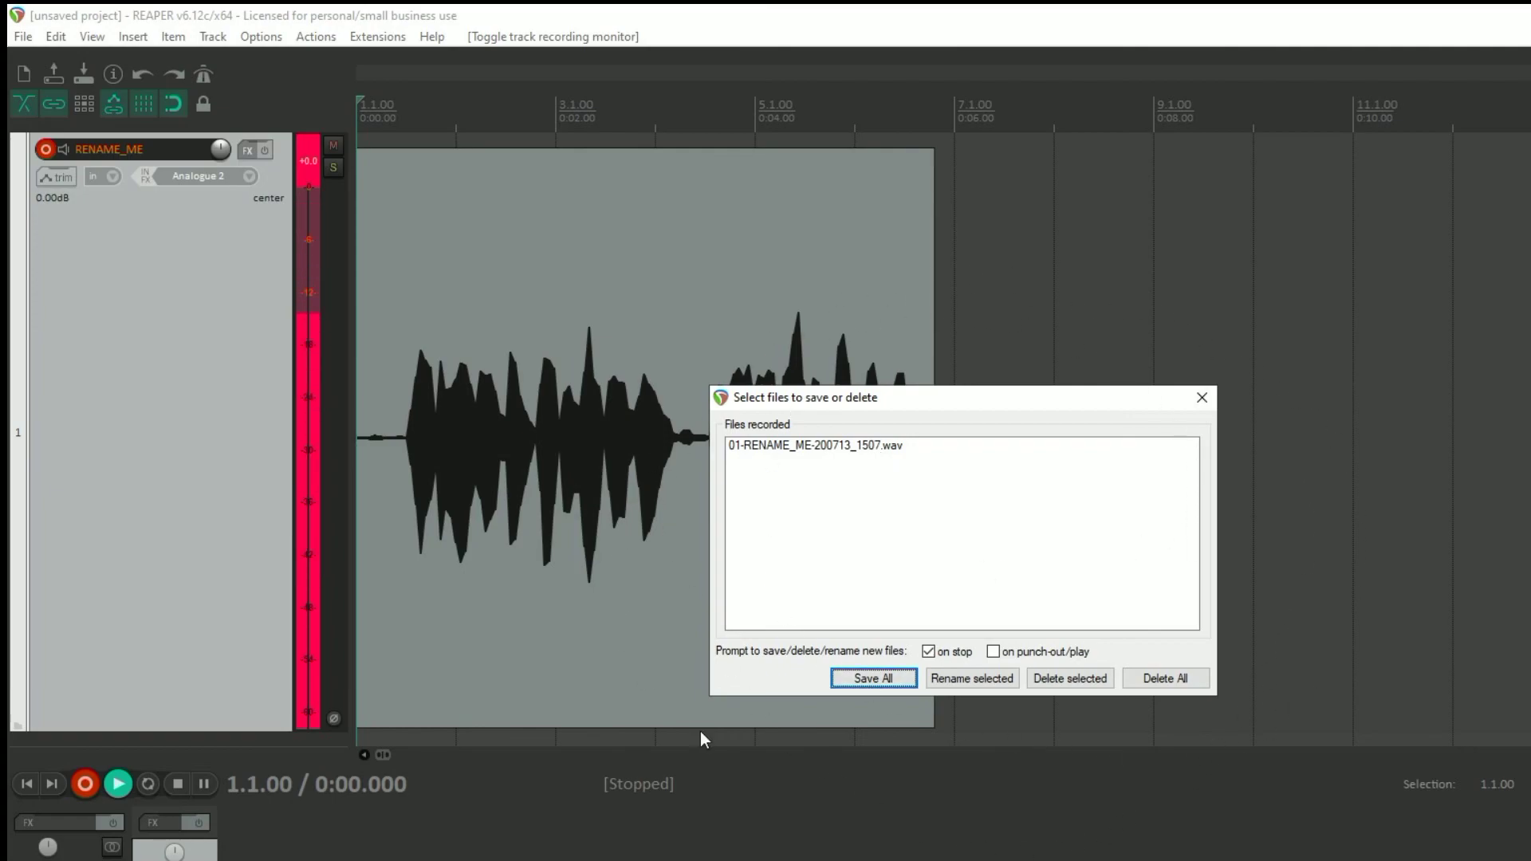
{"action": "mouse_move", "coordinate": [974, 624]}
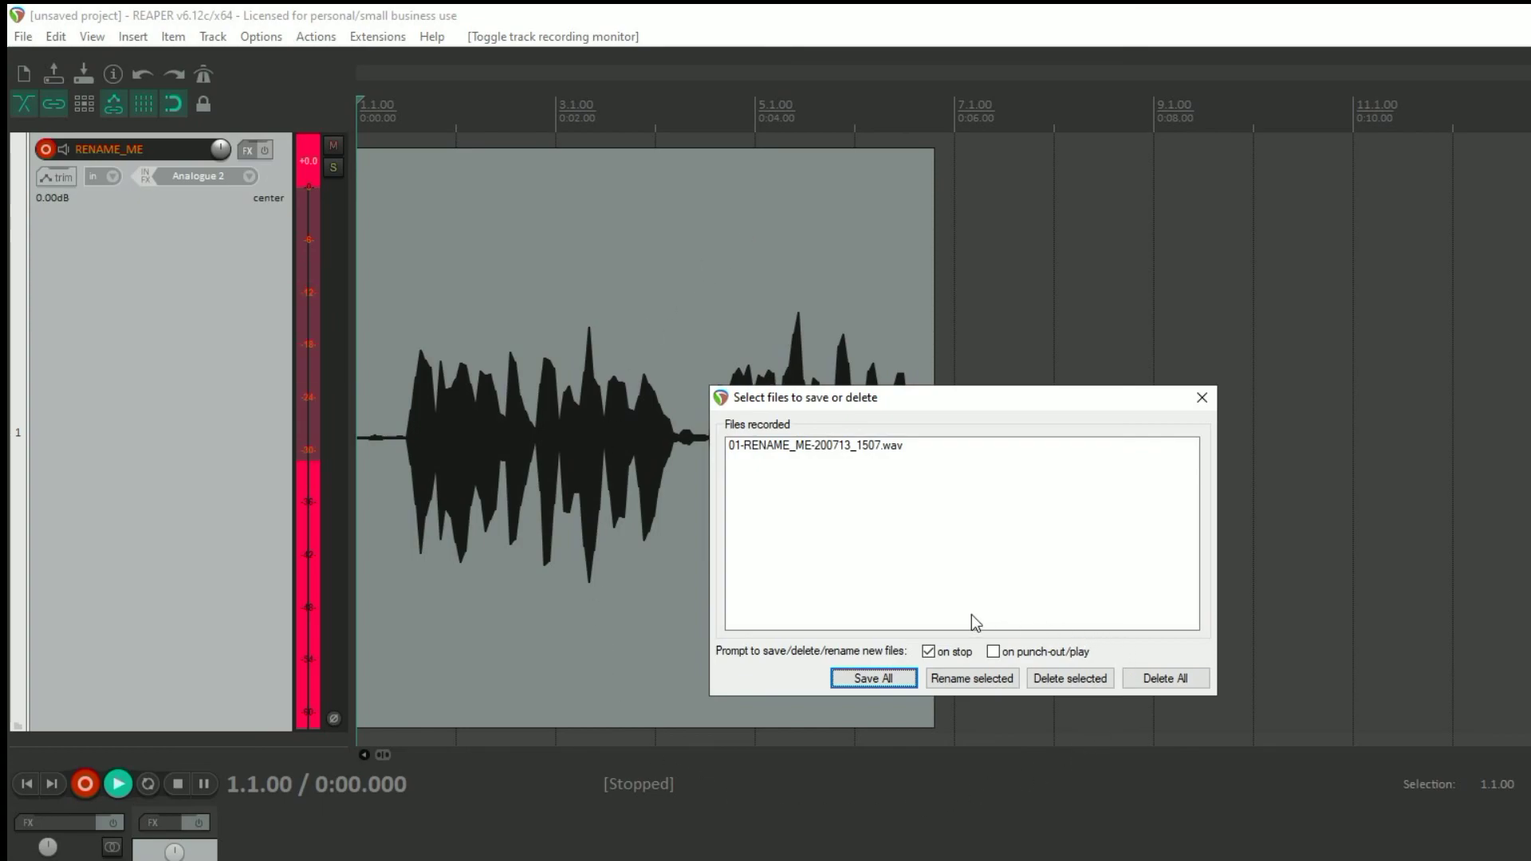